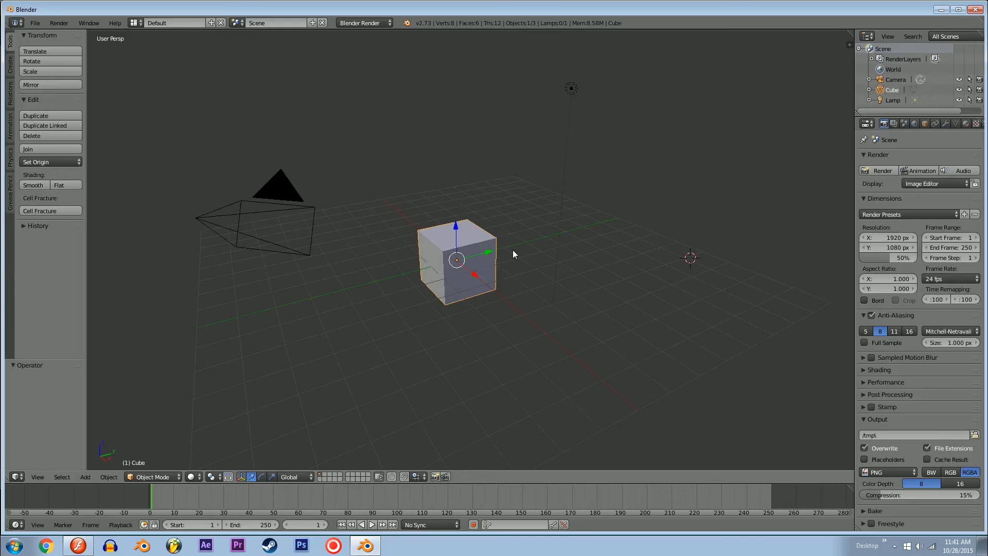
Switch from Blender to Flash and begin doodling the layout plan on the stage.
left_click(77, 545)
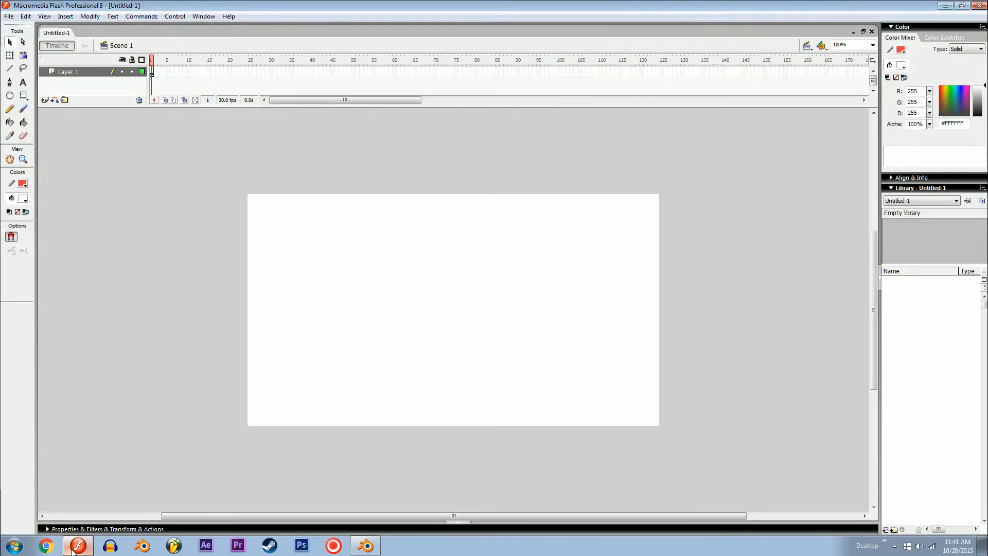
left_click(364, 545)
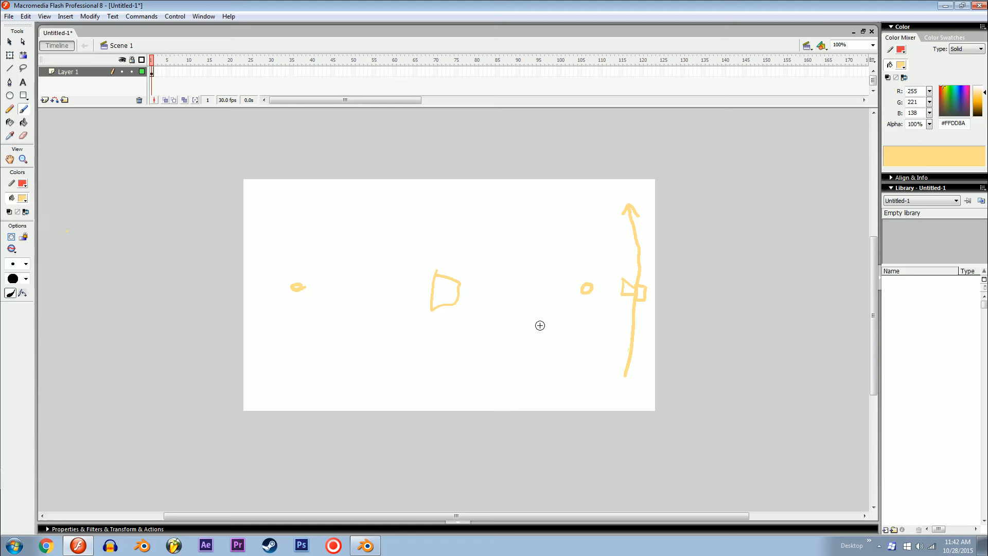
mouse_move(434, 306)
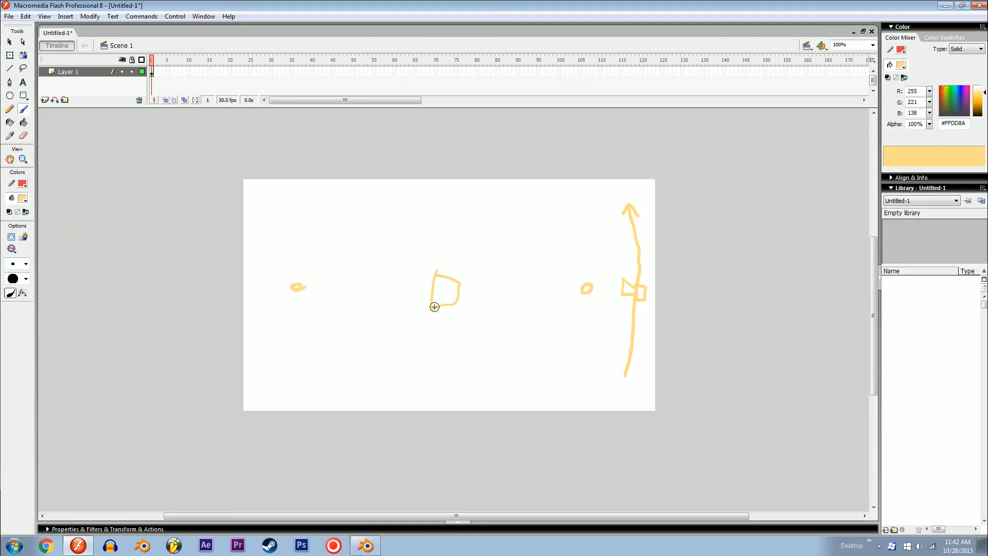
mouse_move(185, 309)
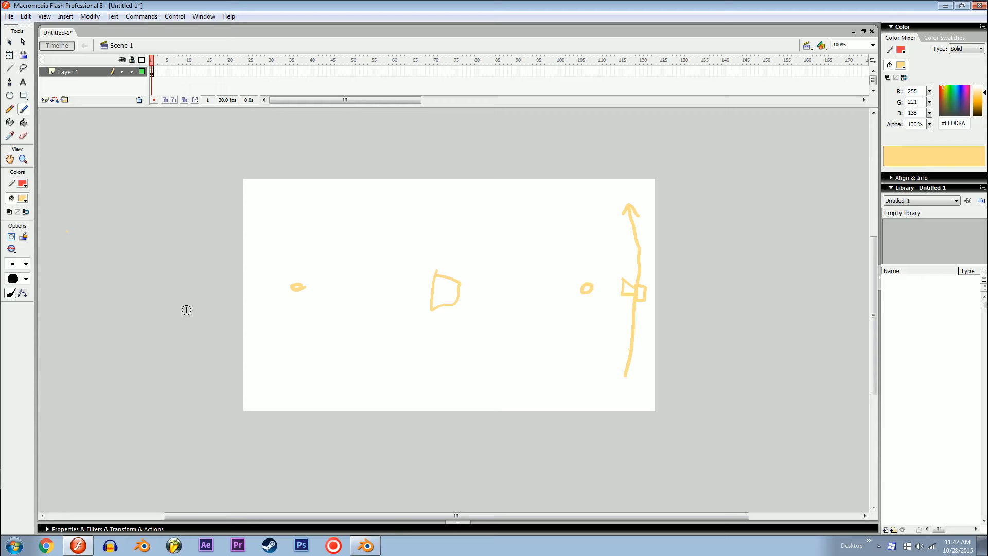
mouse_move(460, 295)
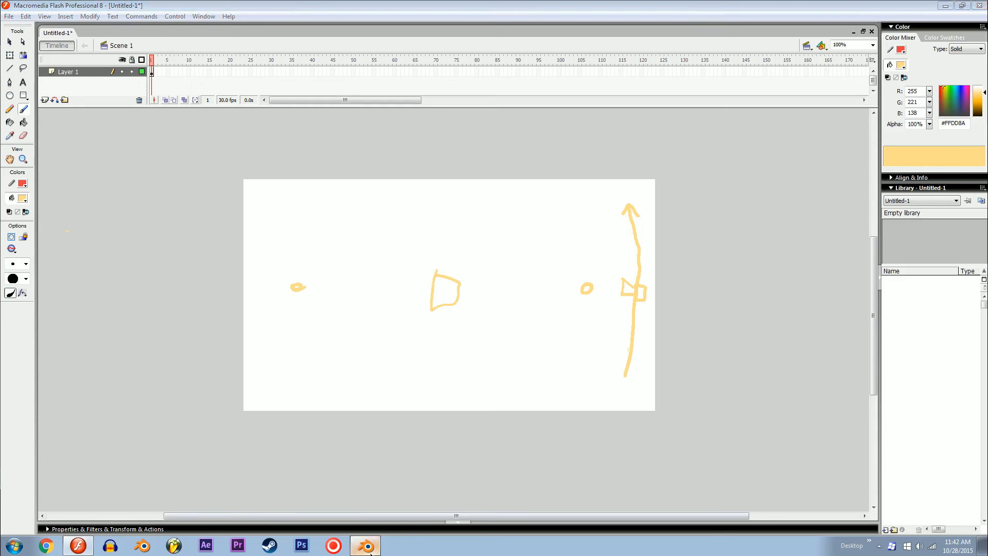
left_click(364, 545)
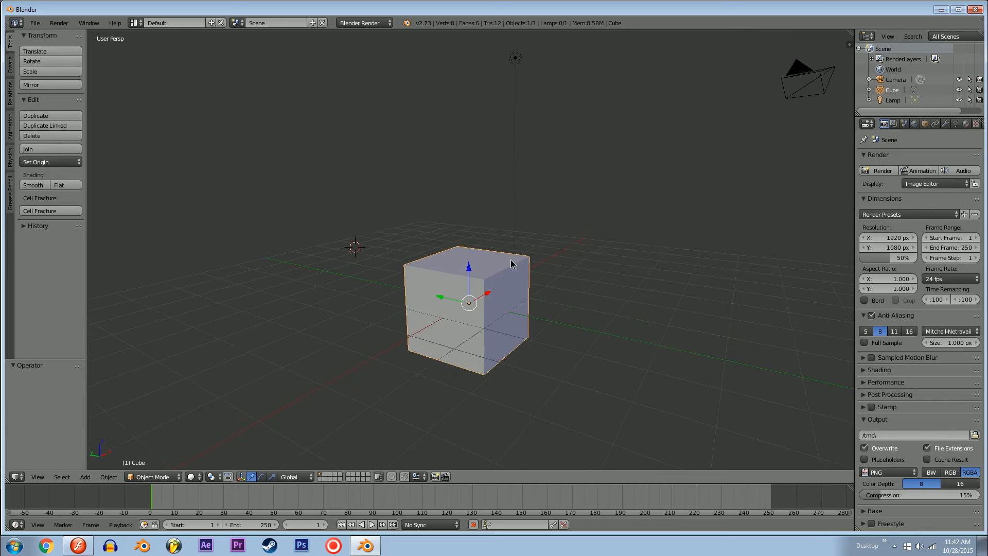
mouse_move(510, 265)
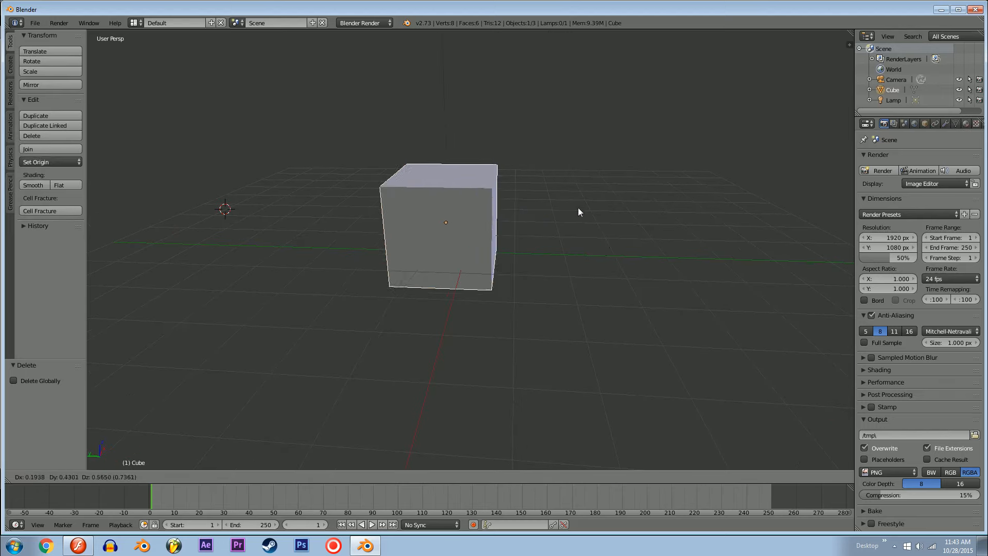
mouse_move(565, 200)
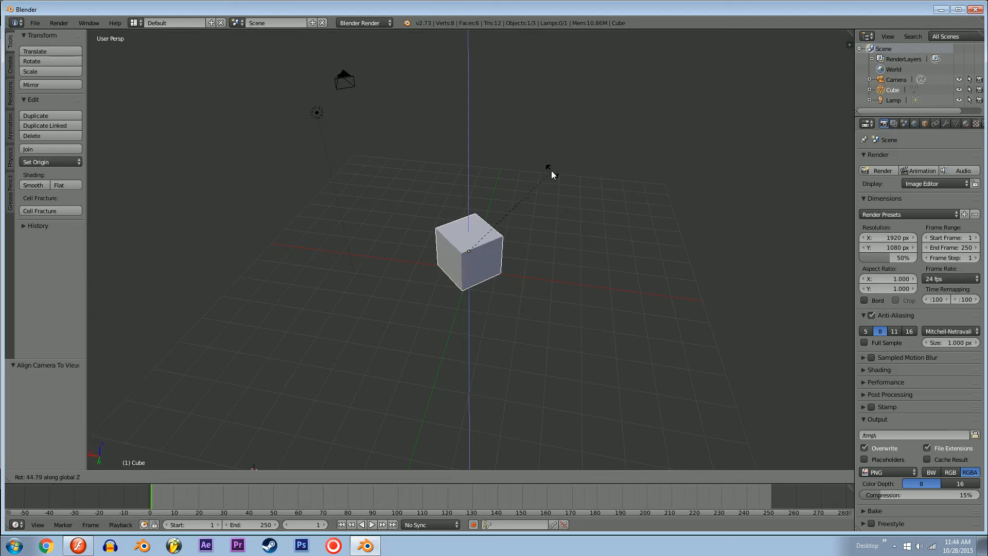
mouse_move(546, 168)
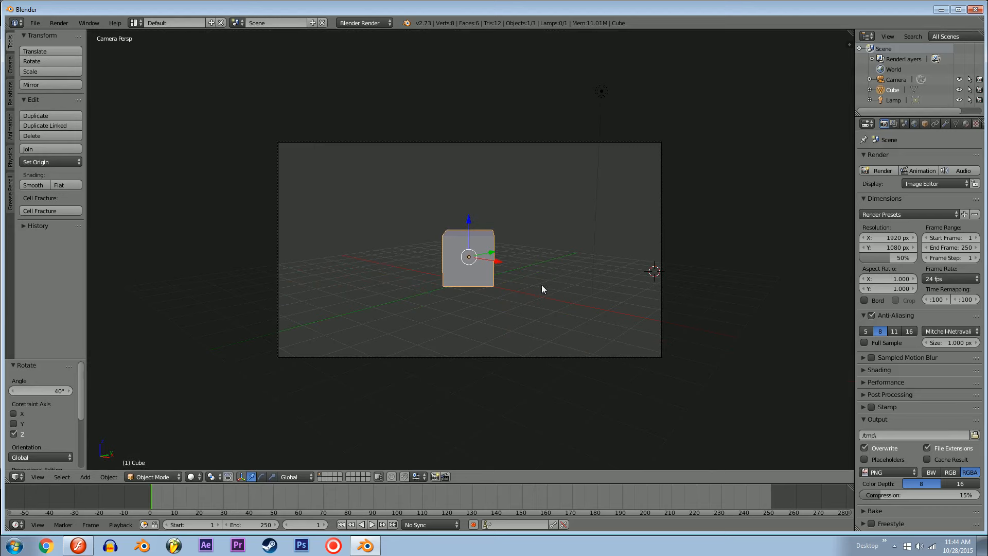
mouse_move(541, 282)
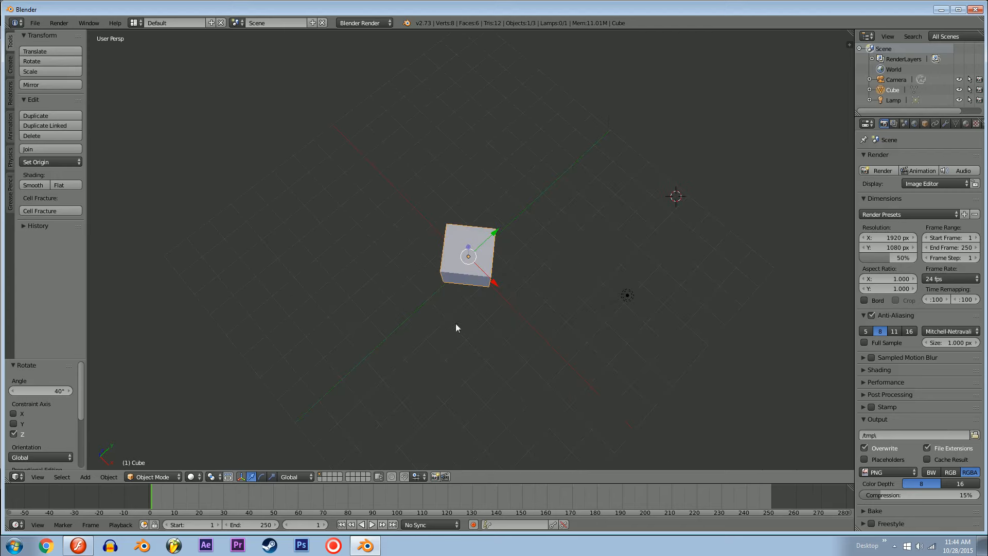
mouse_move(499, 224)
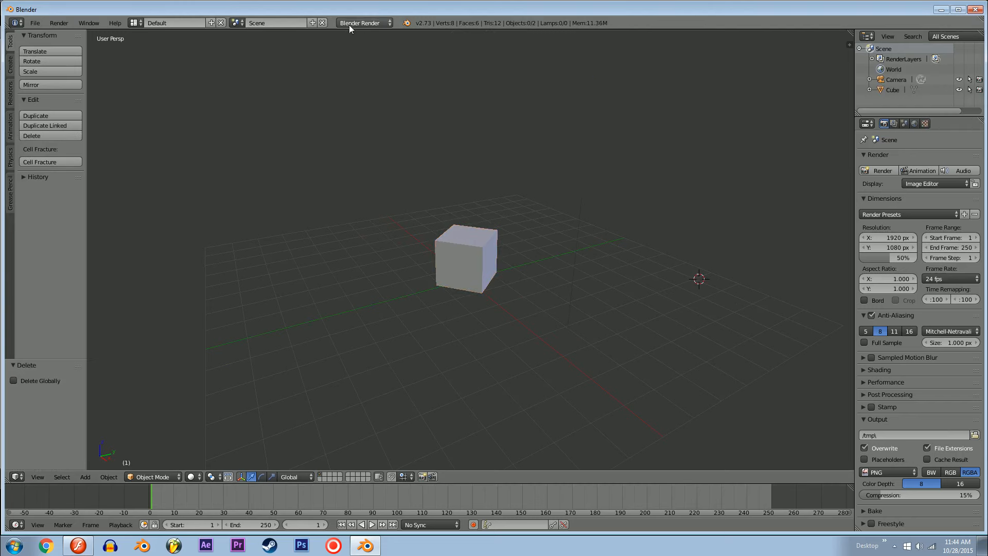
Choose the Cycles render engine, select the cube and bring up the Insert Keyframe menu.
left_click(362, 23)
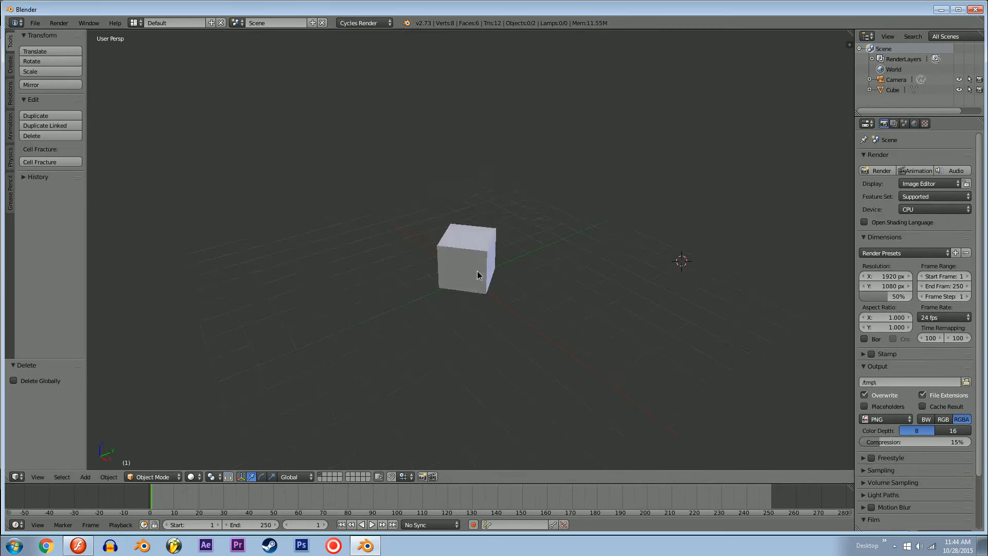
left_click(466, 264)
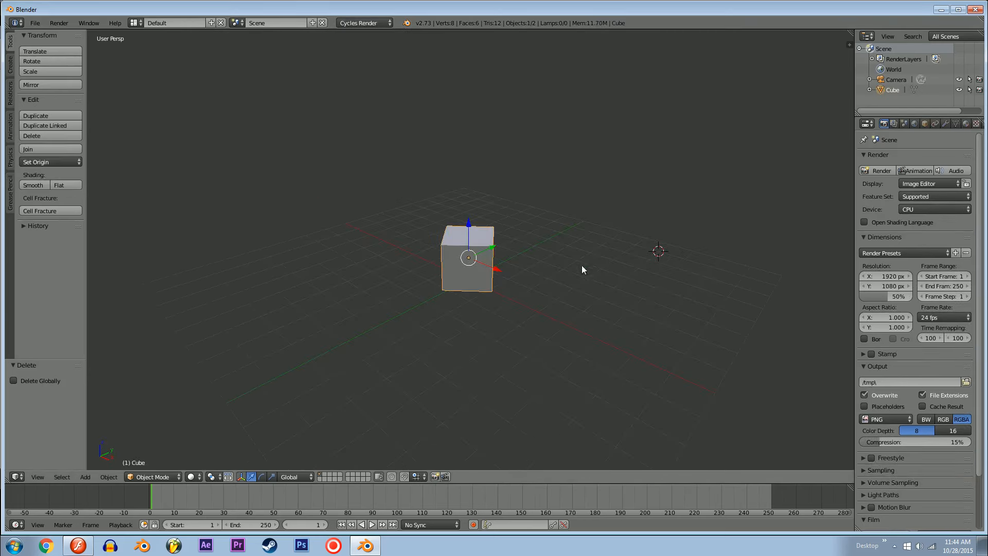
key("i")
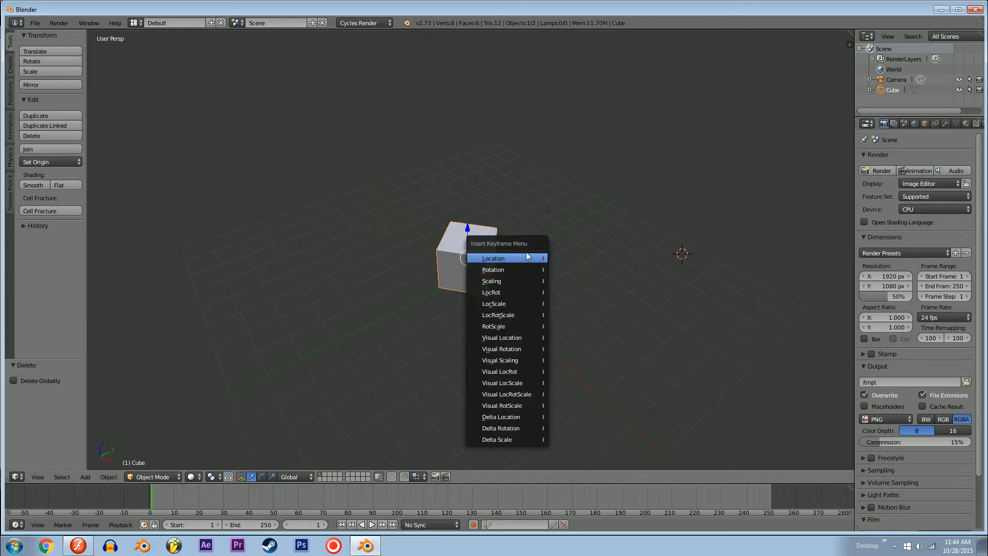
mouse_move(504, 382)
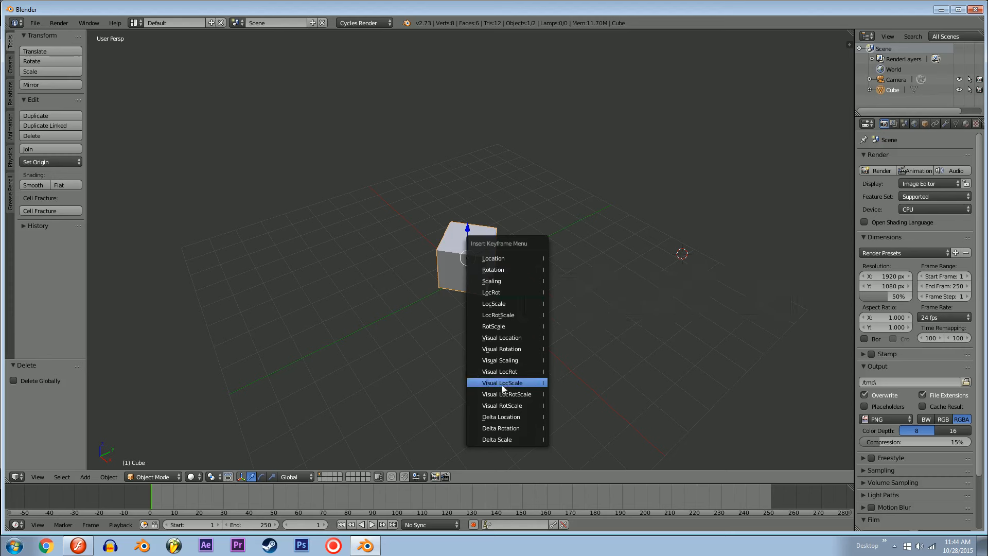
mouse_move(501, 360)
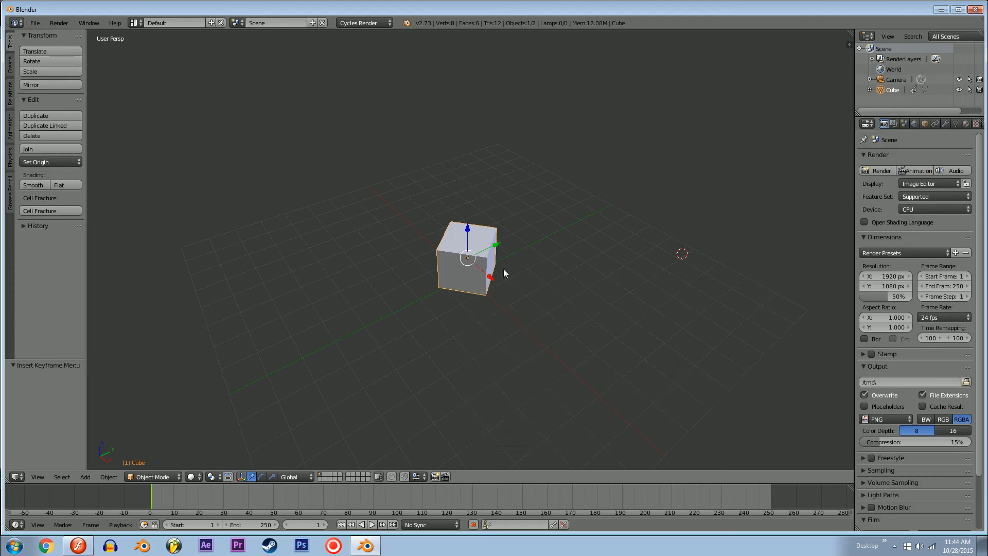
mouse_move(152, 498)
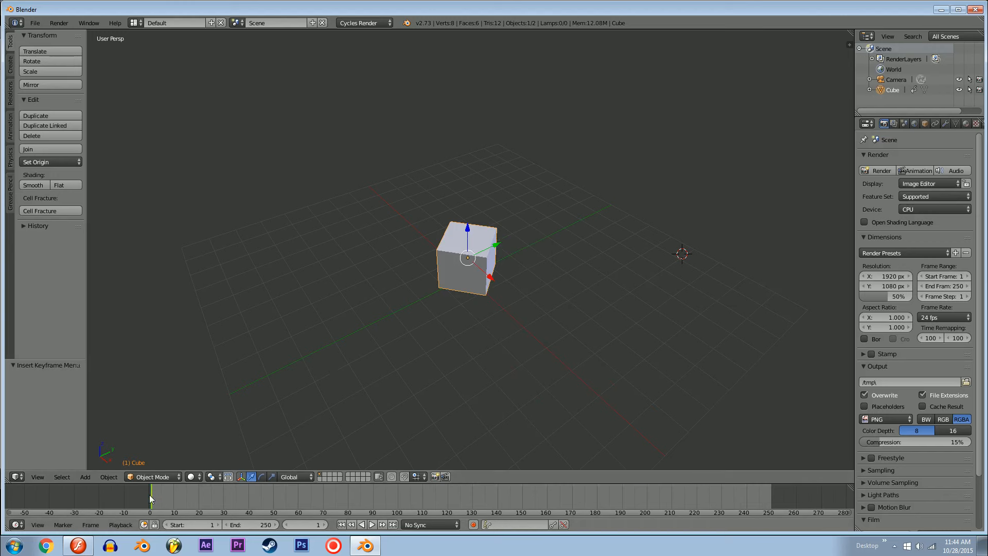
mouse_move(451, 299)
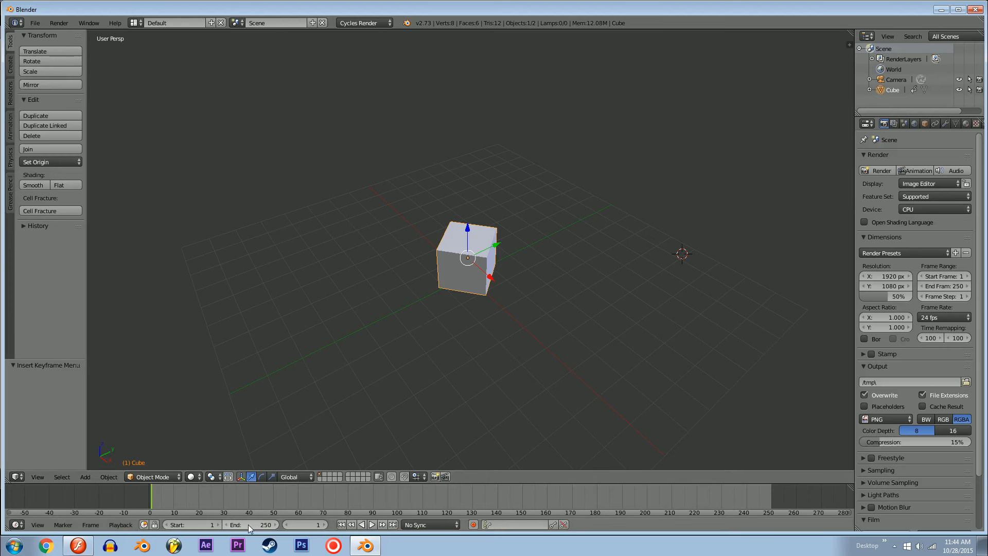
mouse_move(772, 502)
type("30")
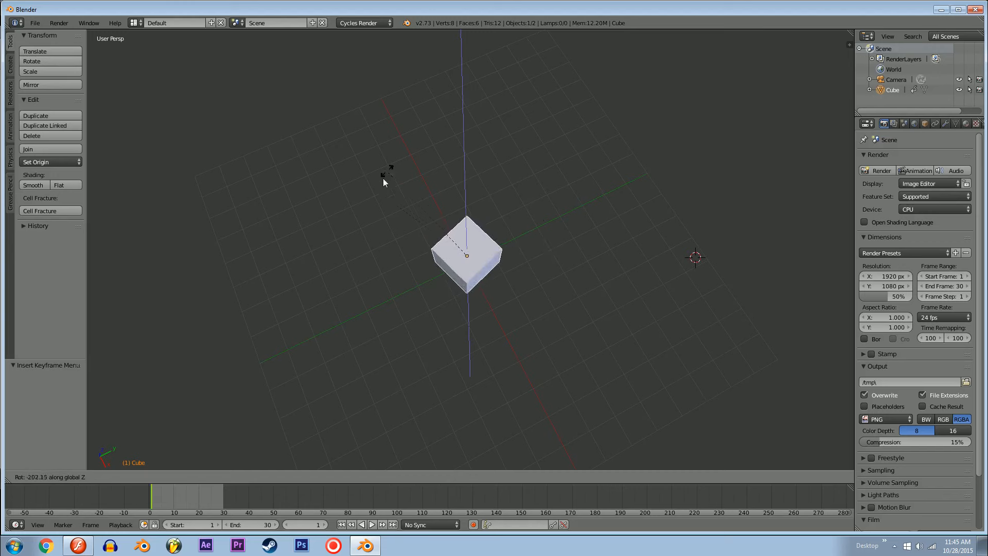
mouse_move(404, 211)
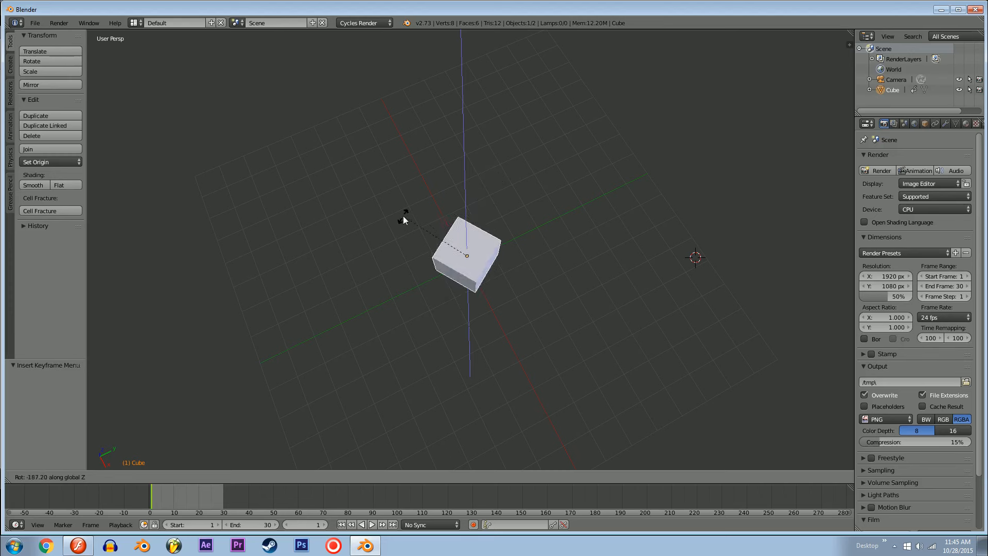
mouse_move(379, 211)
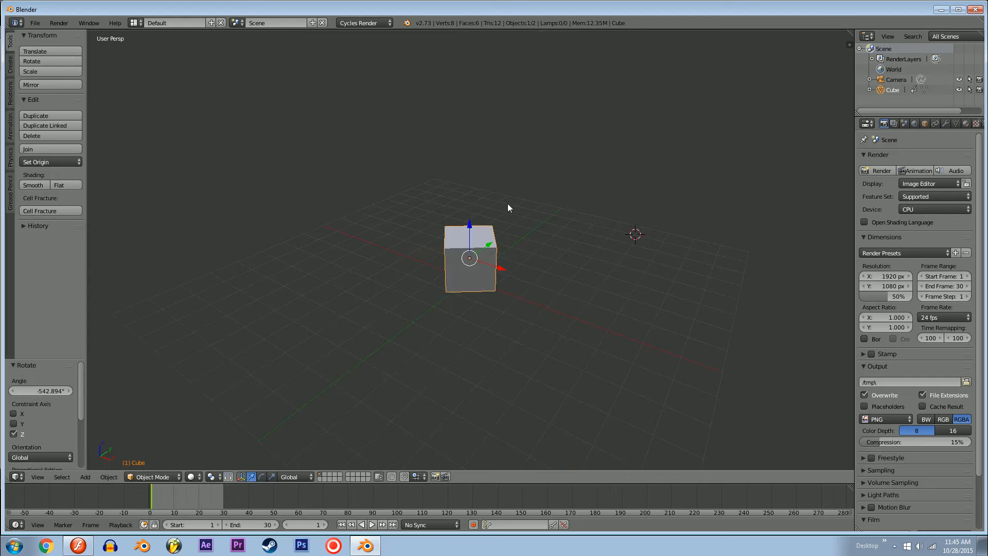
mouse_move(167, 502)
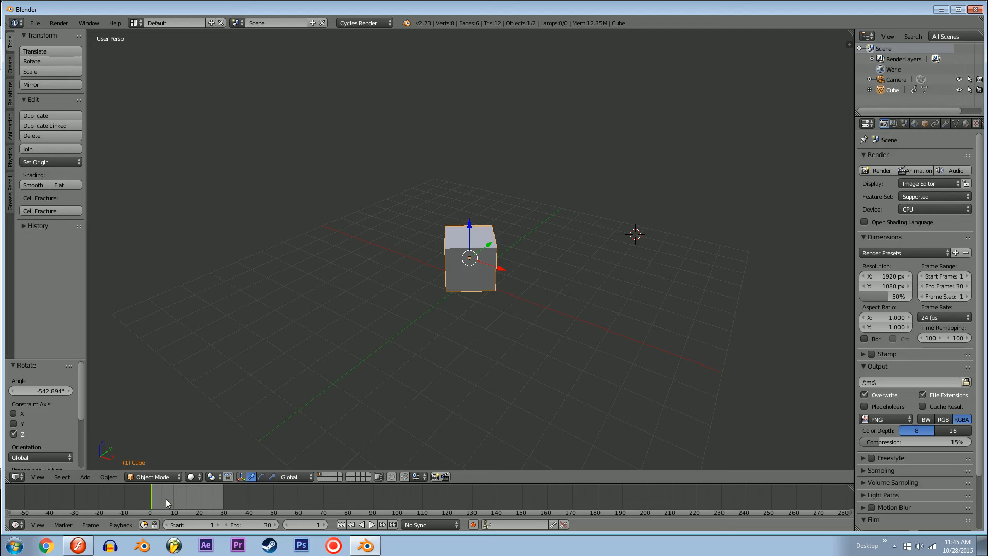
mouse_move(163, 503)
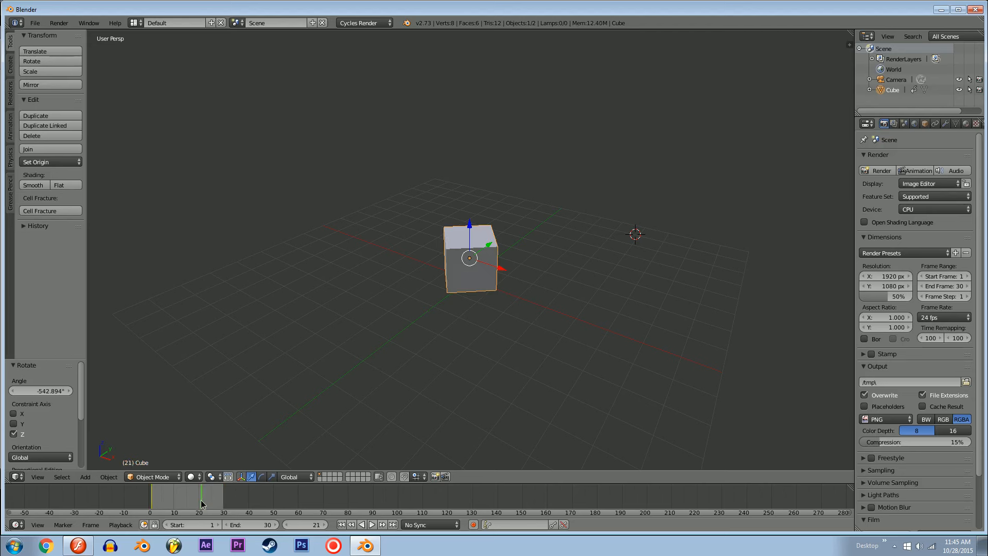
Move the timeline to frame 0 to keyframe the cube there.
left_click(223, 497)
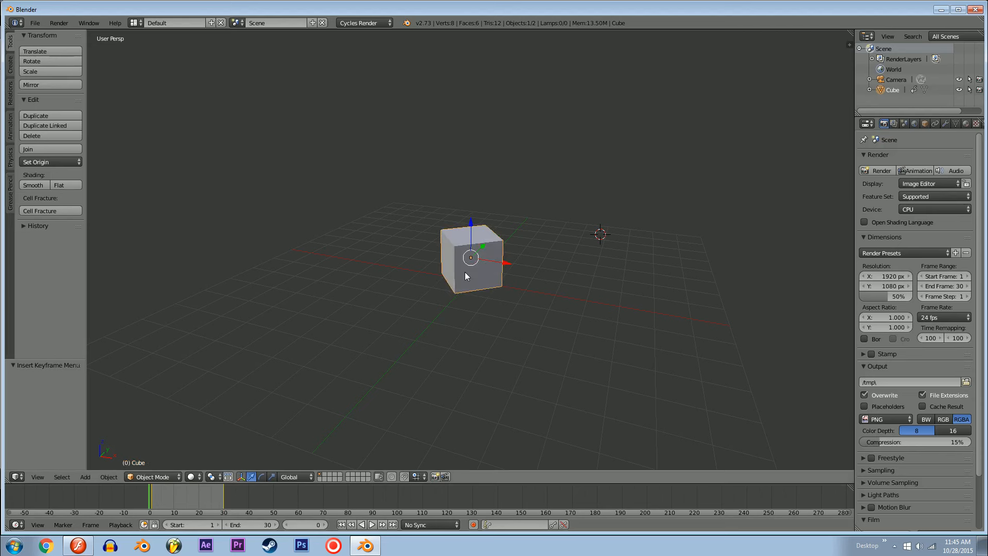
mouse_move(404, 325)
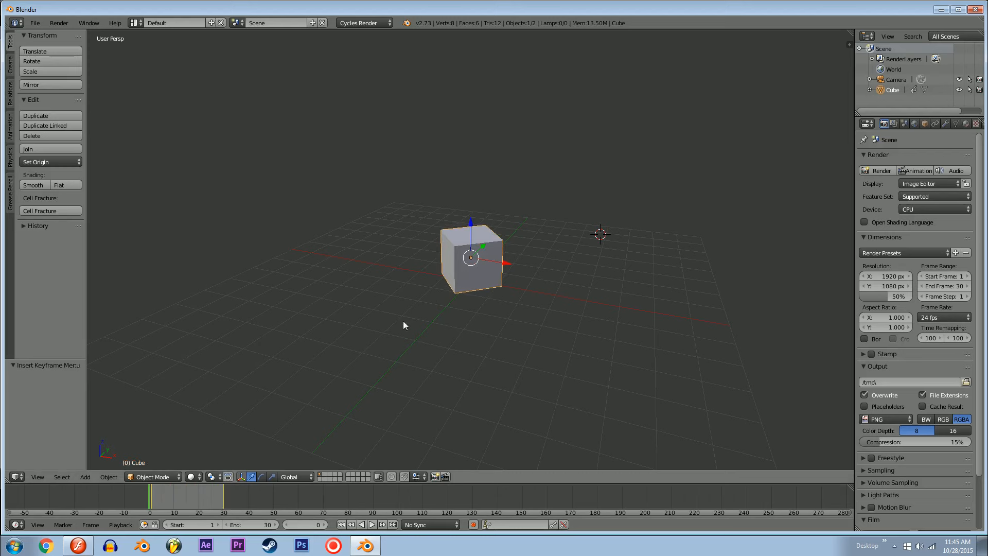
Preview the cube animation and stop playback before rotating it at frame 30.
left_click(371, 524)
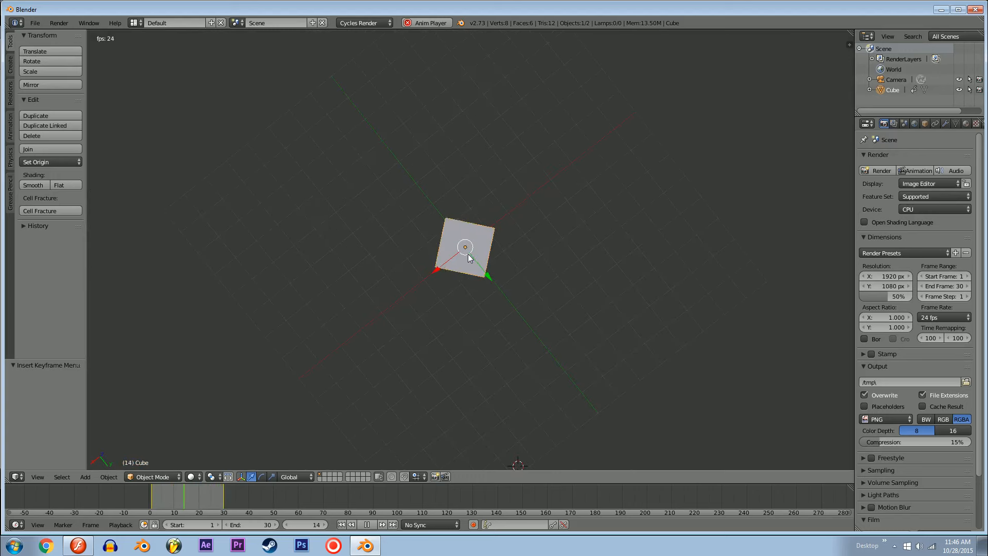
left_click(371, 523)
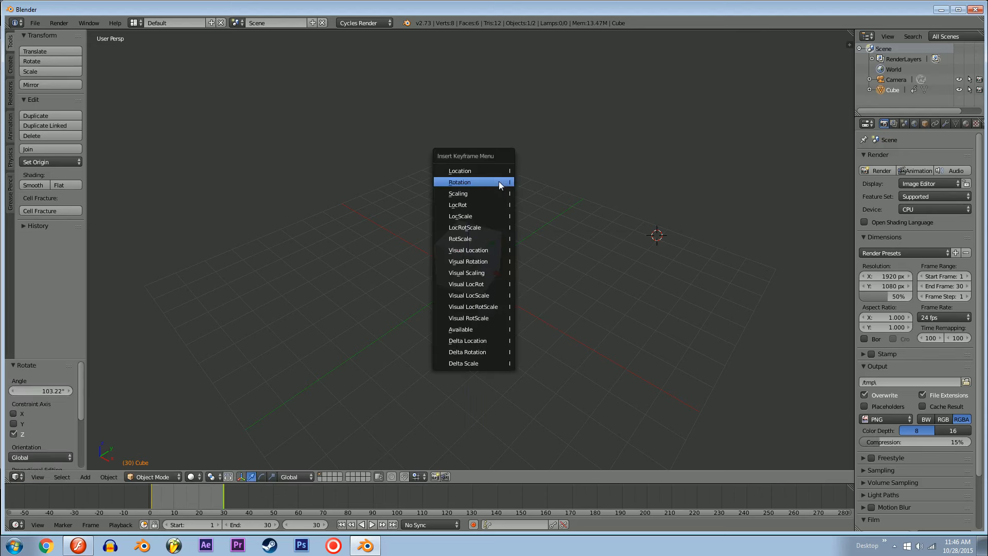
mouse_move(441, 158)
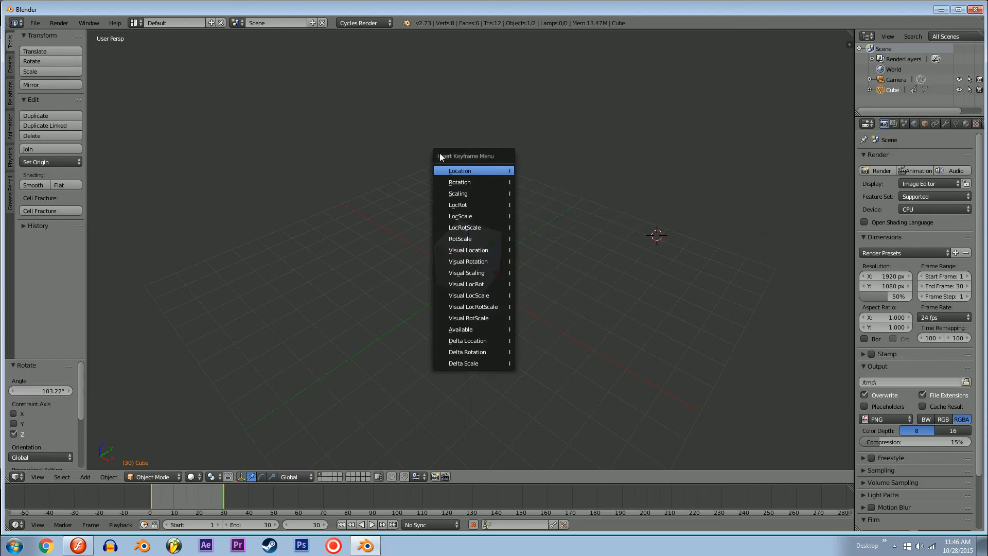
mouse_move(423, 215)
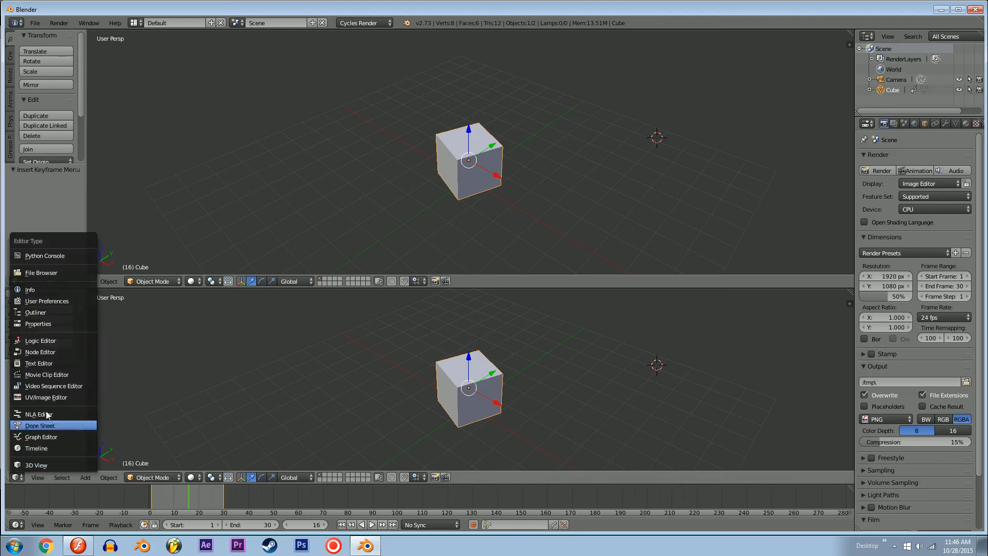
mouse_move(50, 436)
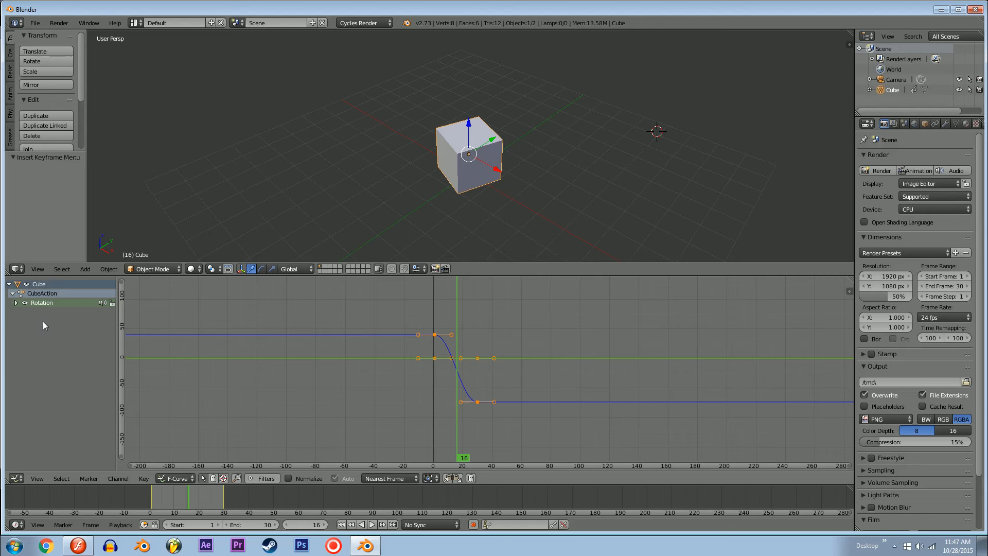
mouse_move(43, 292)
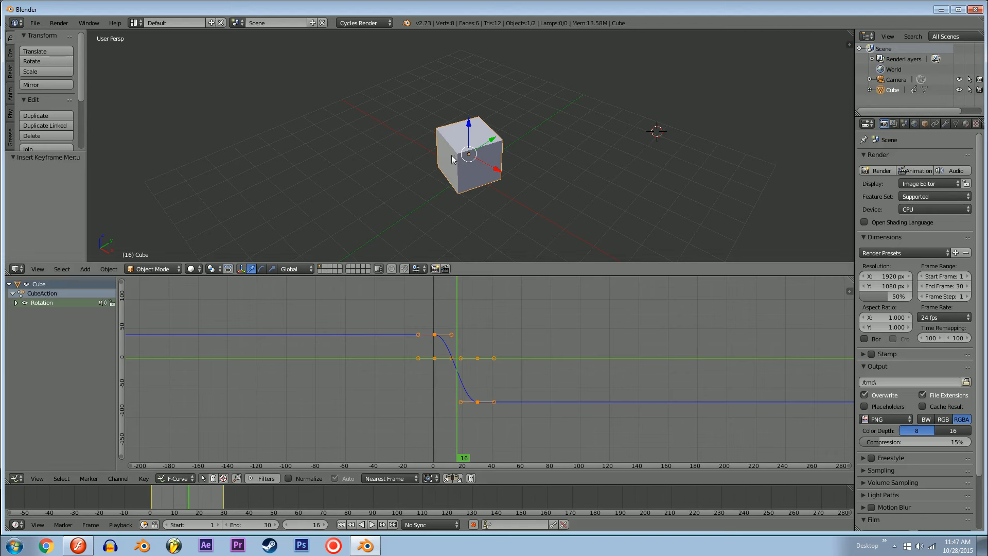
Expand the Rotation channels in the Graph Editor and select the final keyframe at frame 30.
left_click(41, 302)
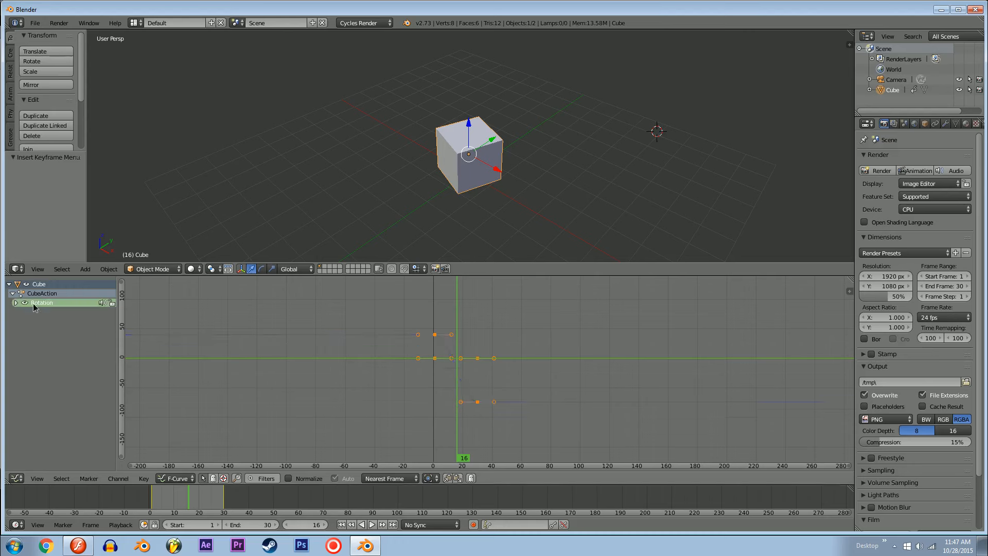
left_click(15, 303)
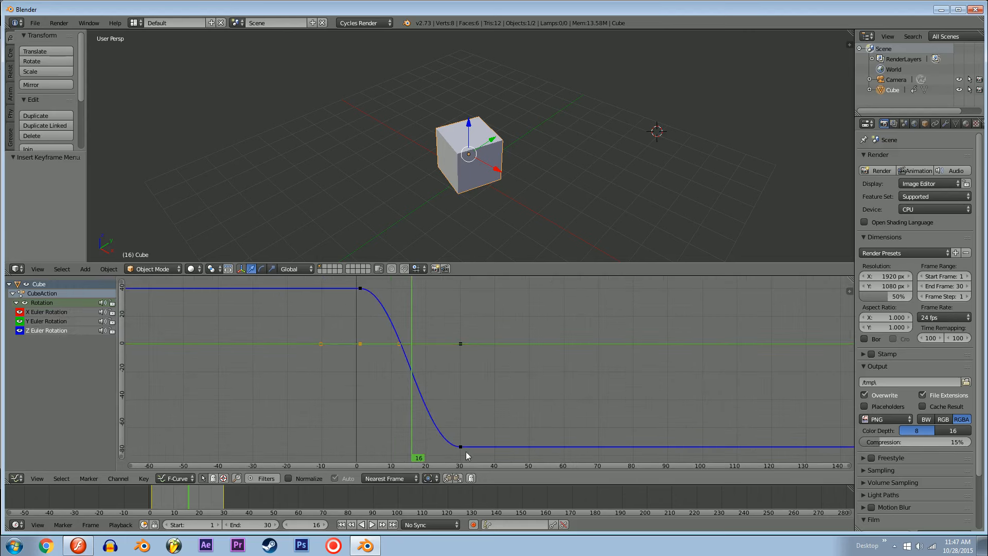
left_click(460, 446)
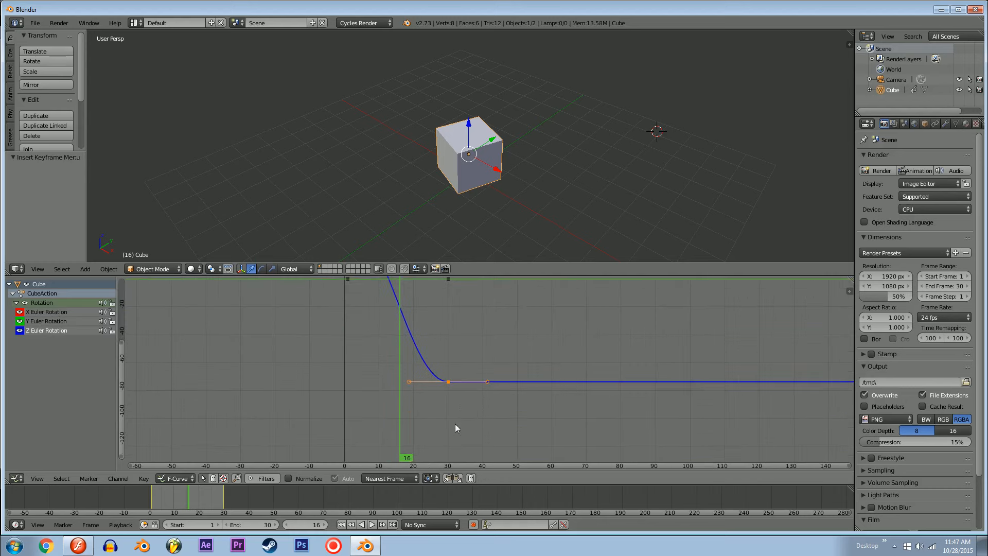
mouse_move(472, 394)
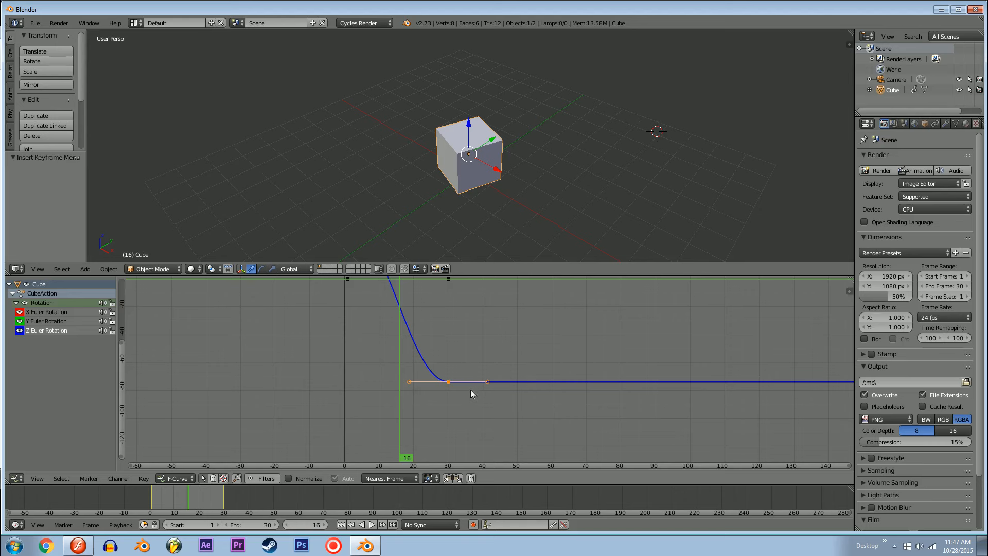
mouse_move(463, 364)
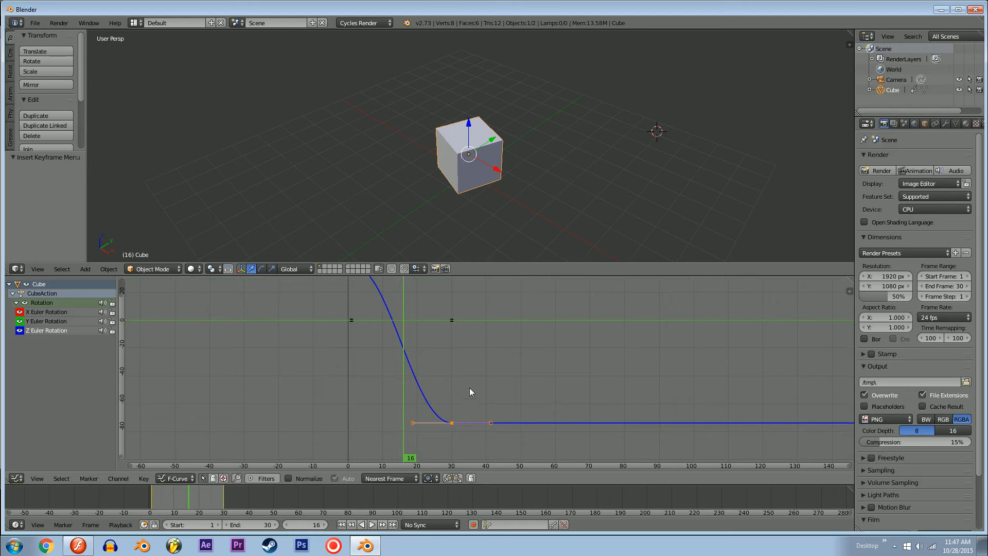
mouse_move(481, 159)
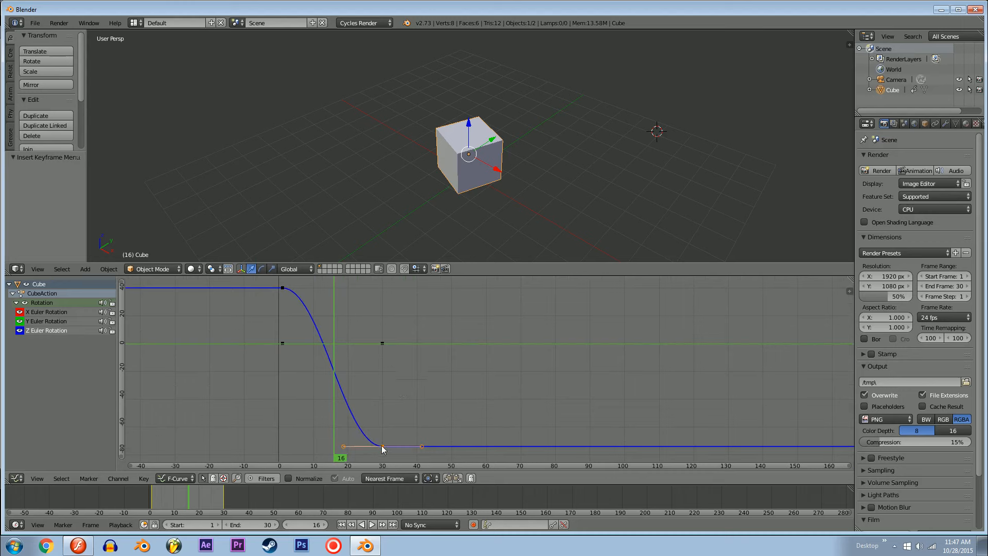
mouse_move(395, 452)
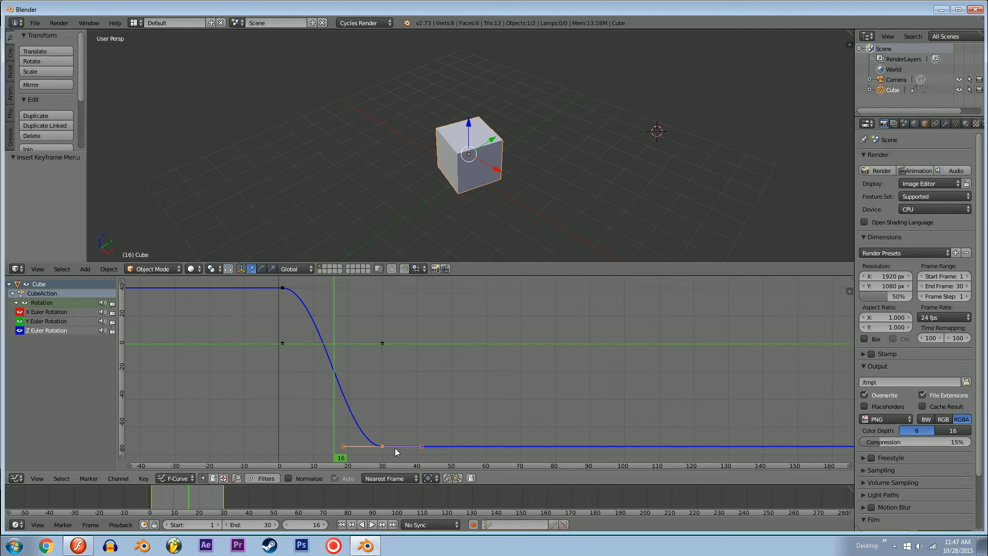
mouse_move(488, 143)
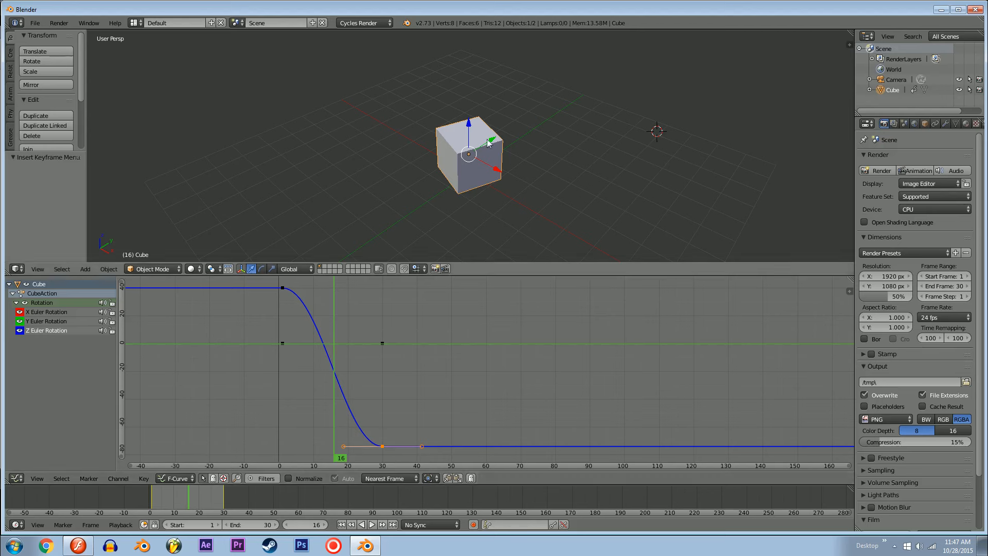
mouse_move(498, 207)
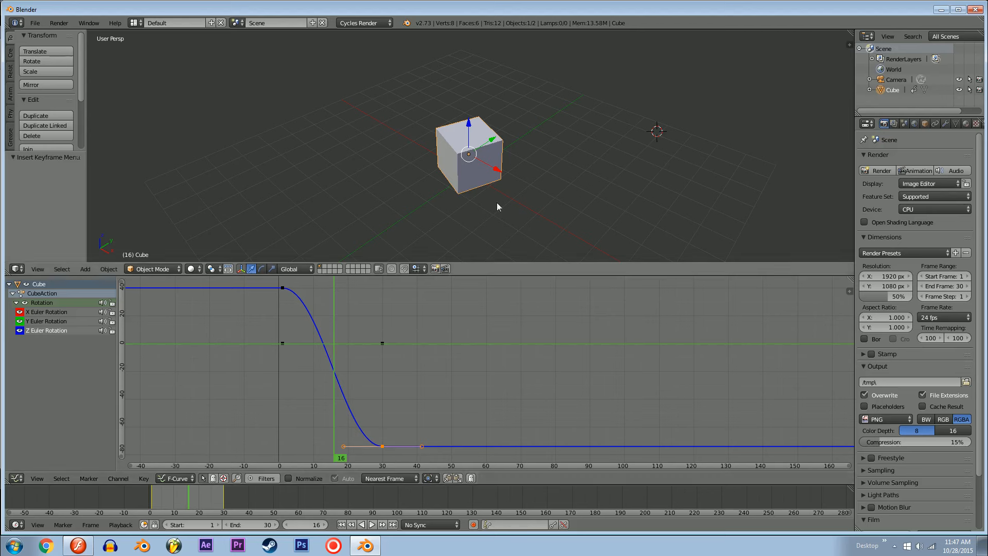
mouse_move(499, 166)
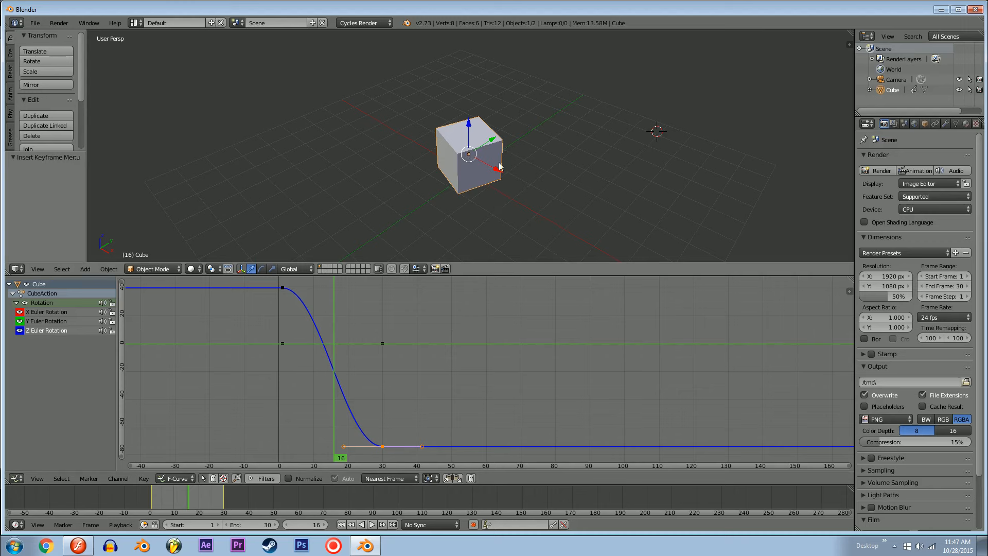
mouse_move(475, 174)
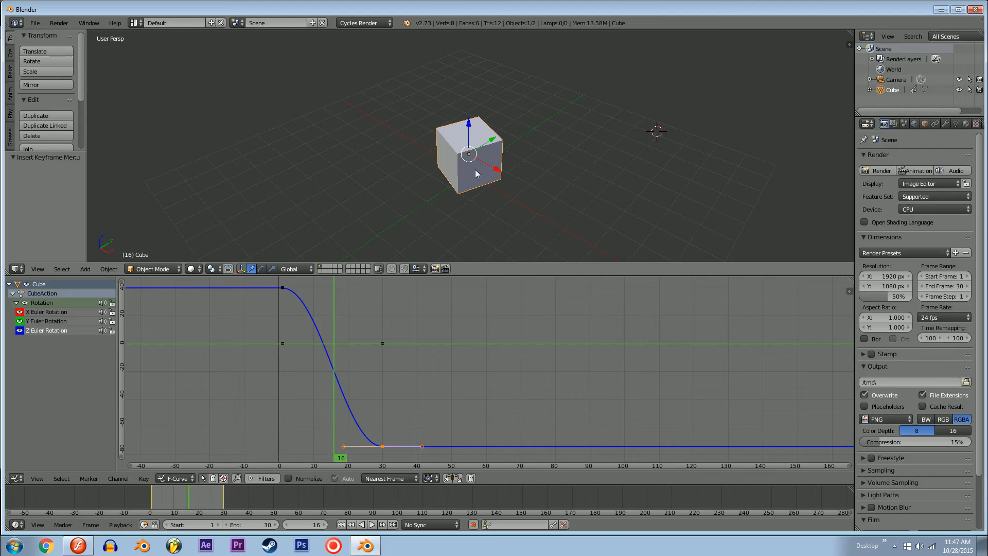
mouse_move(349, 404)
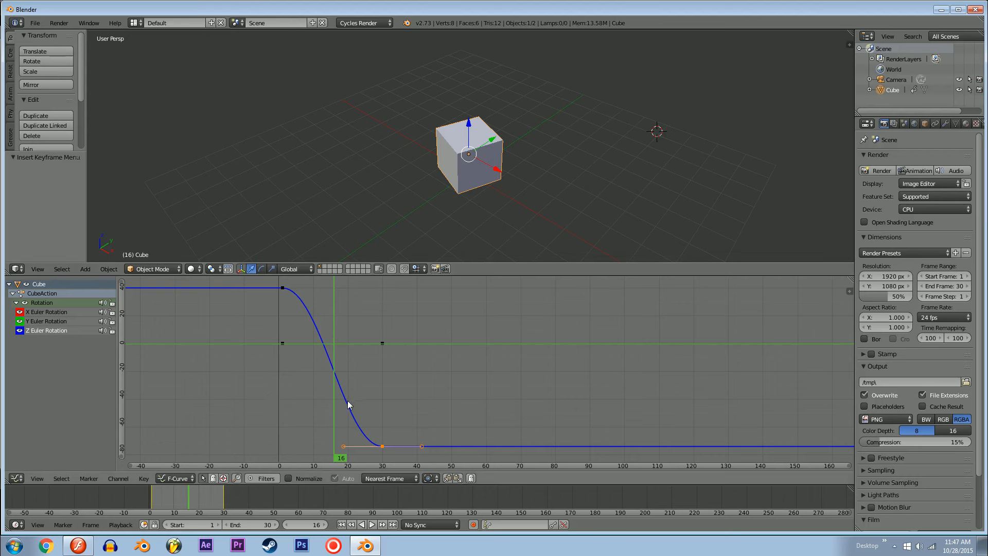
mouse_move(389, 434)
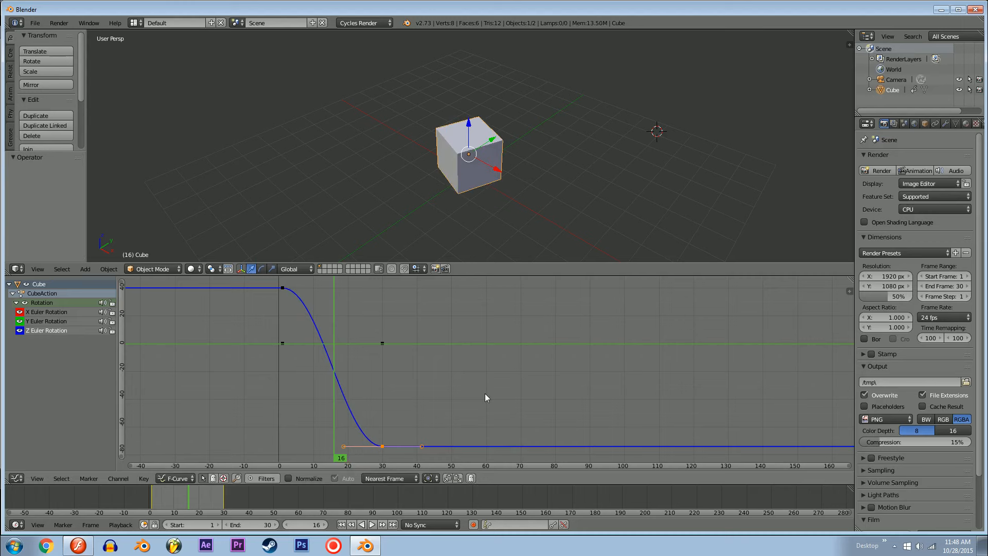
mouse_move(395, 392)
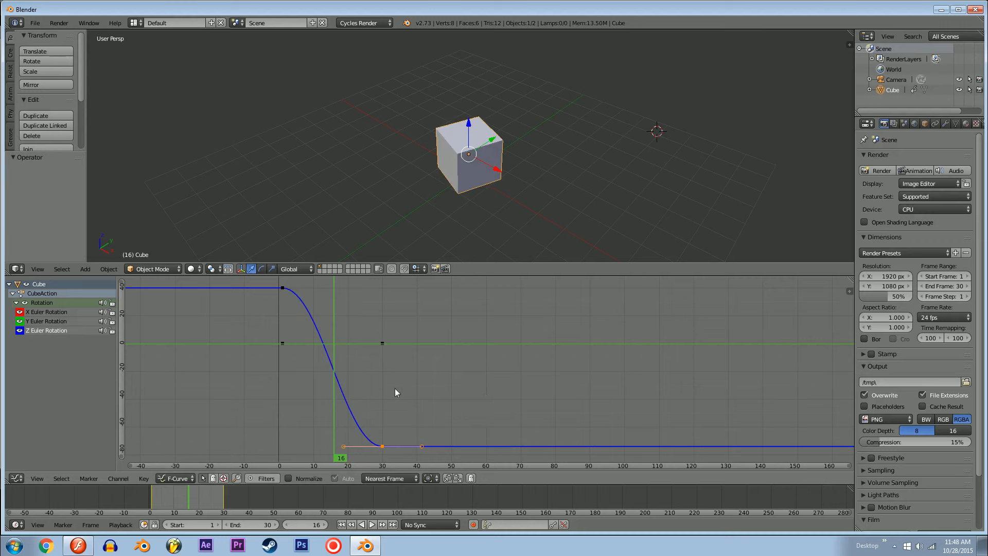
mouse_move(398, 409)
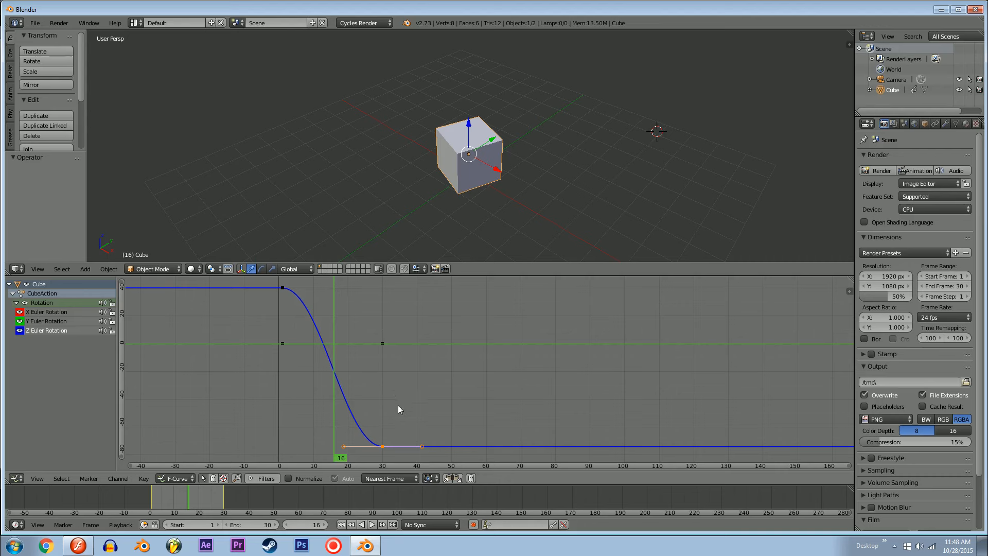
mouse_move(520, 173)
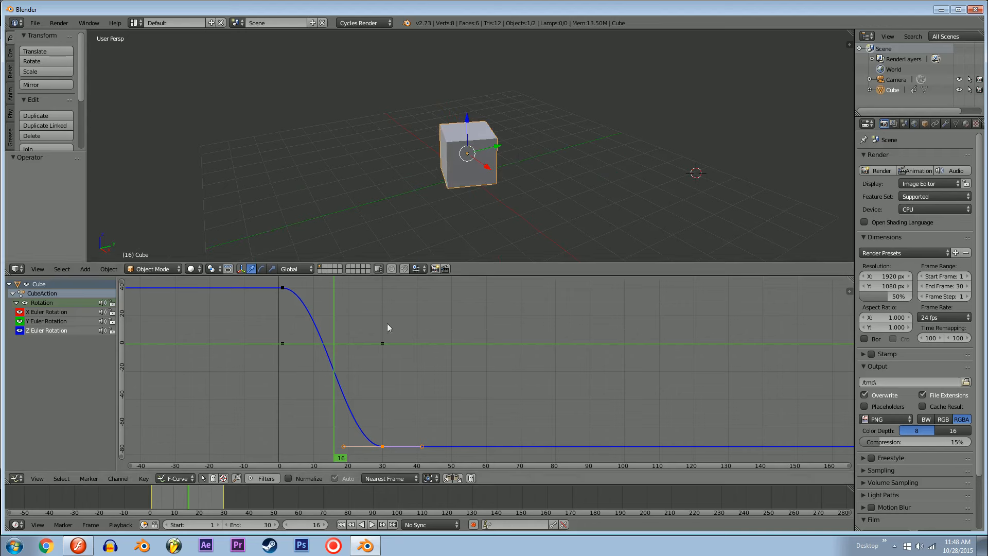
mouse_move(399, 376)
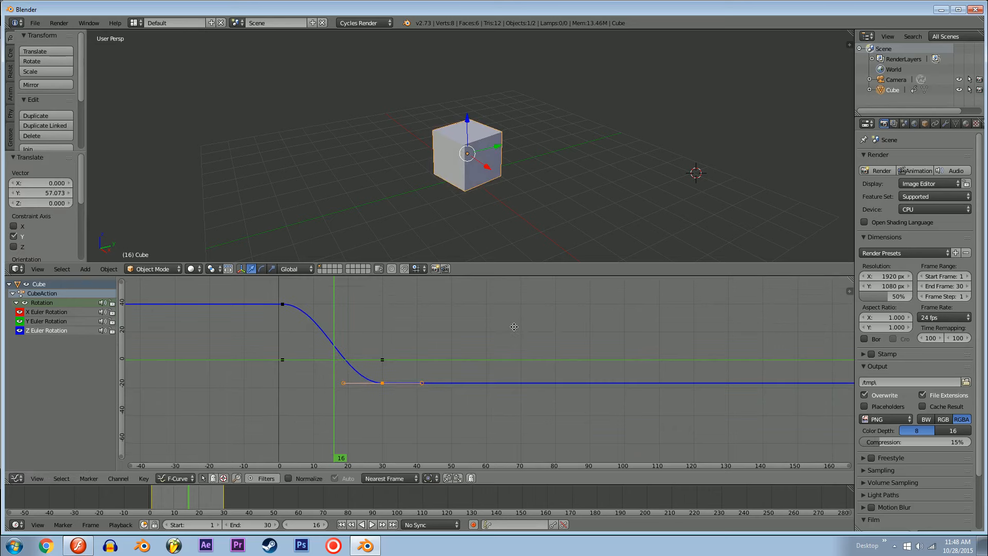
Confirm the raised keyframe, reveal all hidden curves with Alt+H and unhide the cube.
left_click(371, 524)
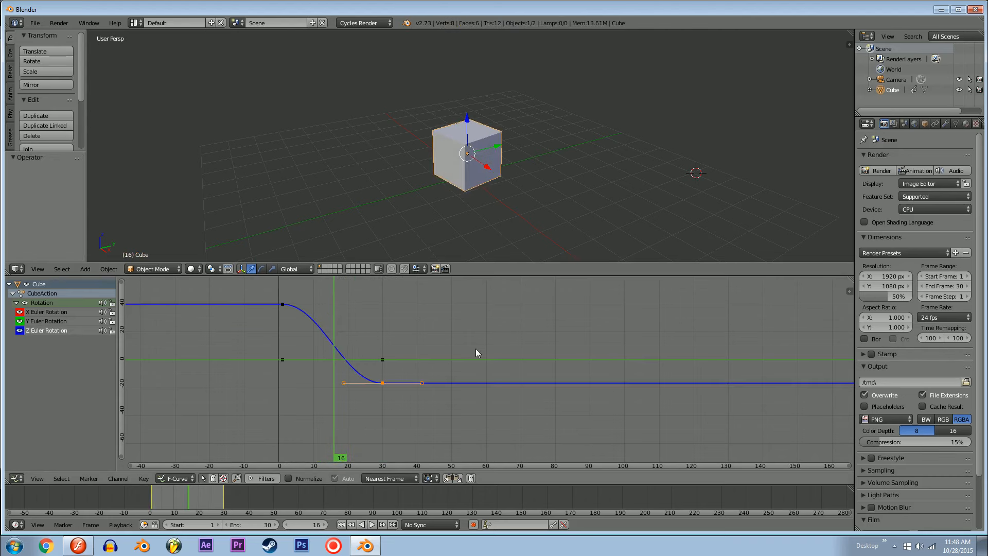
mouse_move(403, 363)
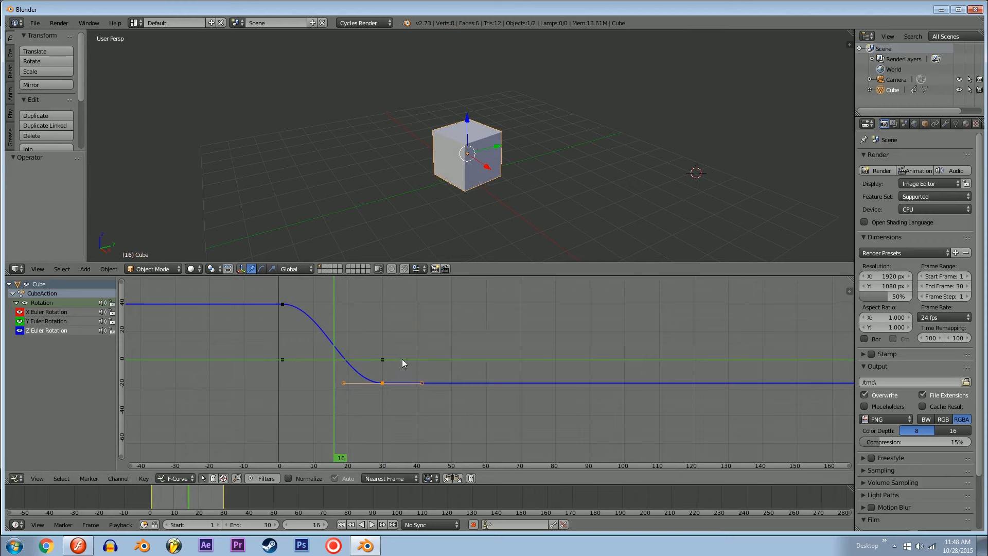
mouse_move(438, 367)
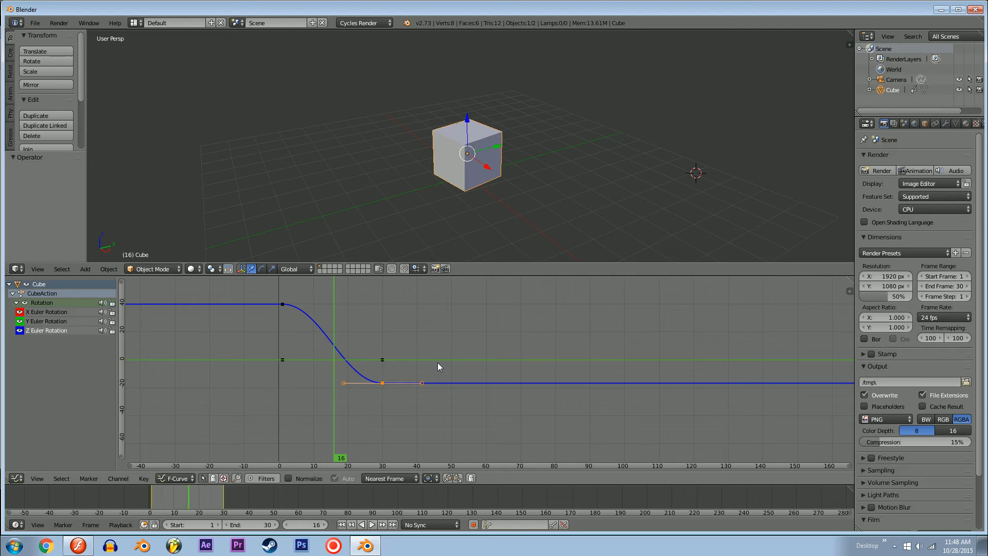
mouse_move(379, 355)
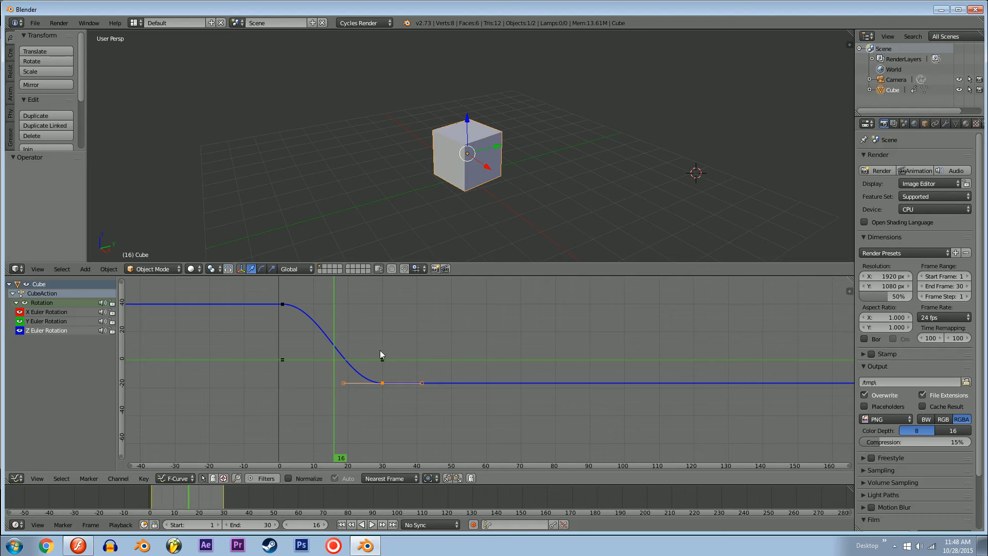
key("h")
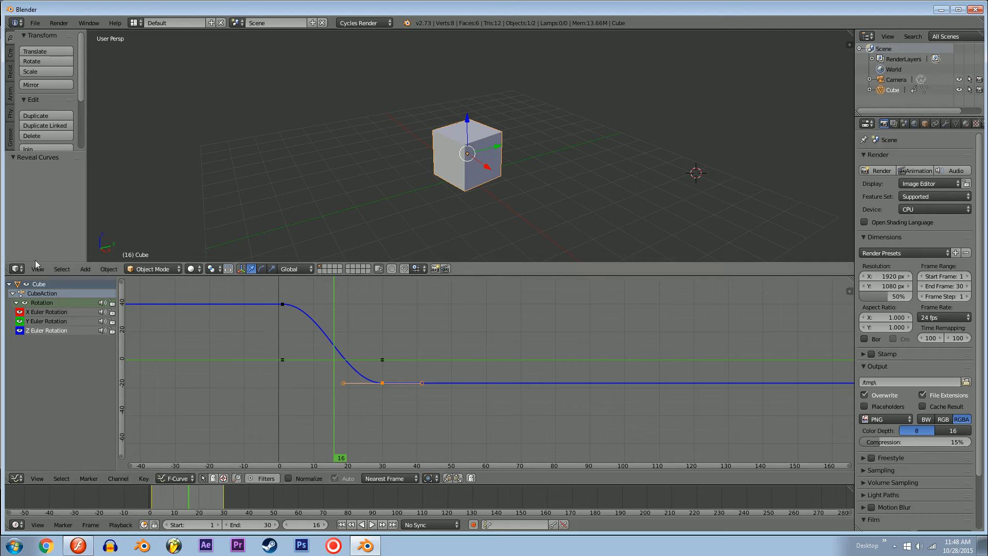
mouse_move(459, 339)
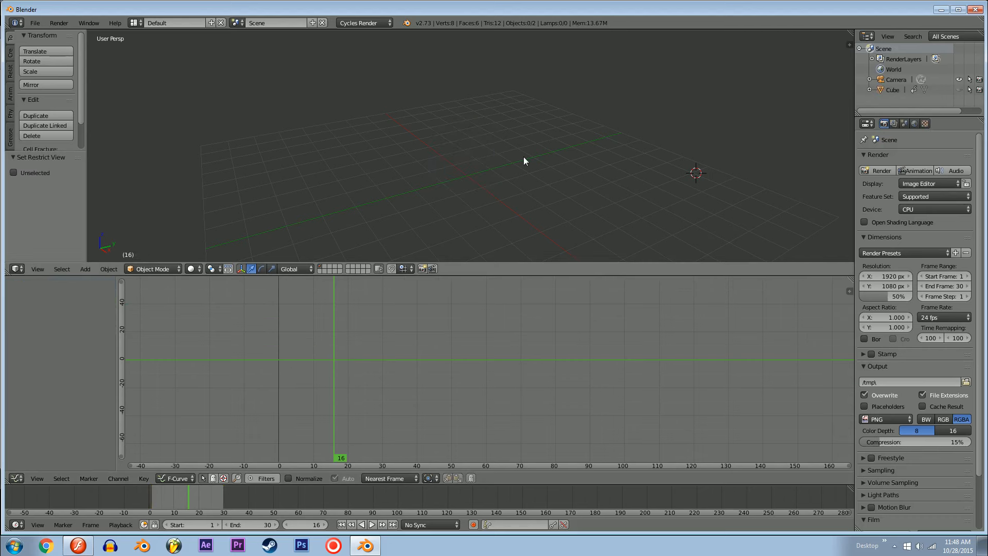
left_click(467, 153)
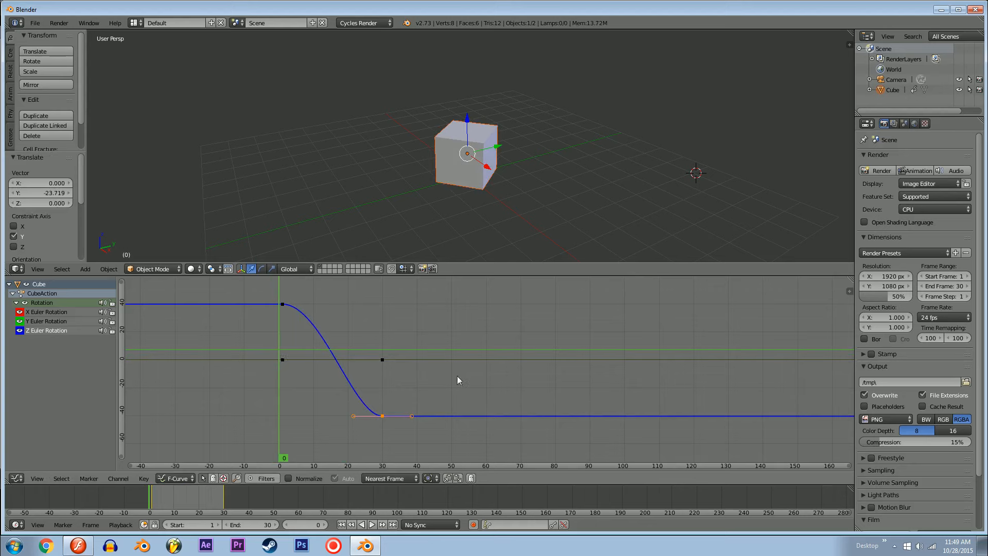
Confirm the lowered keyframe, rewind the animation and confirm the stretched easing handle.
left_click(372, 524)
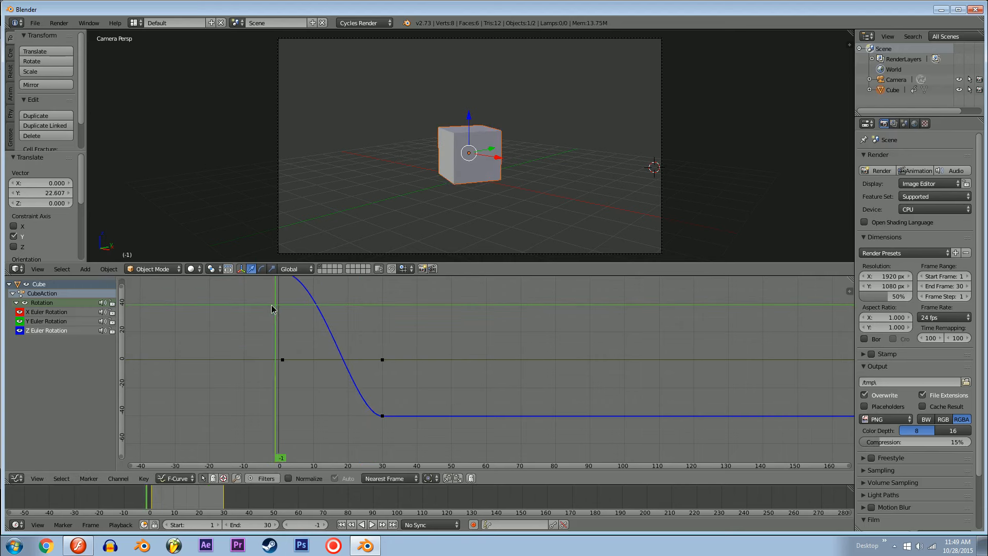
left_click(371, 524)
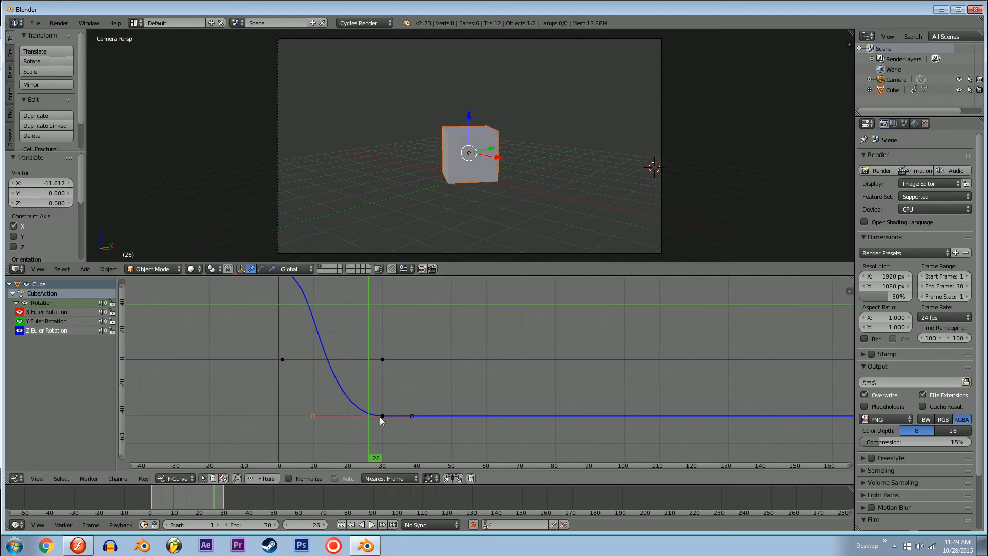
left_click(372, 523)
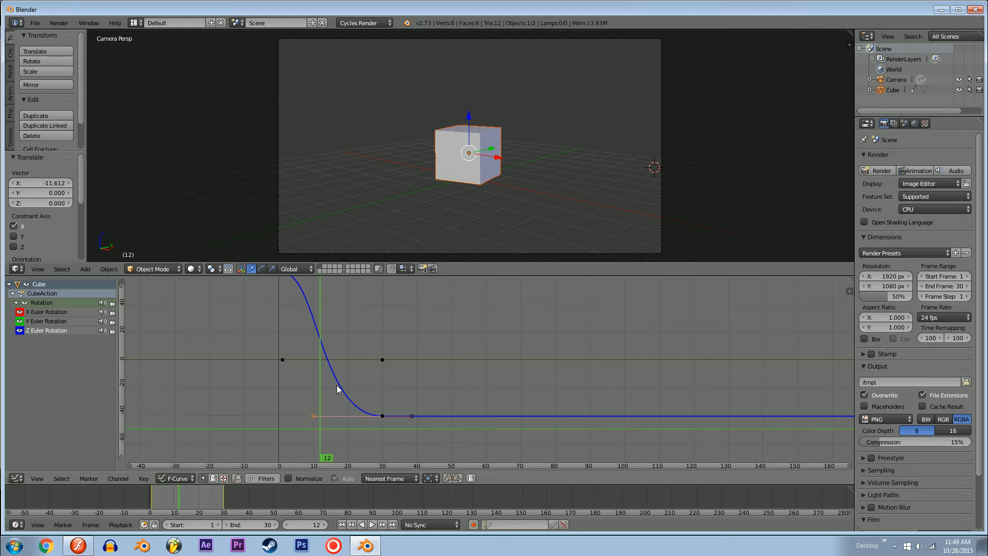
mouse_move(394, 321)
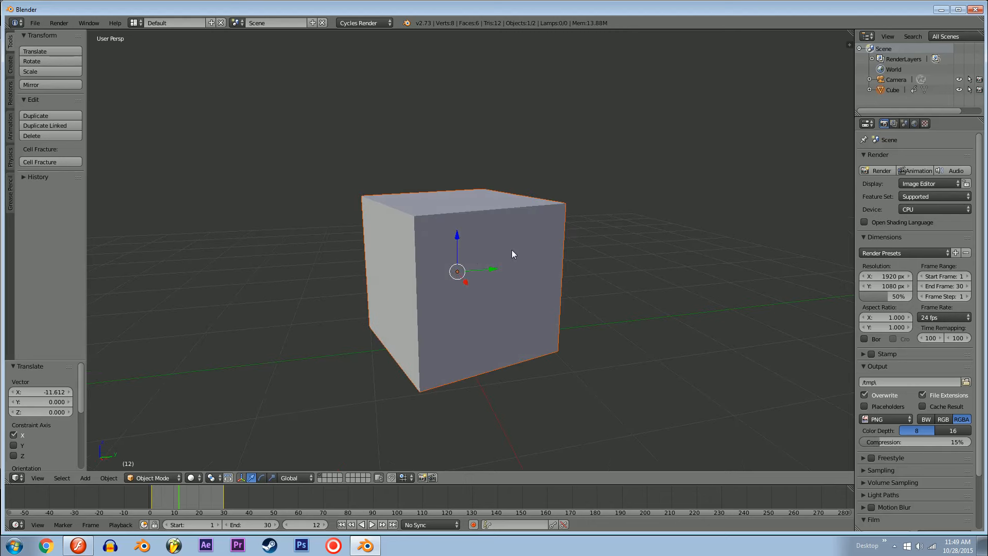
Render with GPU Compute instead of CPU, then select the extra cube and delete it.
left_click(935, 209)
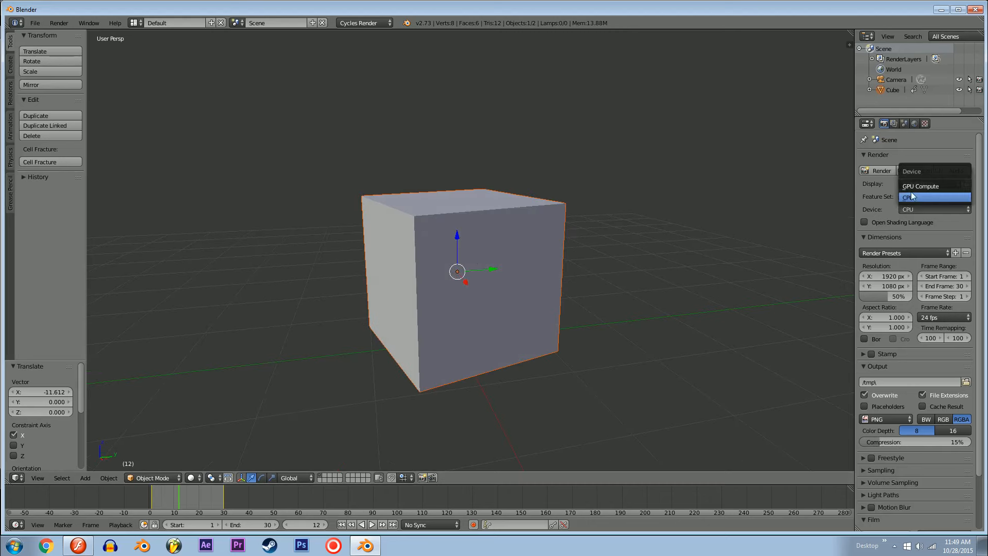
left_click(920, 185)
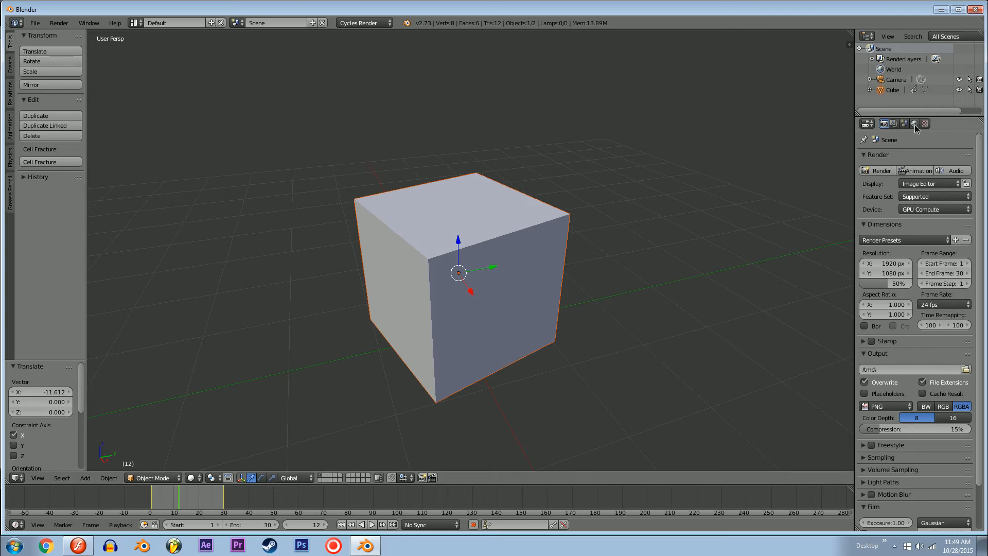
left_click(914, 123)
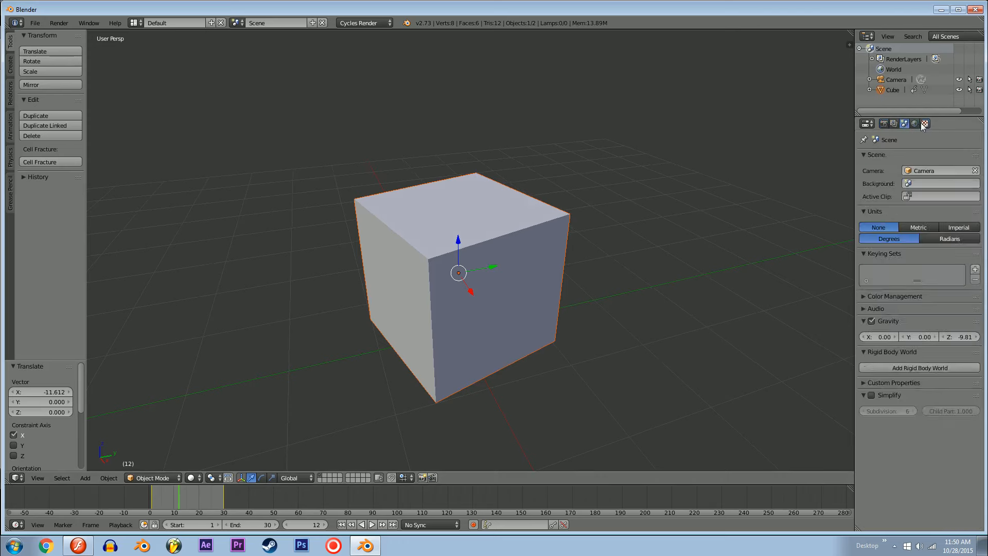
left_click(925, 123)
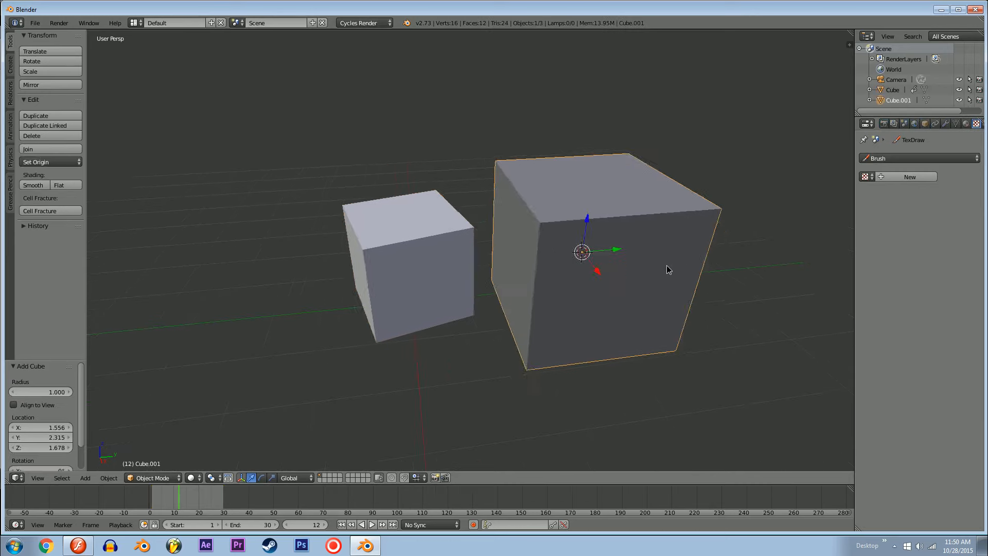
left_click(409, 271)
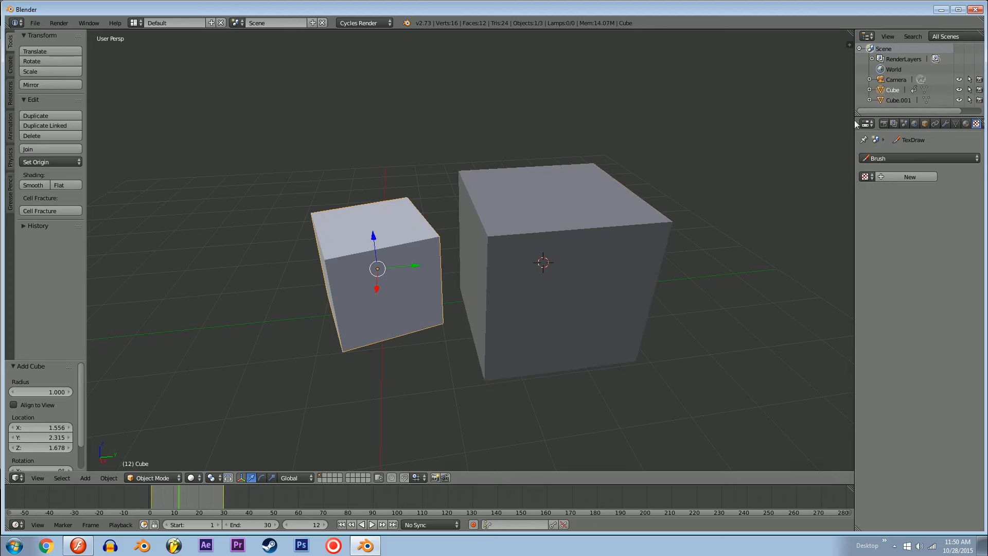
left_click(970, 123)
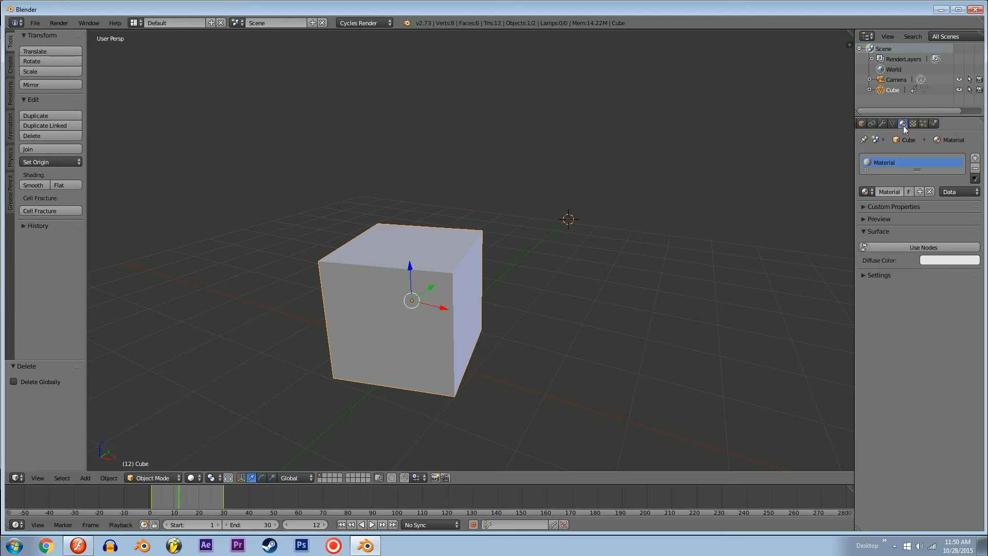
mouse_move(902, 123)
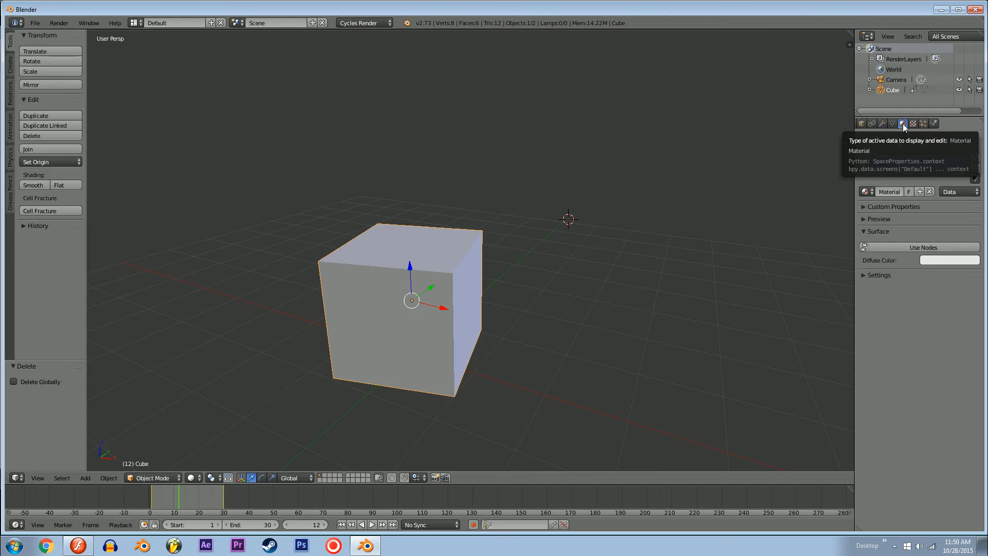
Set the cube's material to an Emission surface with a salmon colour.
left_click(902, 124)
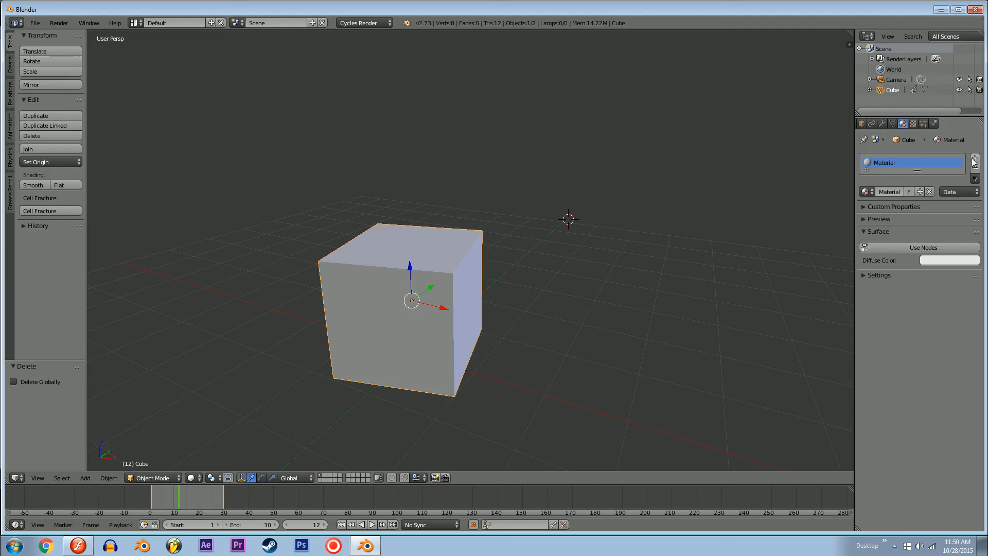
mouse_move(887, 166)
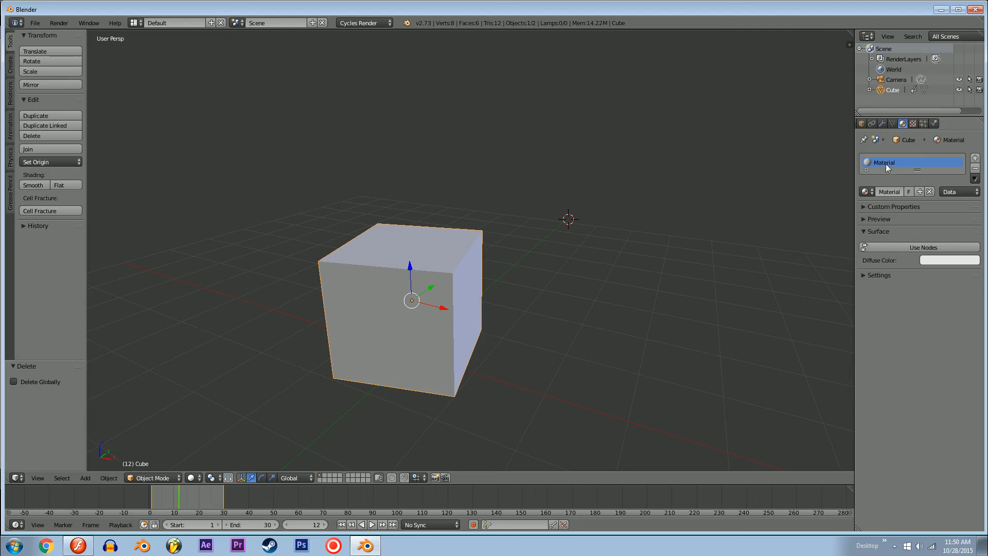
mouse_move(888, 163)
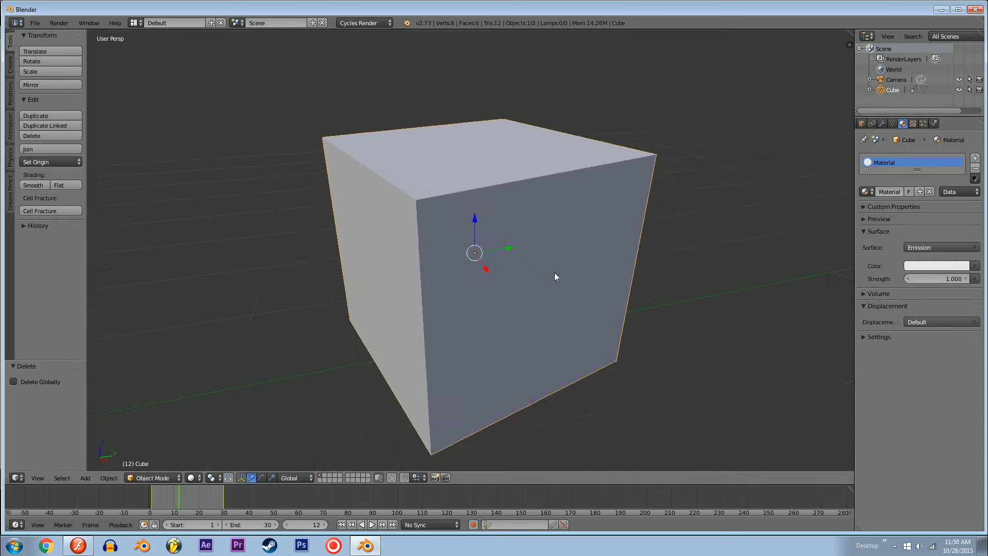
left_click(935, 265)
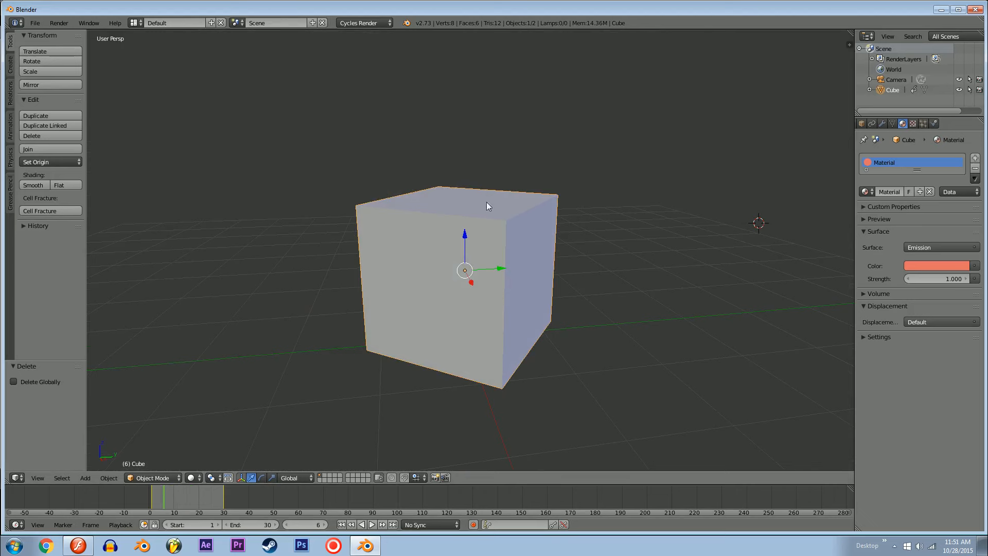
mouse_move(444, 262)
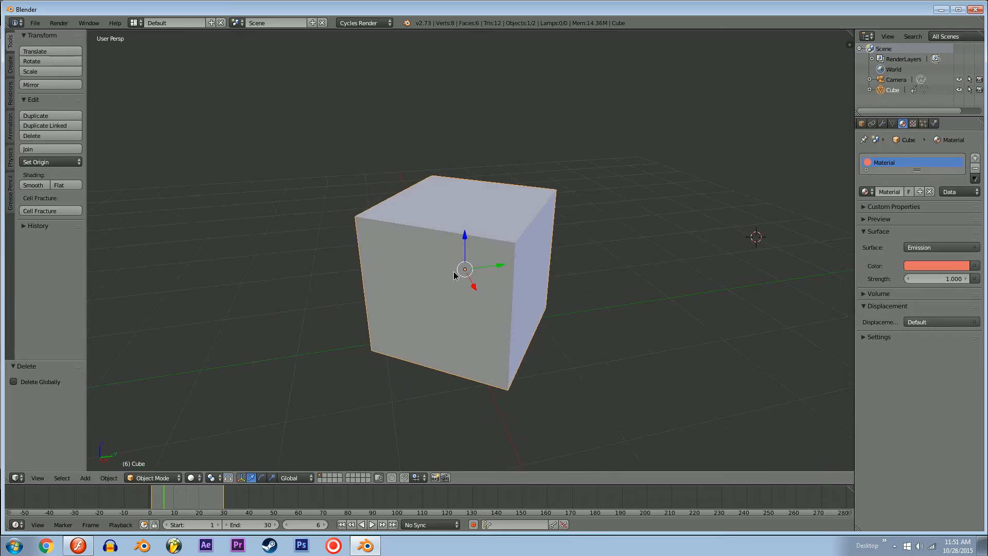
In Edit Mode face-select one cube face, add a material slot and assign it to that face.
key("Tab")
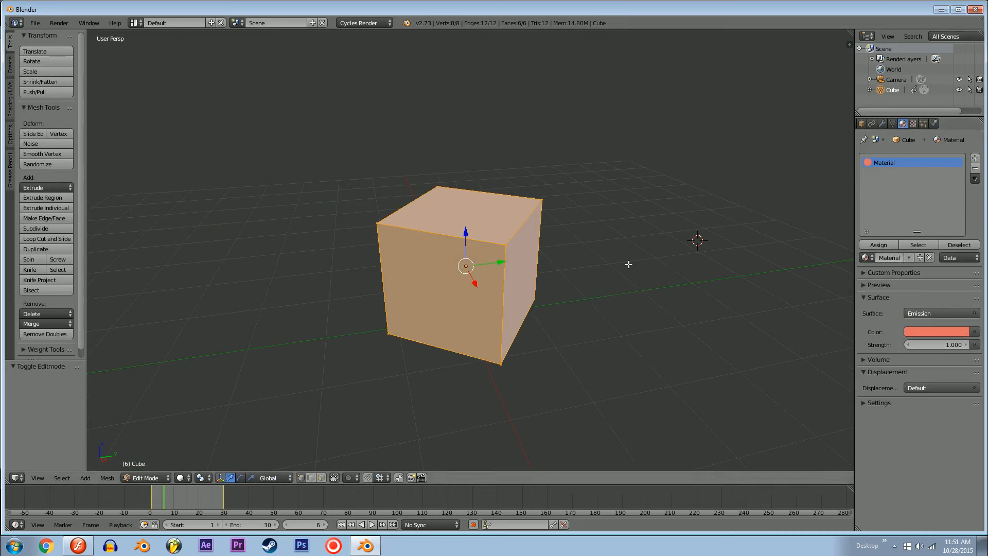
mouse_move(577, 258)
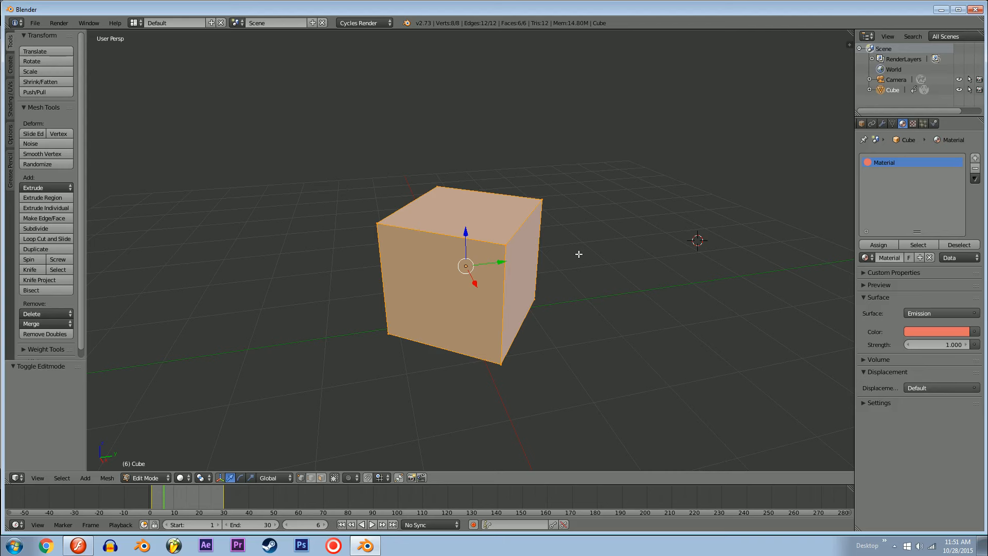
left_click(529, 277)
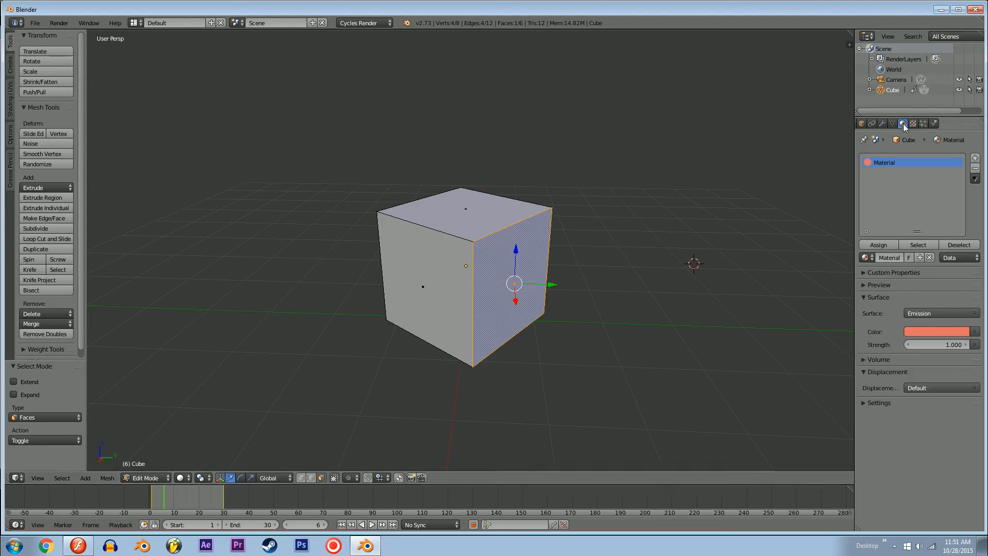
left_click(974, 158)
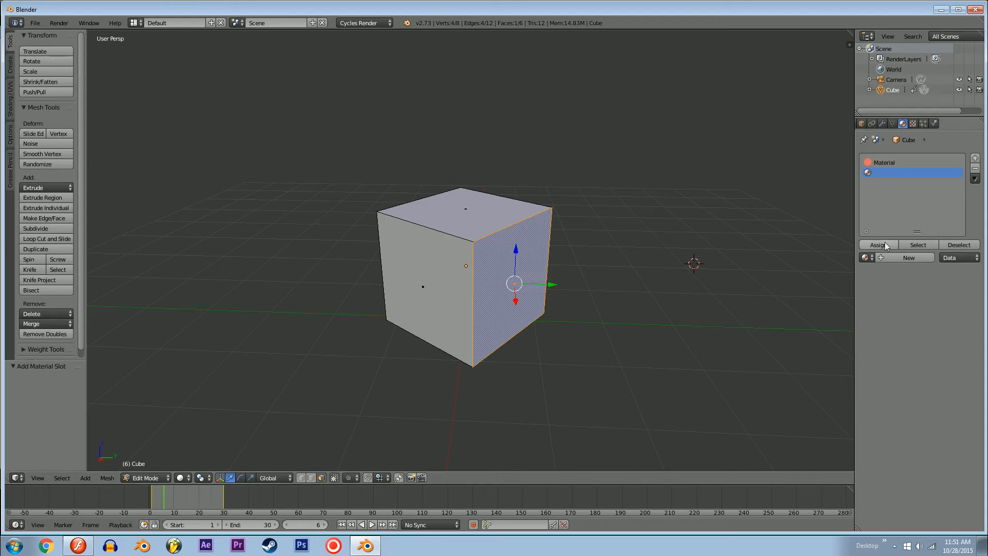
left_click(878, 244)
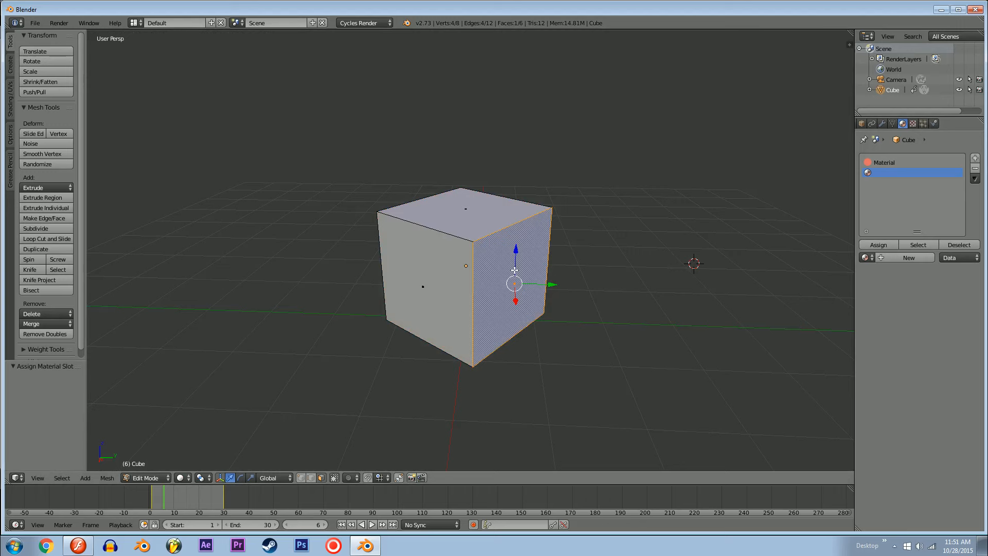
mouse_move(609, 263)
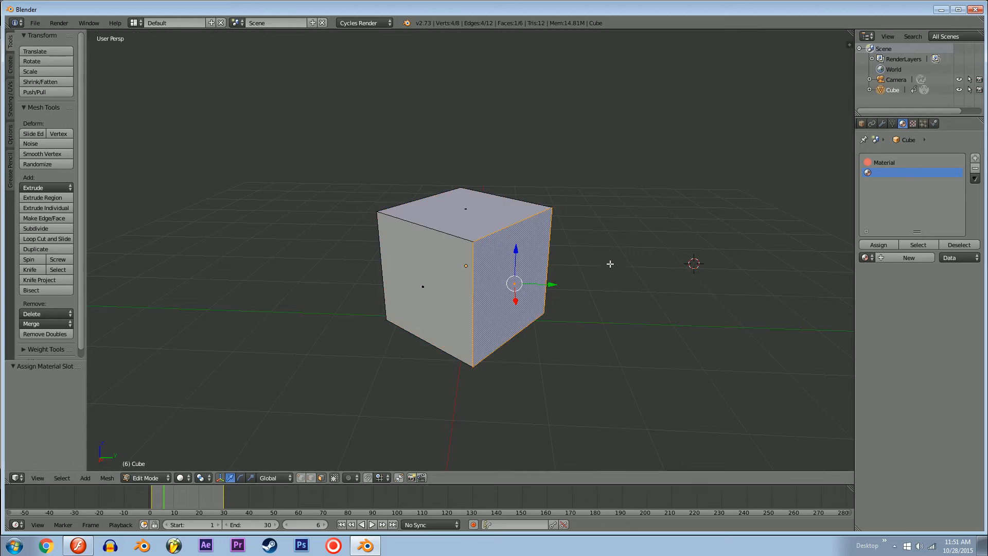
Create a new Emission material for the face and give it a light-blue colour.
left_click(881, 257)
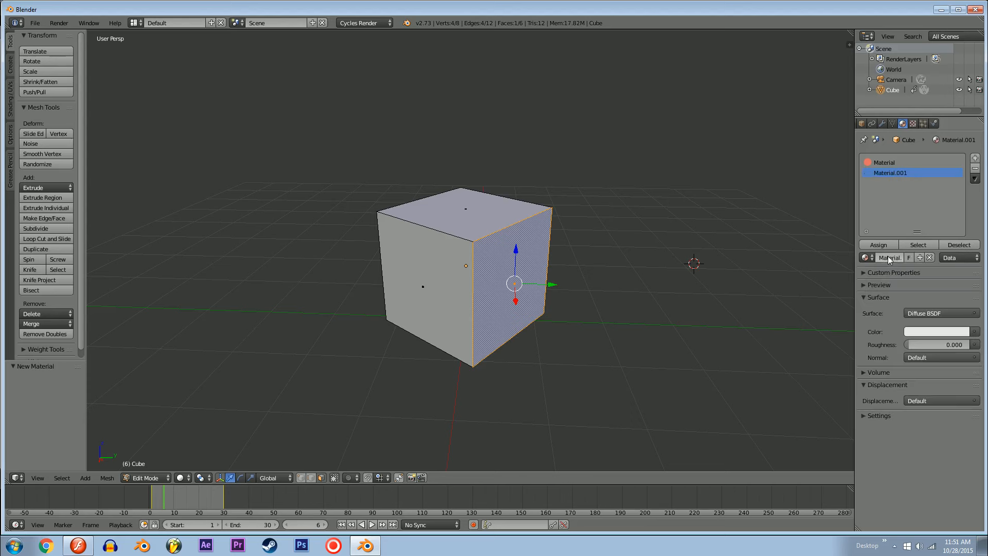
left_click(865, 297)
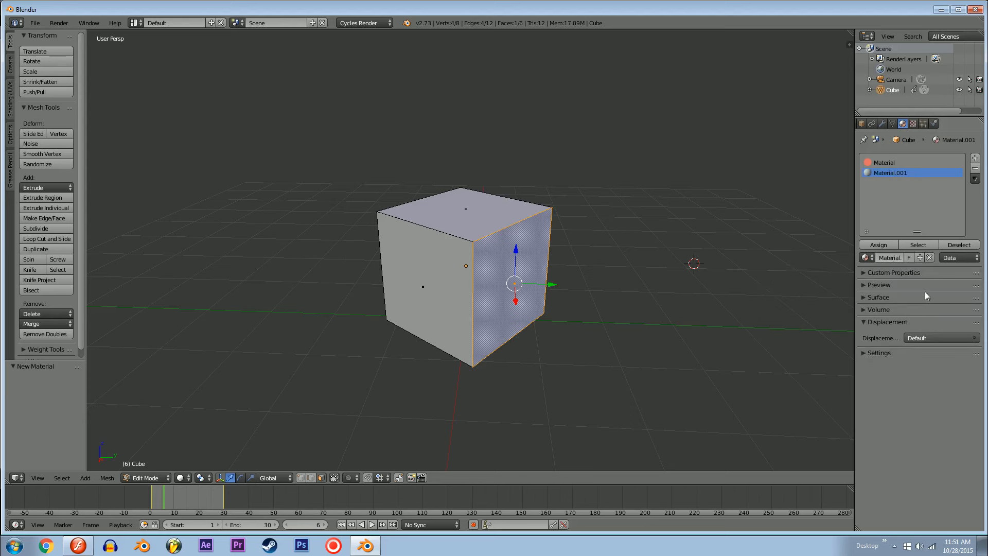
mouse_move(885, 303)
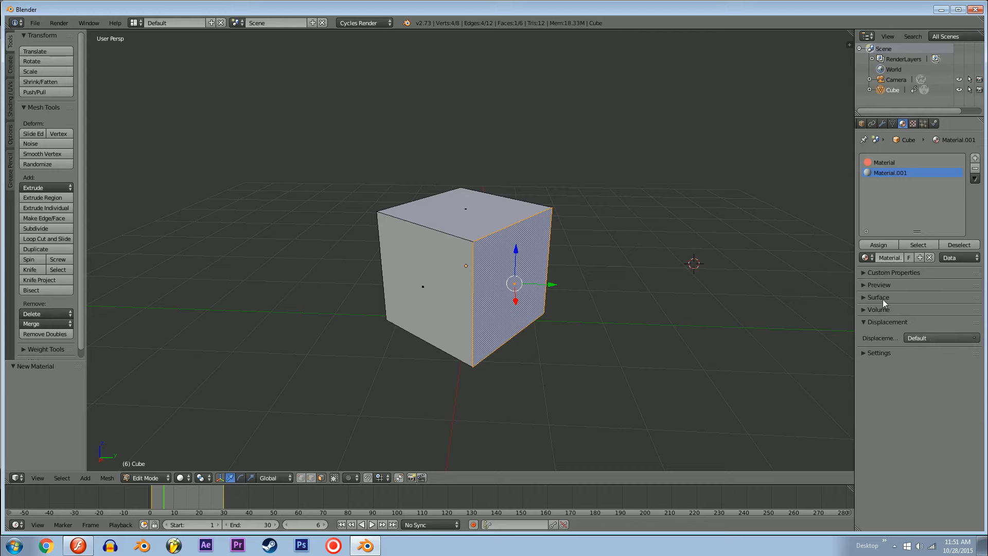
left_click(877, 296)
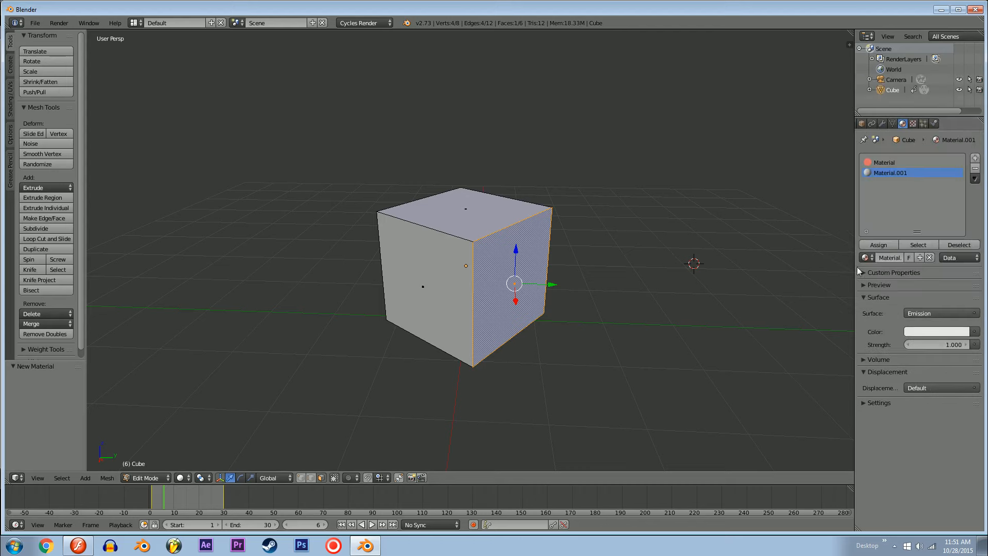
left_click(937, 331)
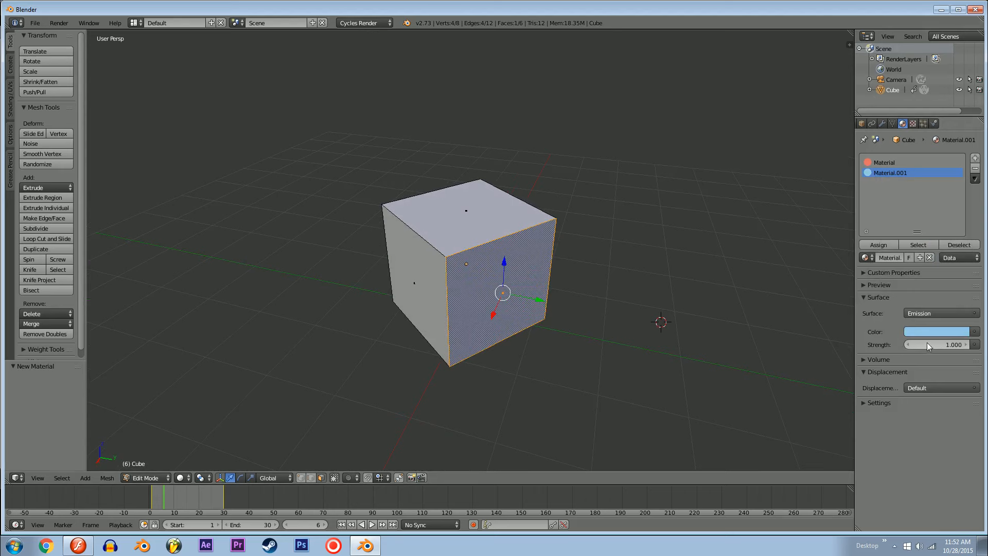
mouse_move(938, 353)
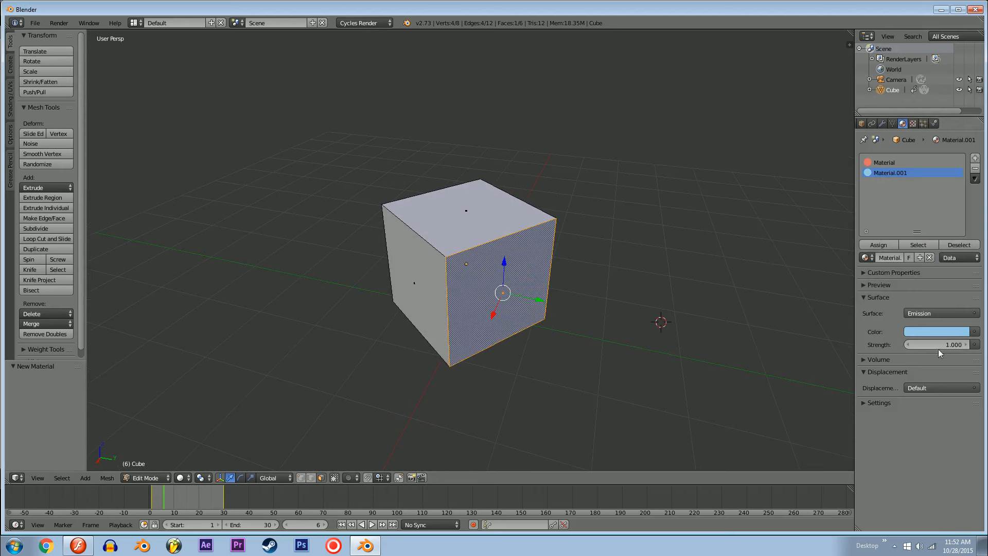
left_click(974, 173)
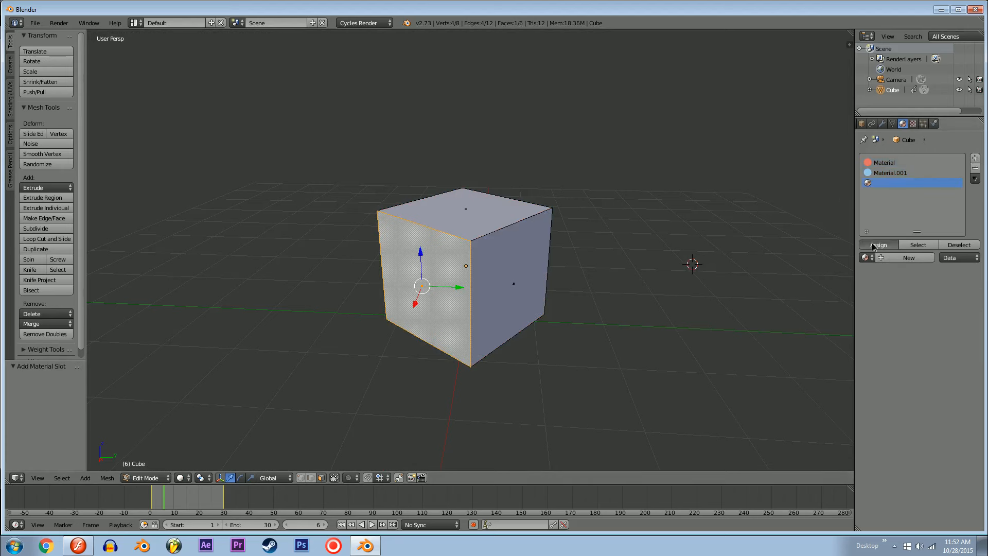
Assign a new material slot to the face and give it a pink emission colour.
left_click(907, 257)
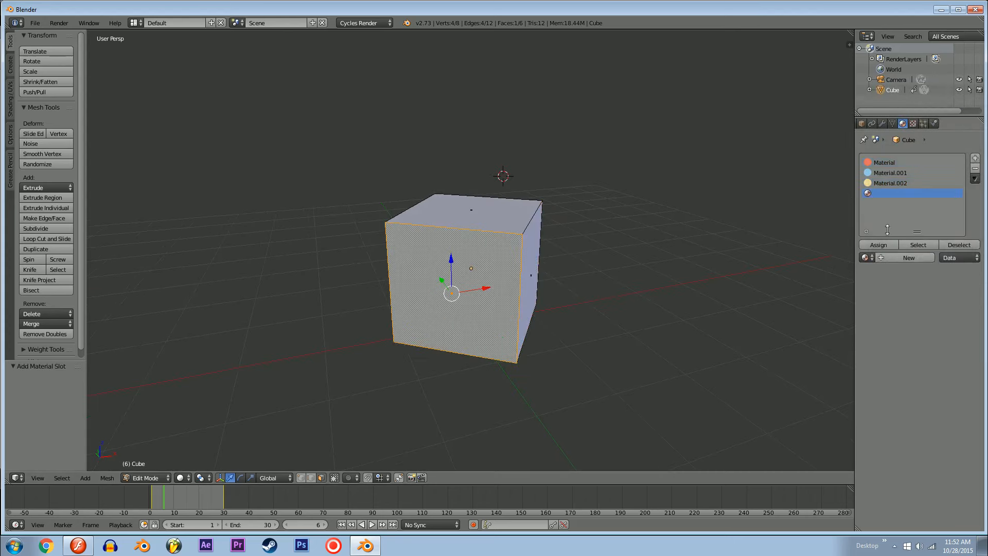
left_click(909, 257)
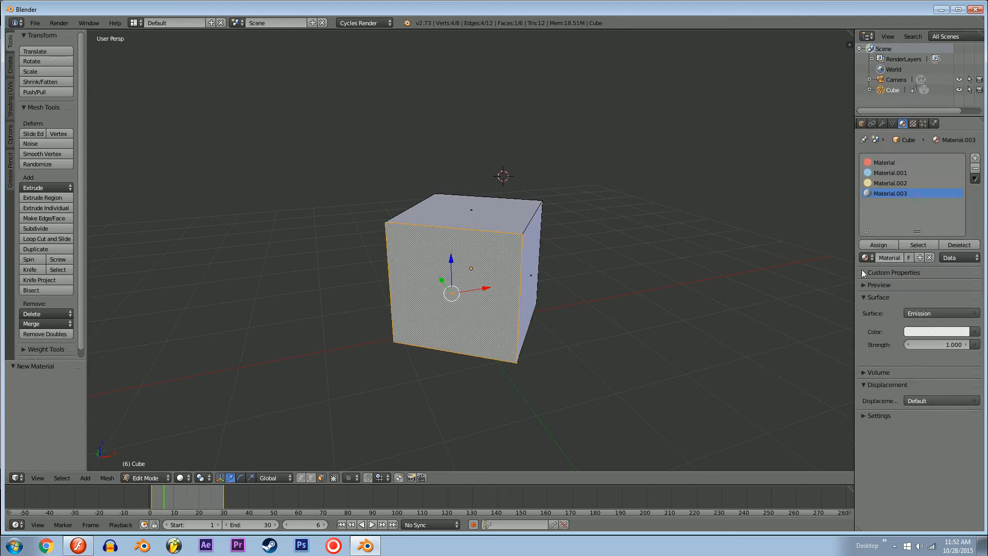
left_click(938, 331)
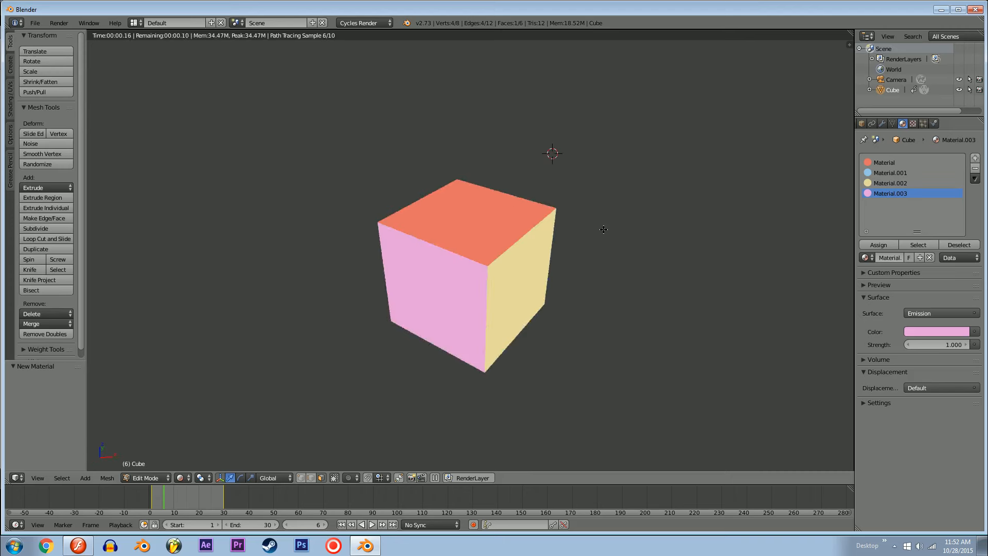
View through the camera at frame 1 and make the render film background transparent.
left_click(146, 501)
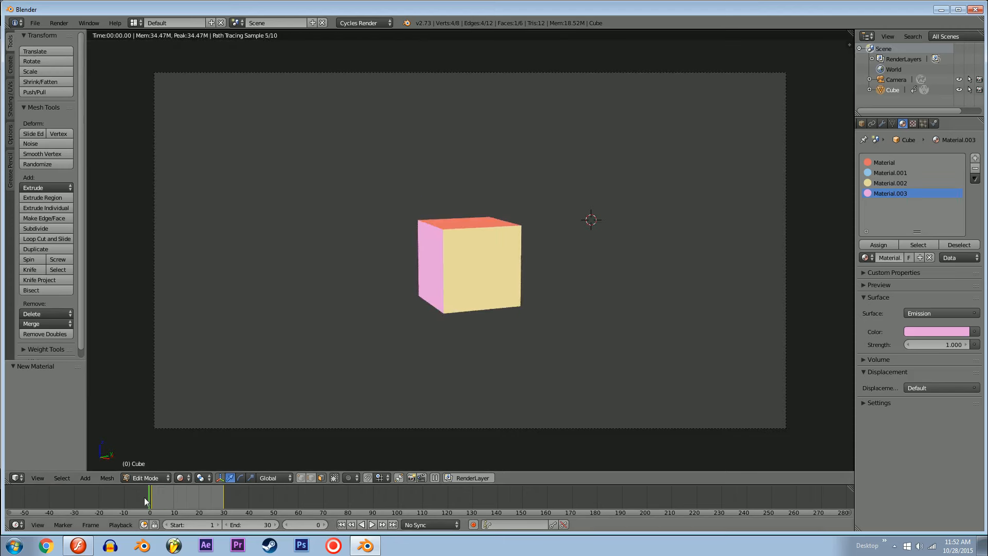
left_click(371, 523)
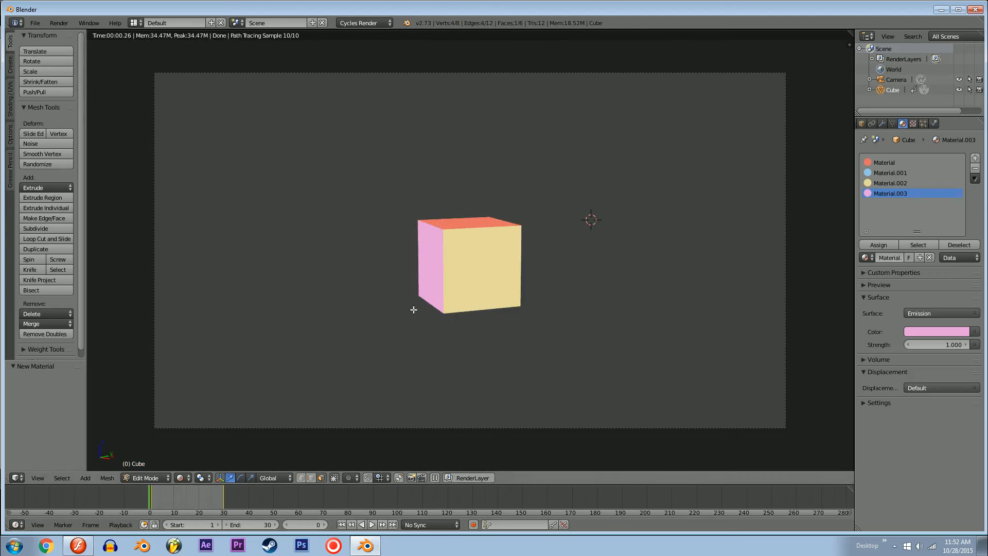
mouse_move(533, 284)
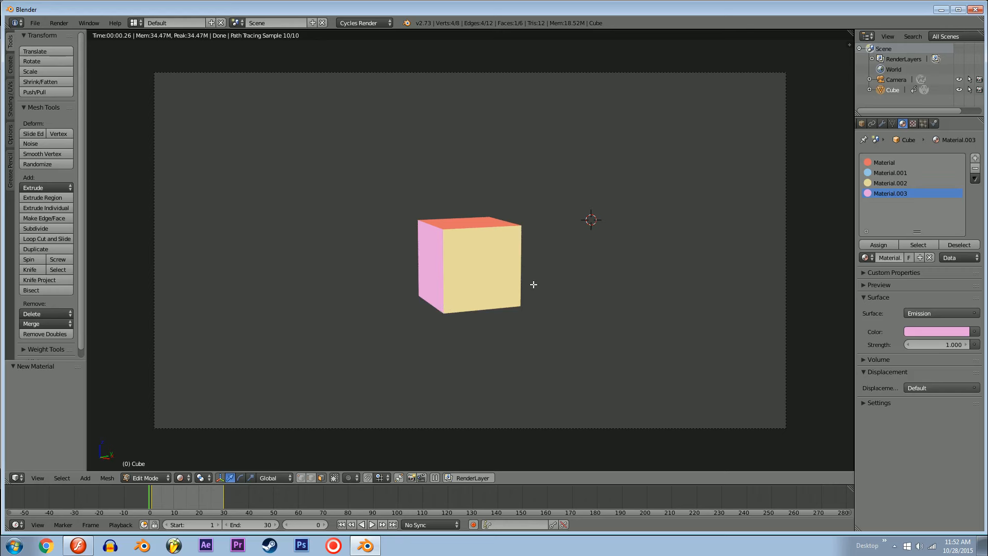
left_click(866, 123)
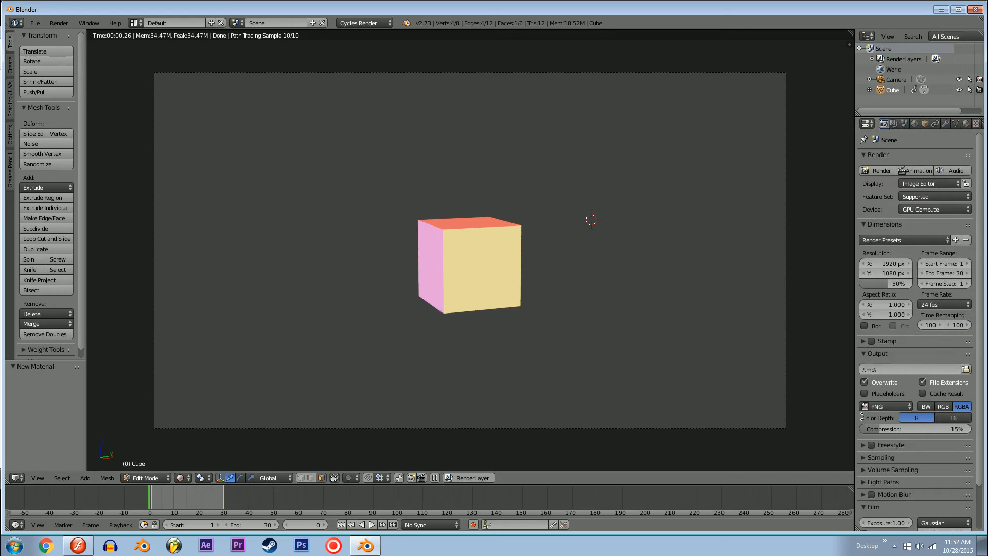
scroll("down", 3)
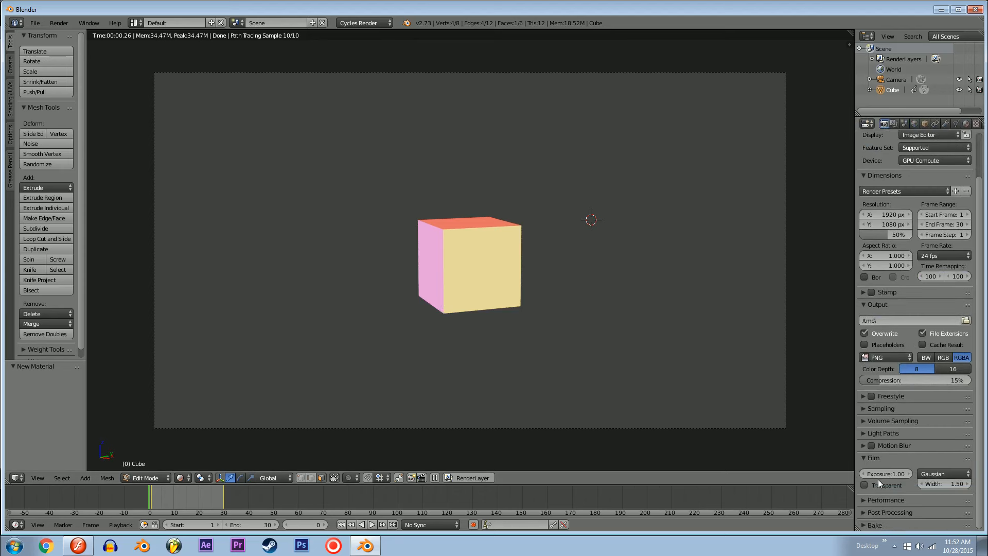
left_click(864, 485)
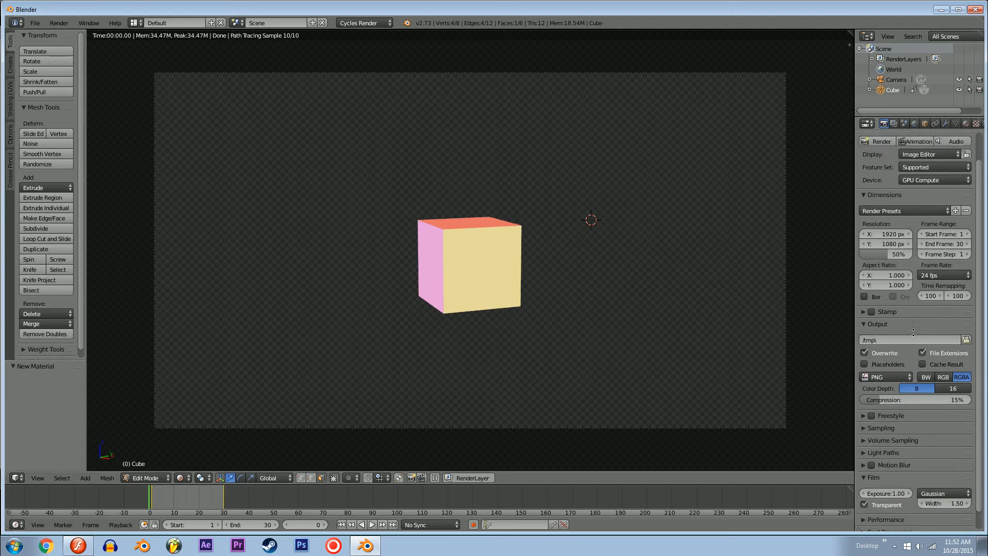
Review the render dimensions (frames 1–30, 30 fps) and expand the Output panel.
scroll("up", 3)
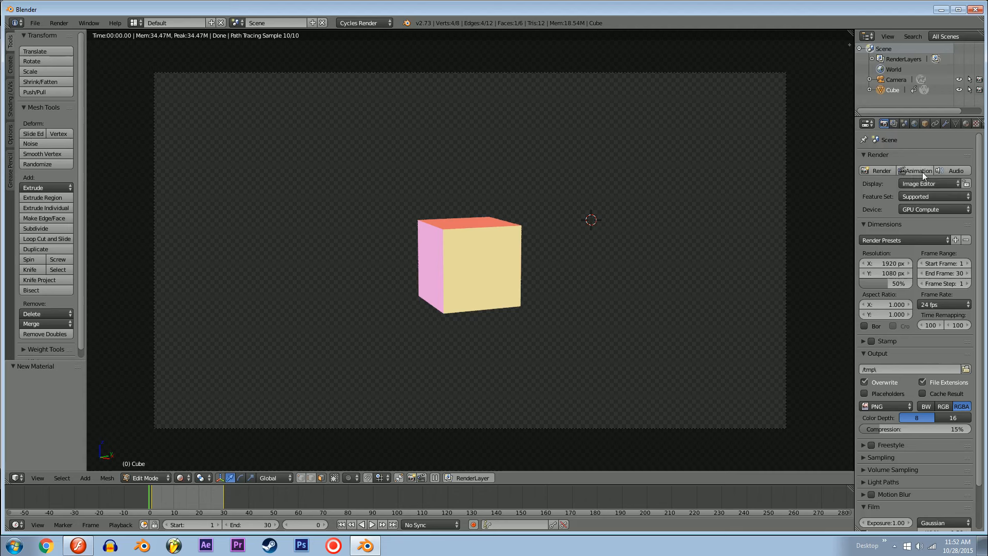
mouse_move(914, 170)
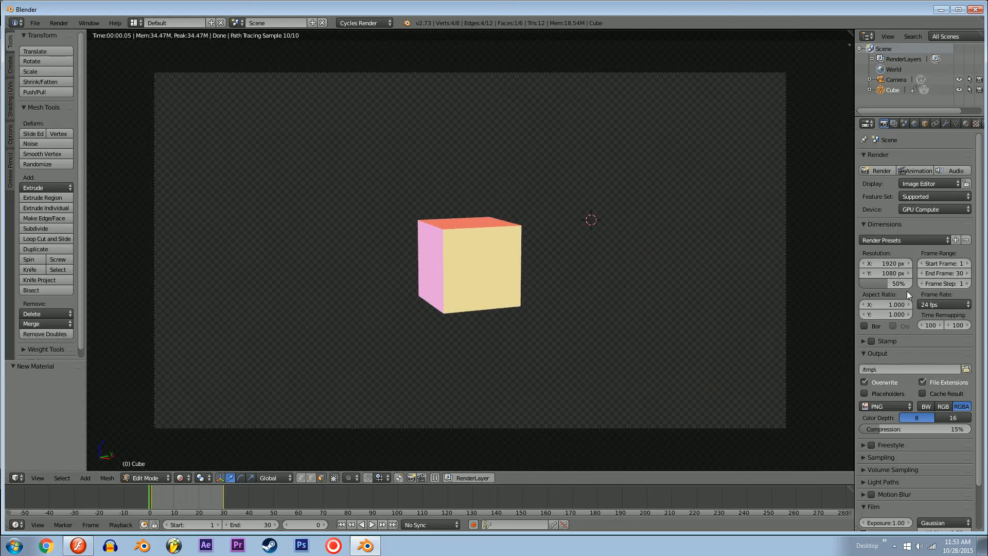
left_click(876, 354)
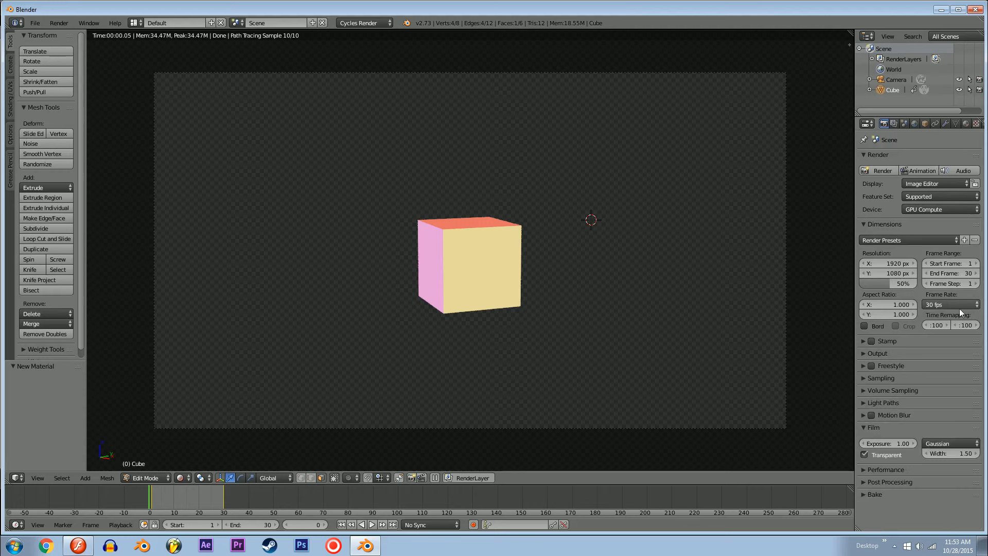
mouse_move(948, 304)
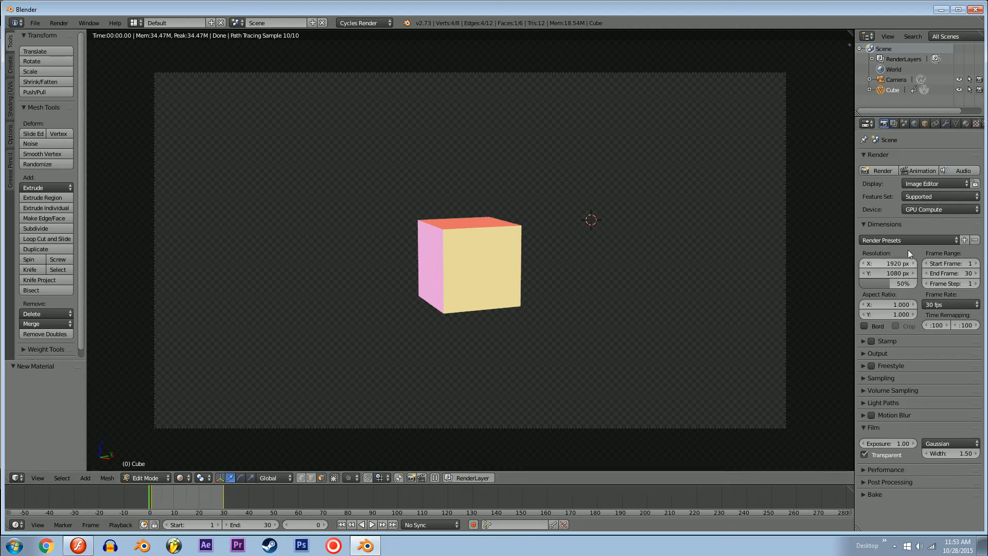
left_click(876, 352)
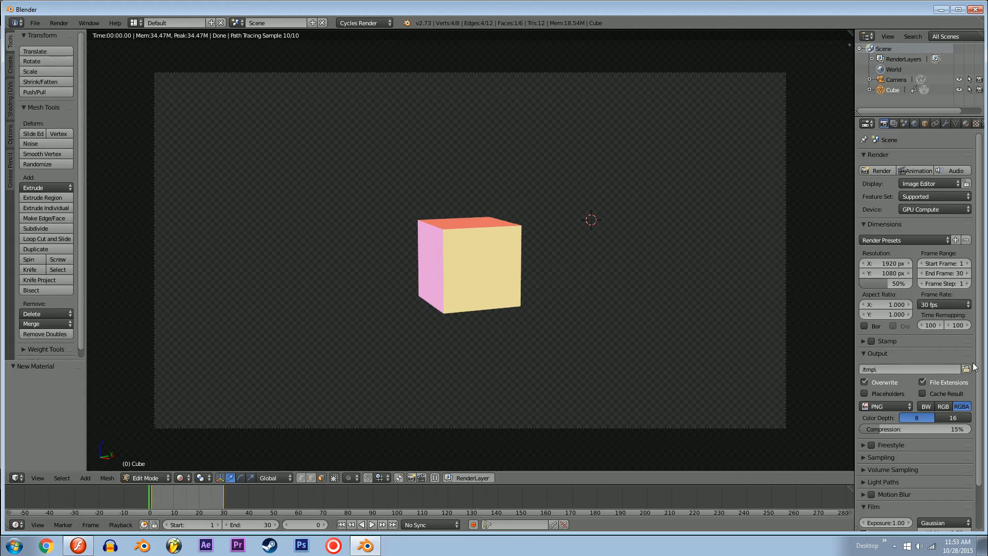
Point render output to Desktop\BLENDERTESTER with file prefix BT and accept.
left_click(968, 368)
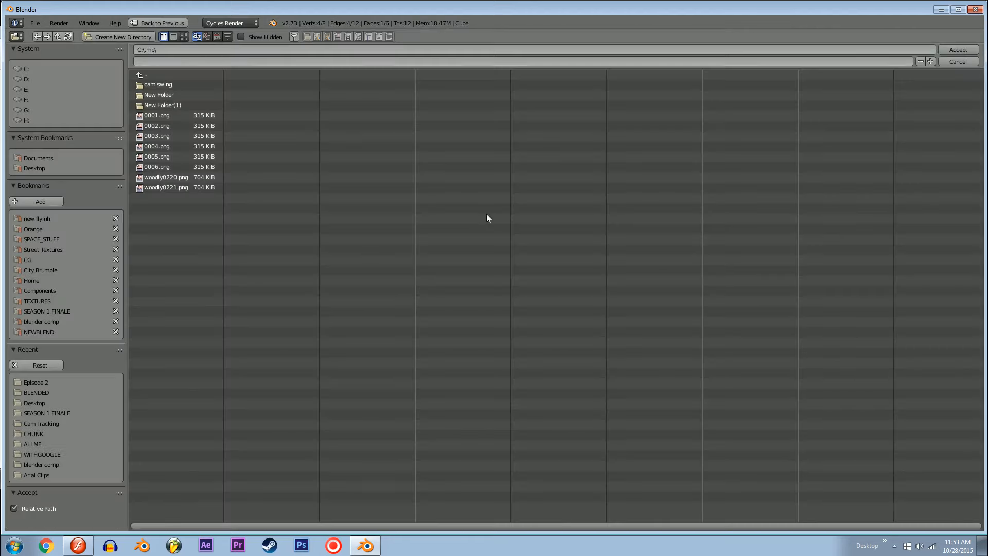
left_click(34, 403)
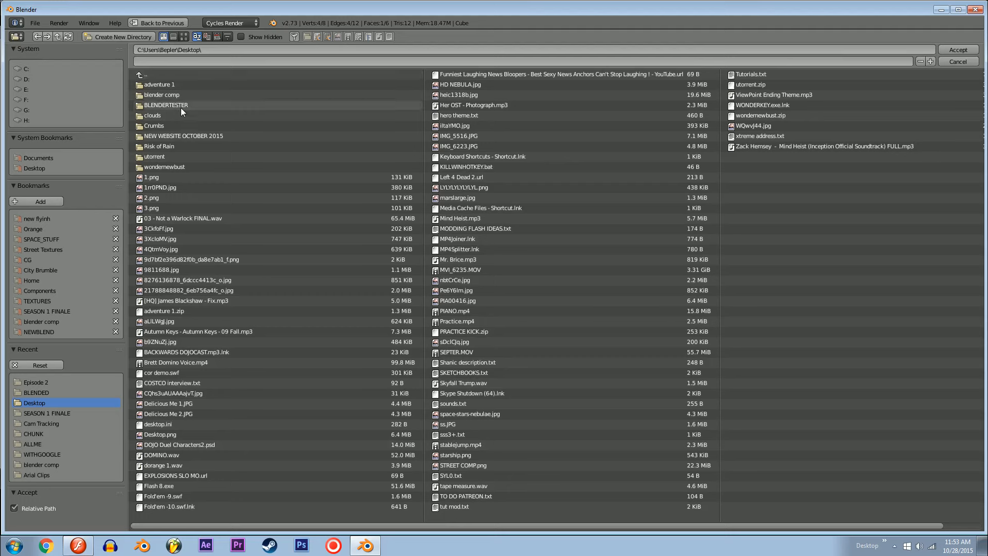
double_click(165, 104)
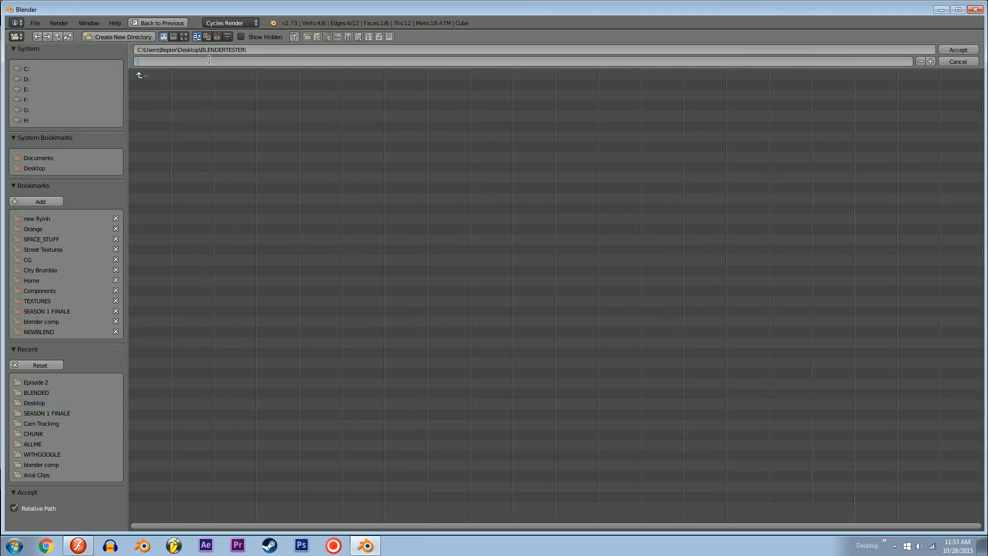
type("BT")
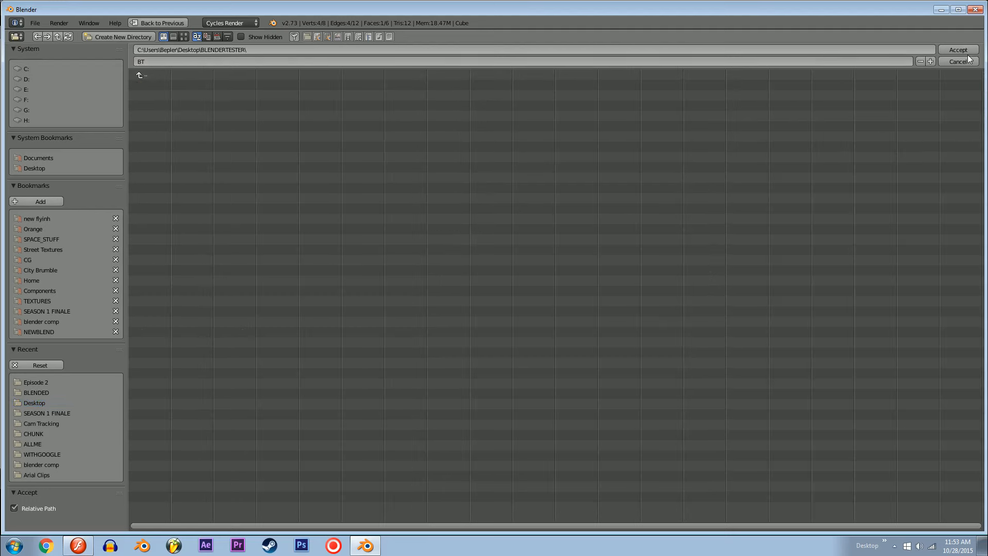
left_click(956, 49)
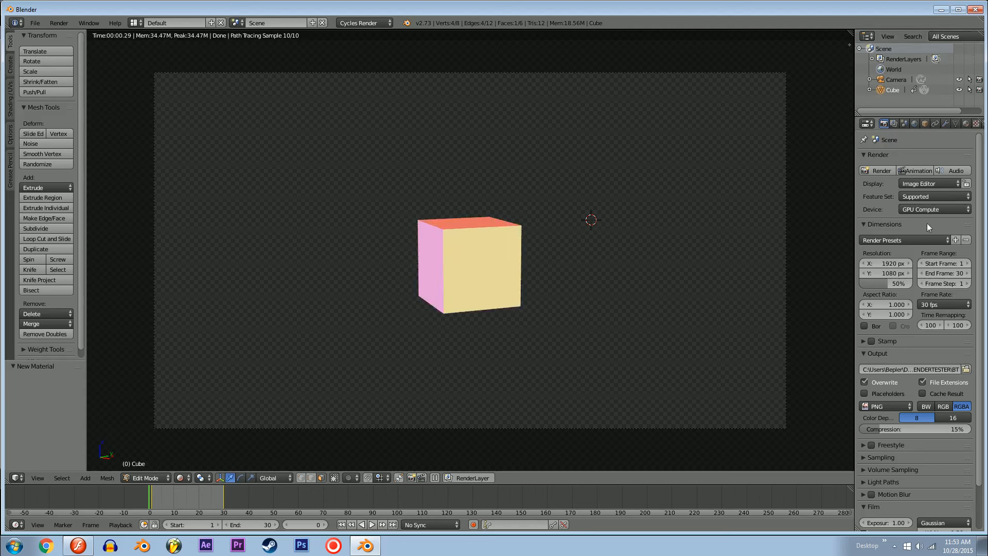
Check the sampling settings, then render the 30-frame cube animation to files.
left_click(880, 457)
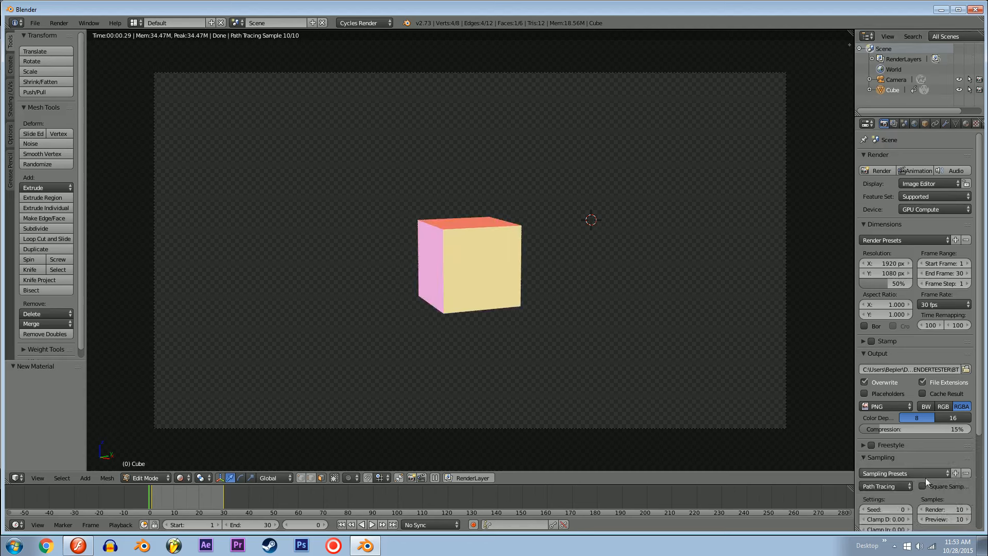
scroll("down", 3)
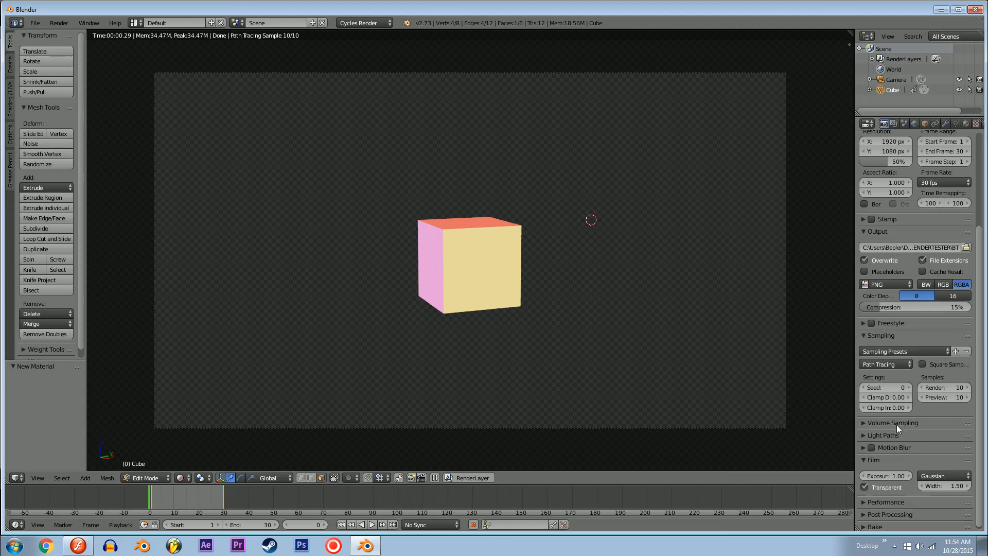
scroll("down", 3)
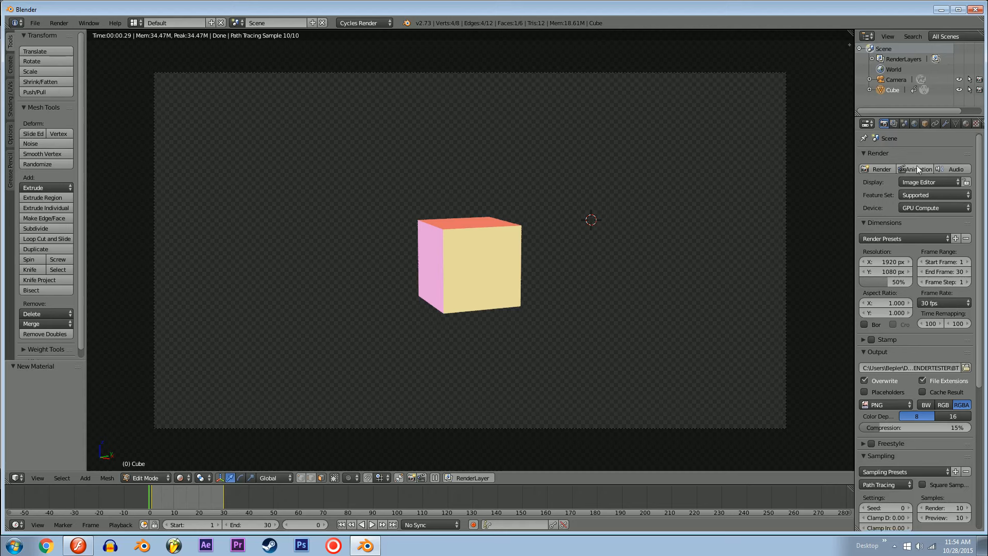
left_click(916, 169)
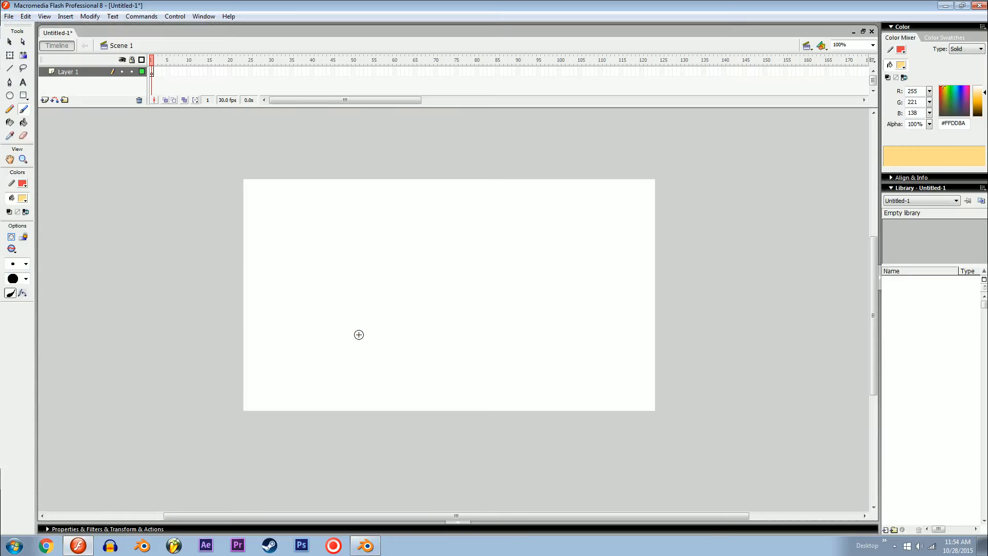
mouse_move(127, 159)
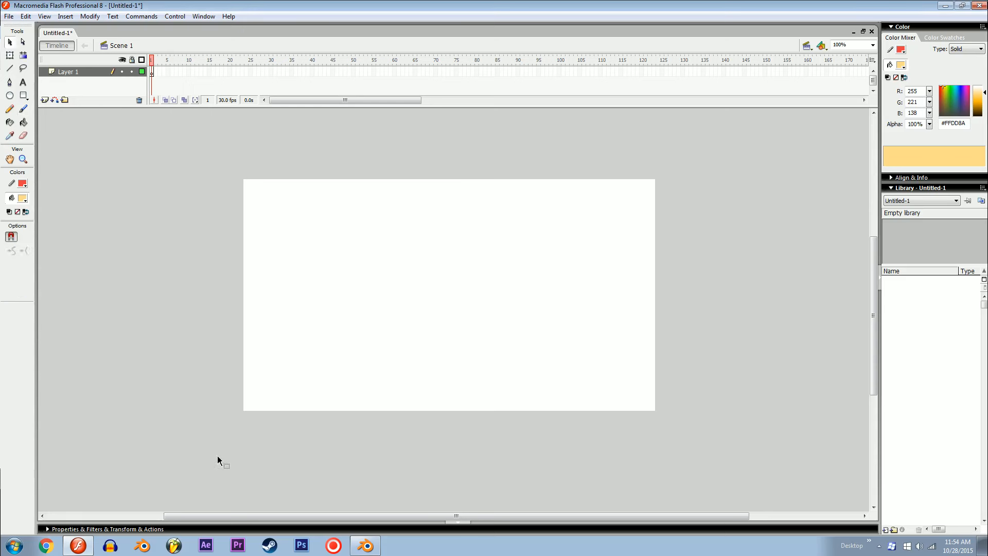
mouse_move(415, 362)
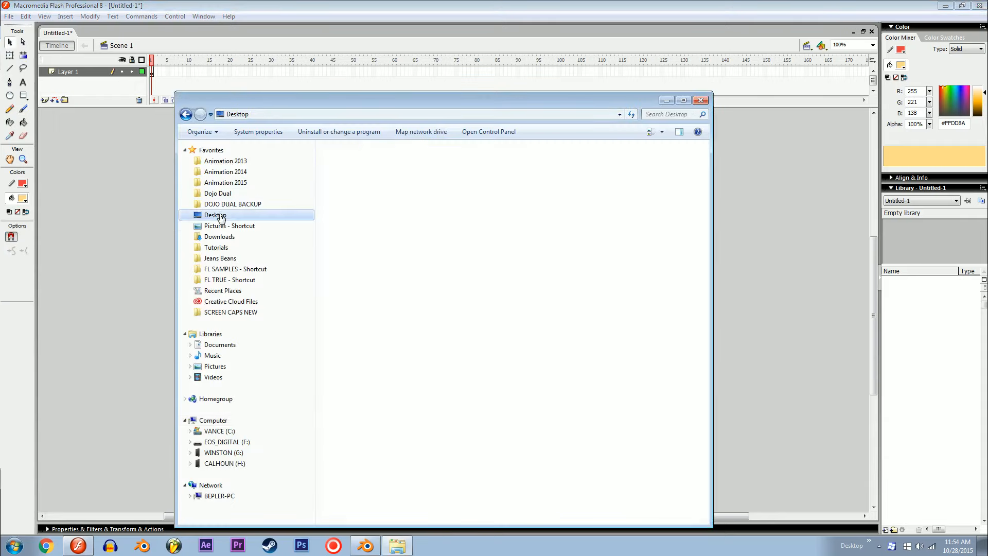
Go to Desktop\BLENDERTESTER and select all thirty BT PNG frames with Ctrl+A.
left_click(215, 215)
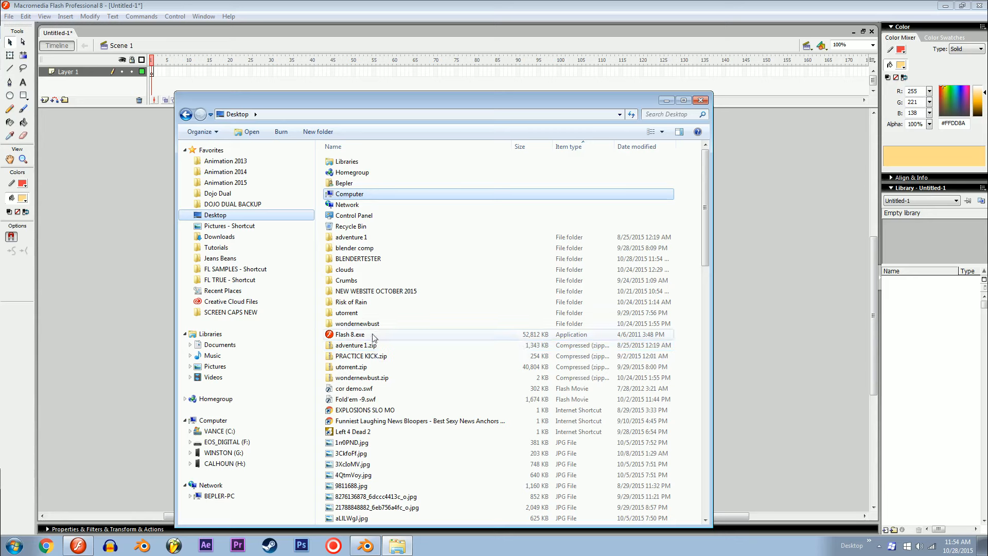
double_click(358, 258)
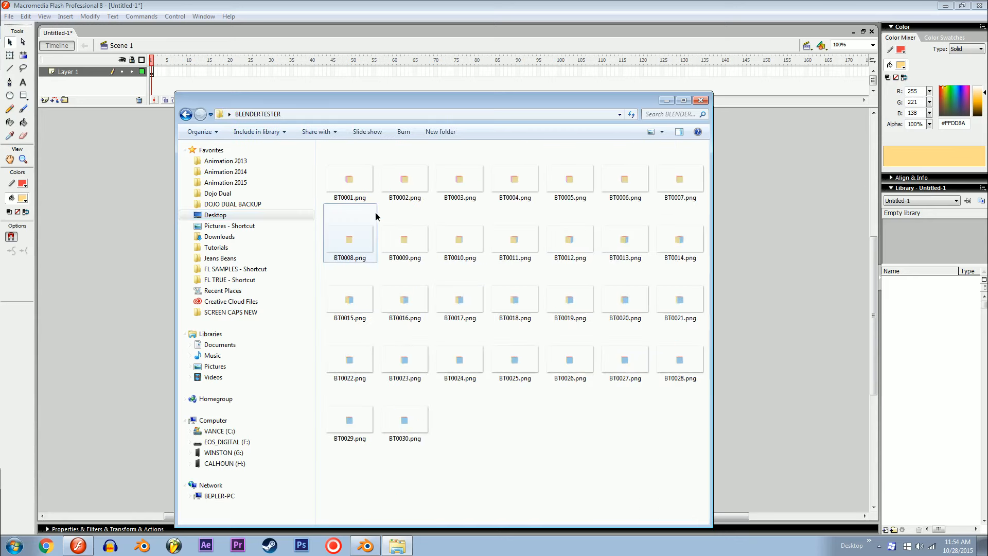
key("ctrl+a")
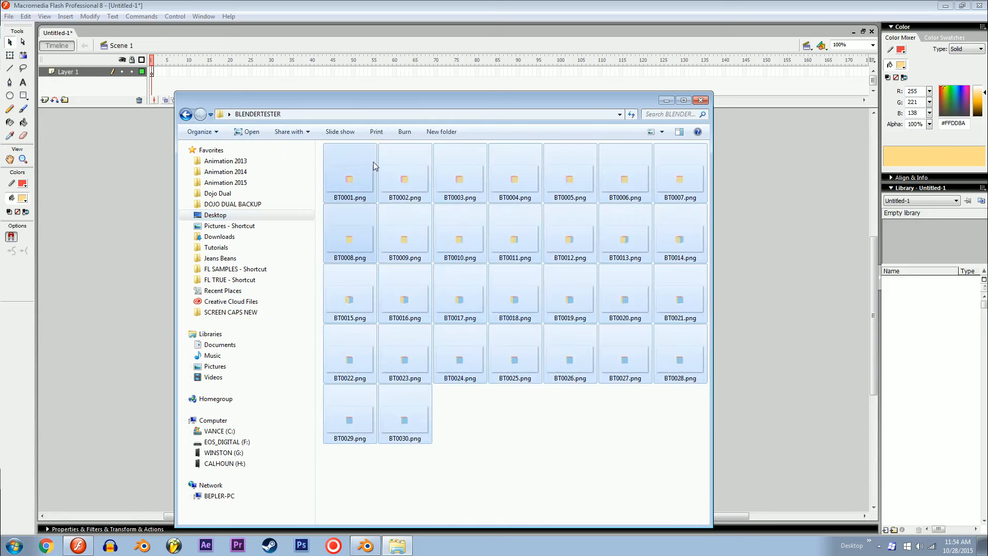
mouse_move(357, 176)
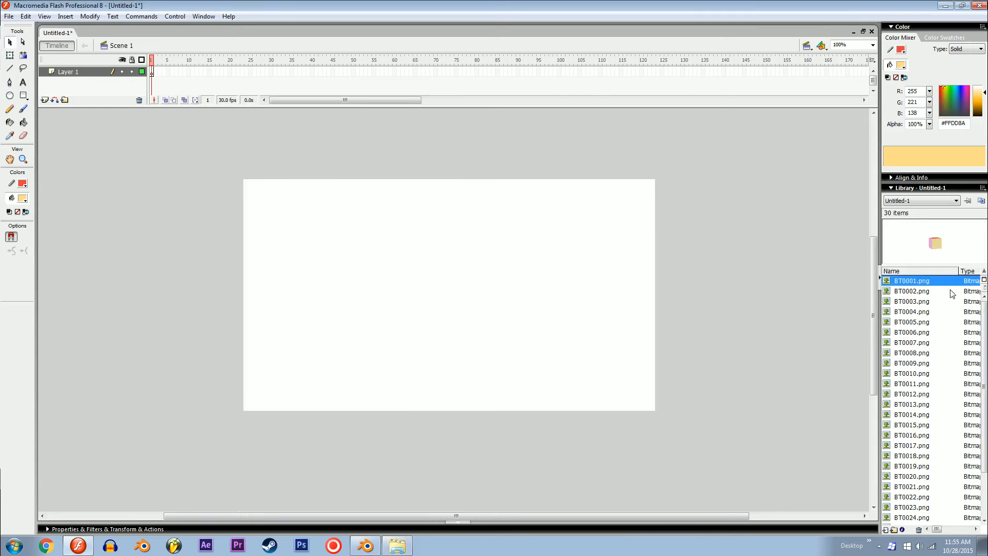
mouse_move(914, 281)
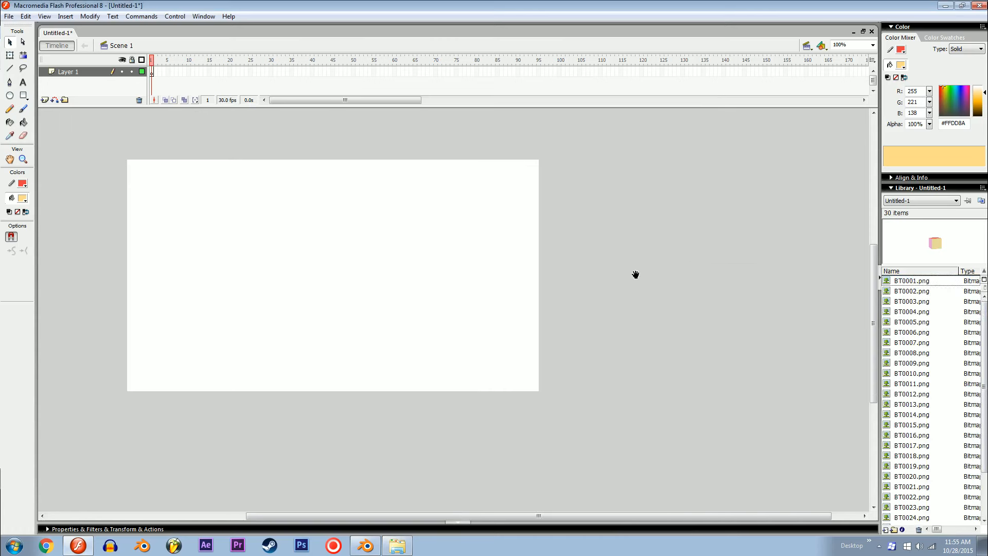
Place the BT bitmaps across frames 1–30 and return the playhead to frame 1.
left_click(910, 311)
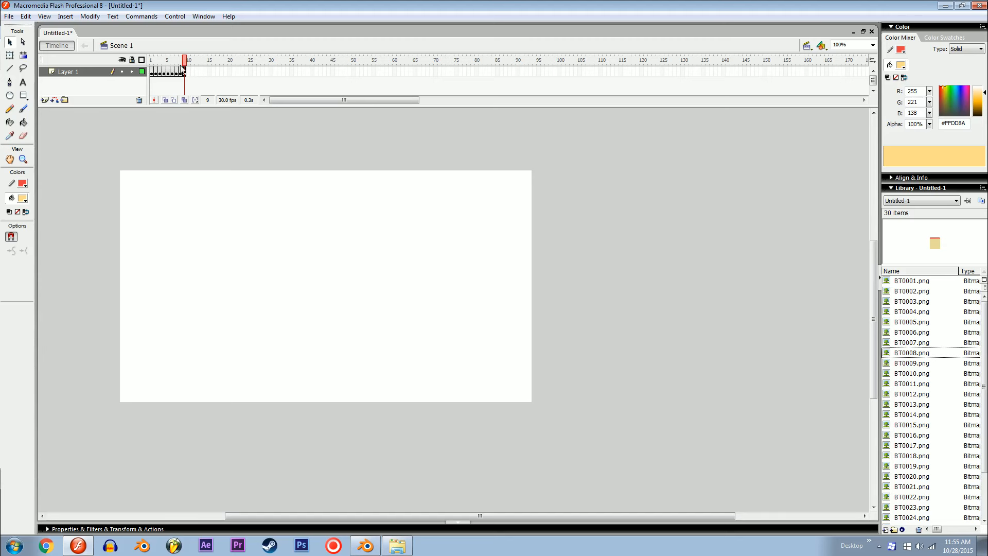
mouse_move(867, 343)
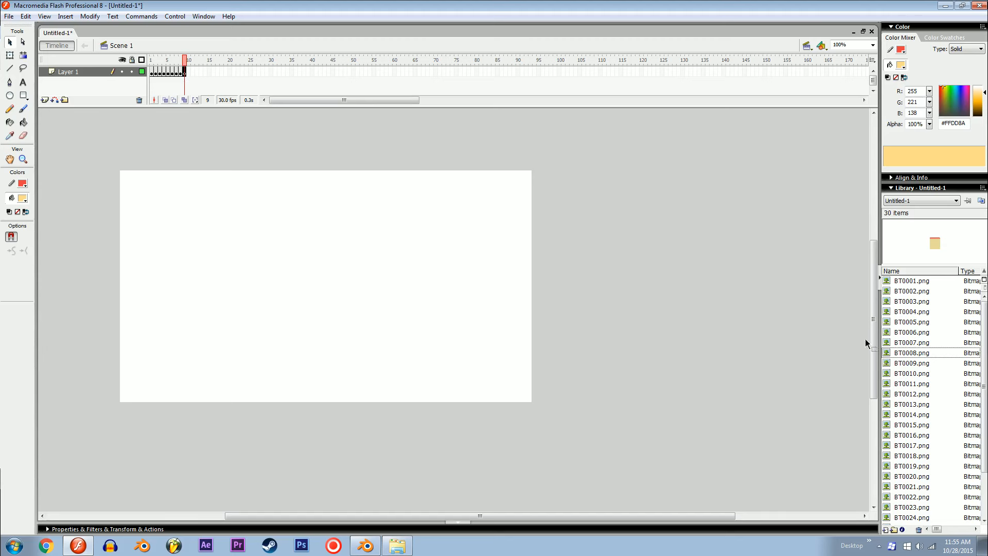
mouse_move(772, 323)
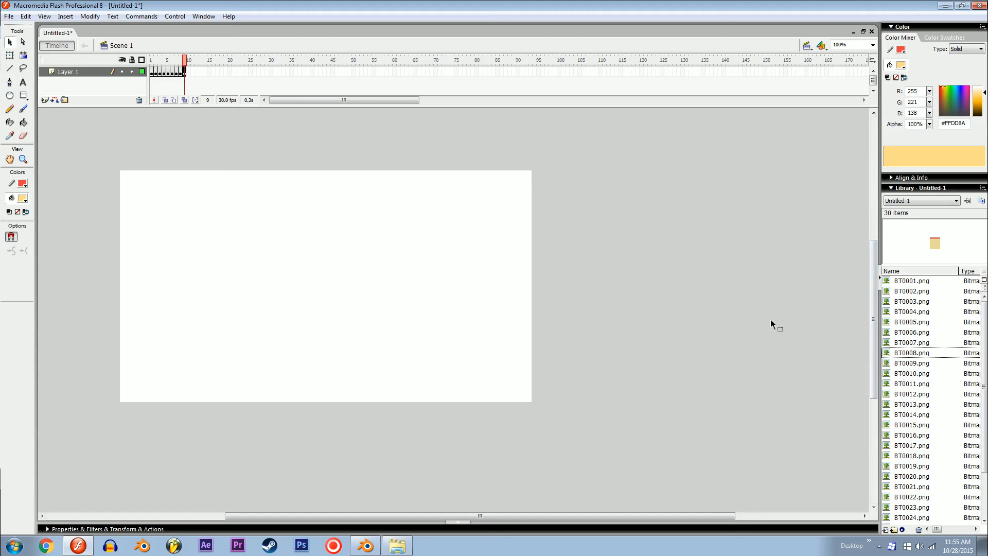
mouse_move(821, 342)
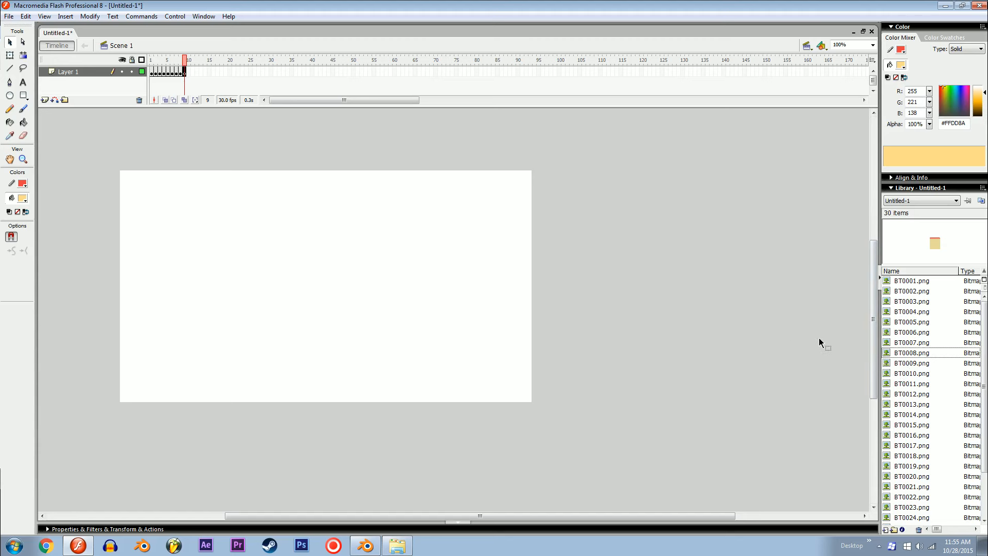
left_click(188, 60)
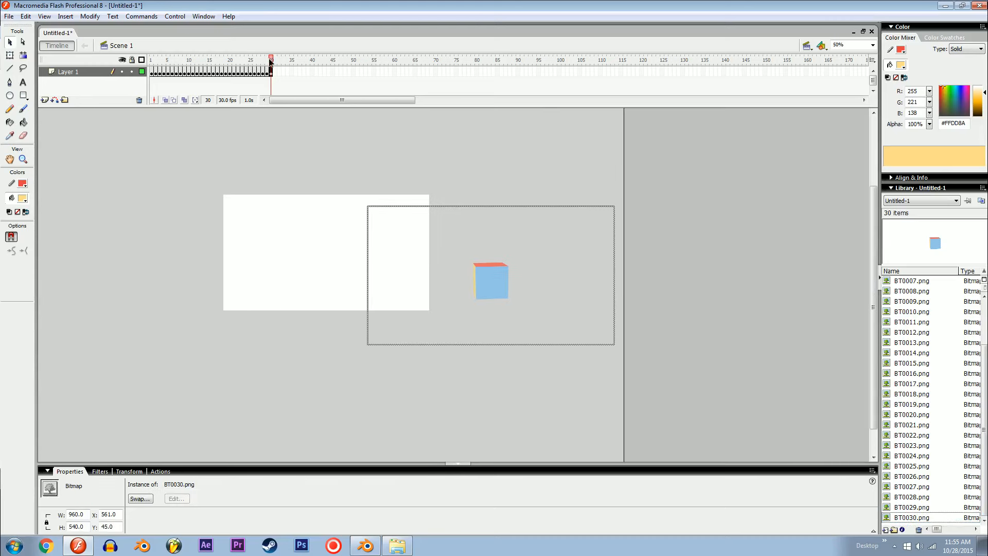
left_click(189, 59)
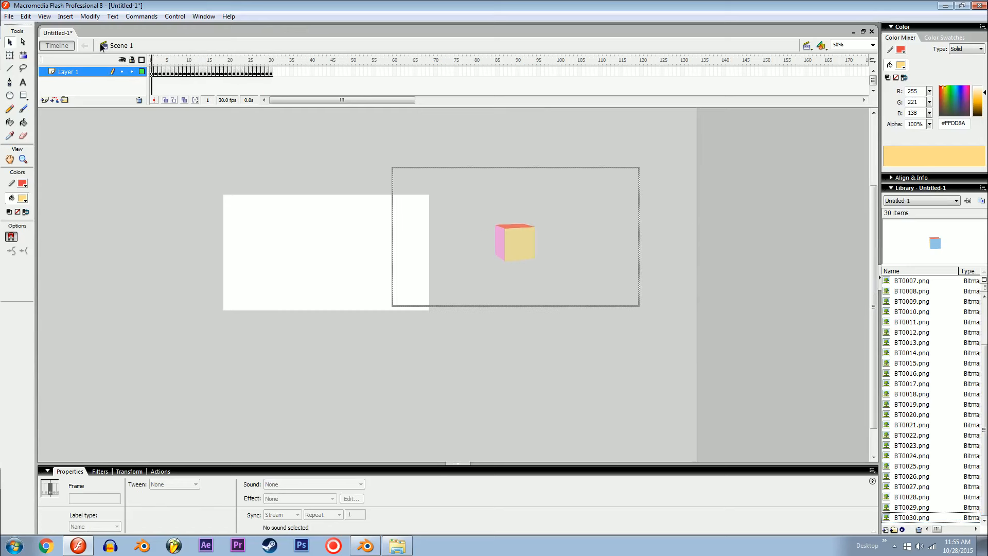
mouse_move(108, 45)
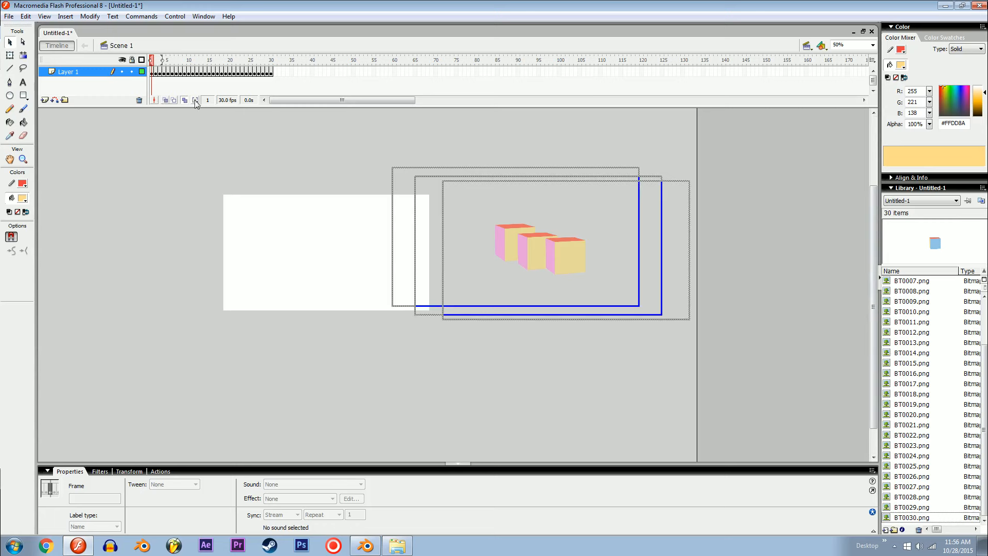
Onion-skin all frames, select every cube image and centre them on the stage.
left_click(197, 101)
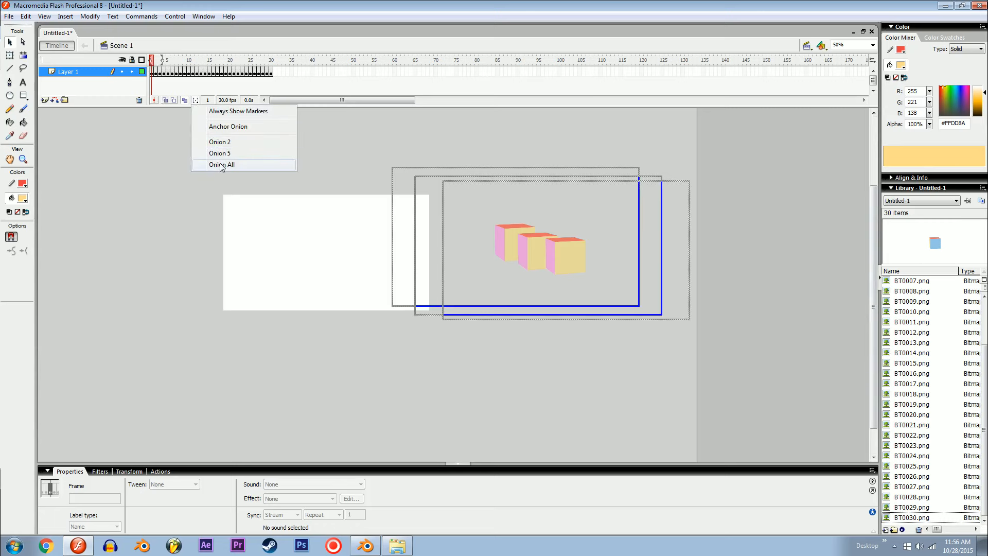
left_click(222, 165)
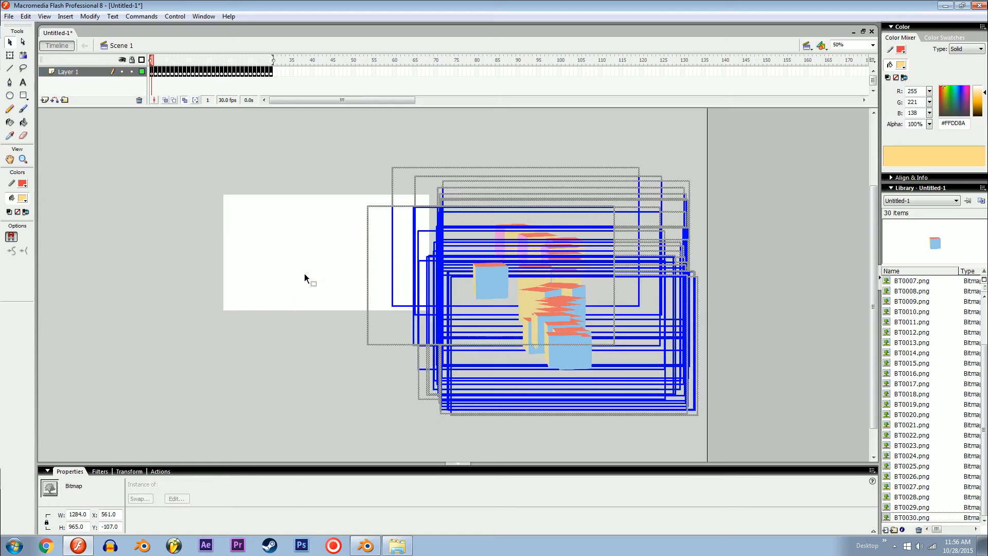
left_click(89, 16)
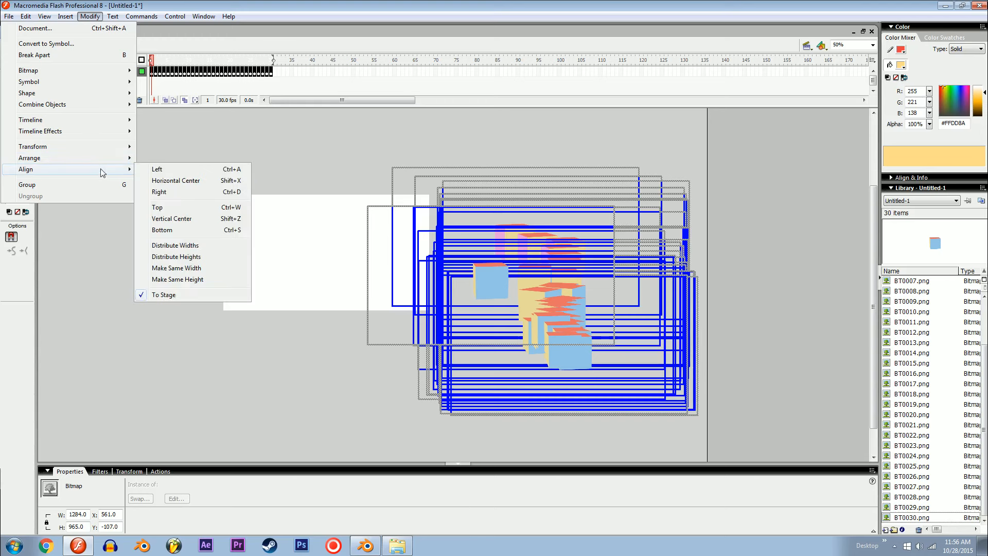
mouse_move(169, 294)
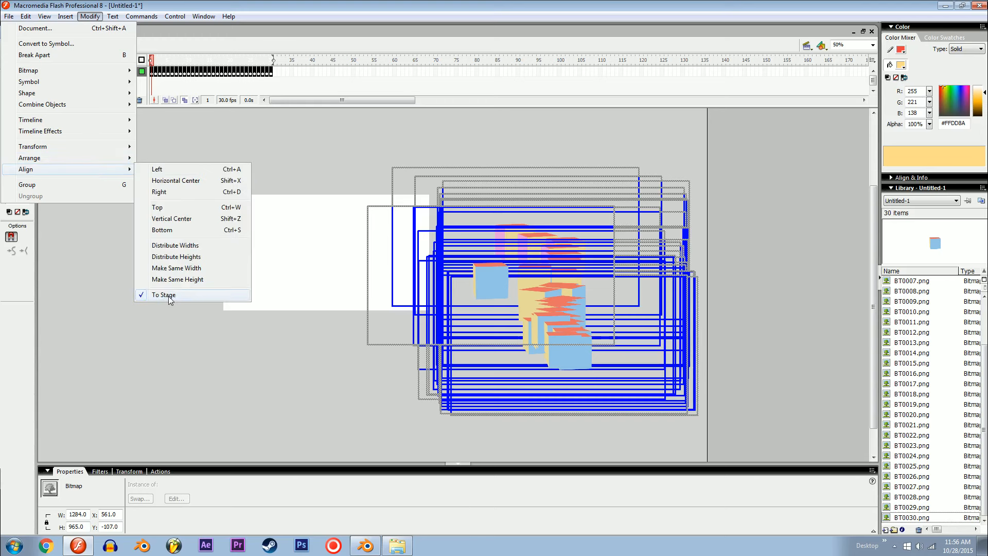
mouse_move(162, 207)
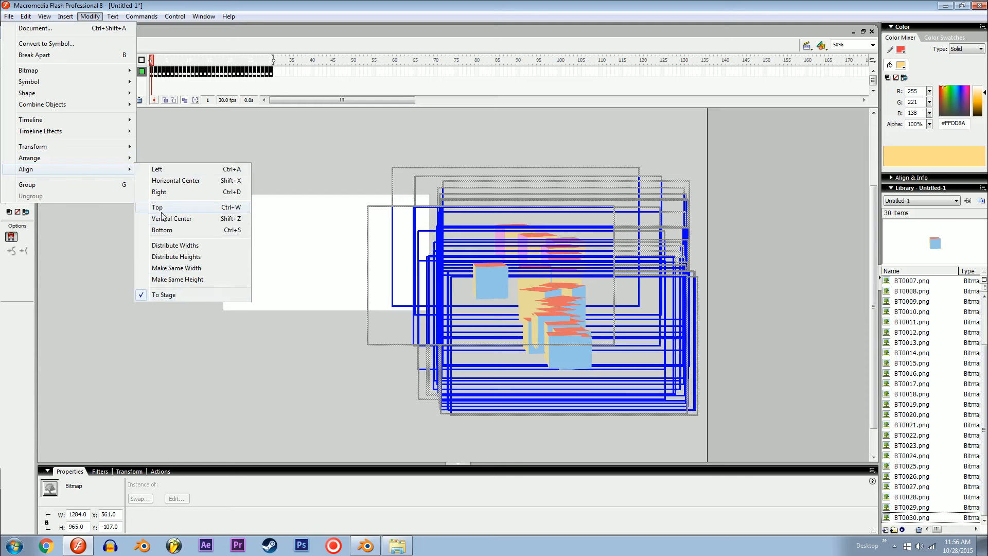
left_click(157, 207)
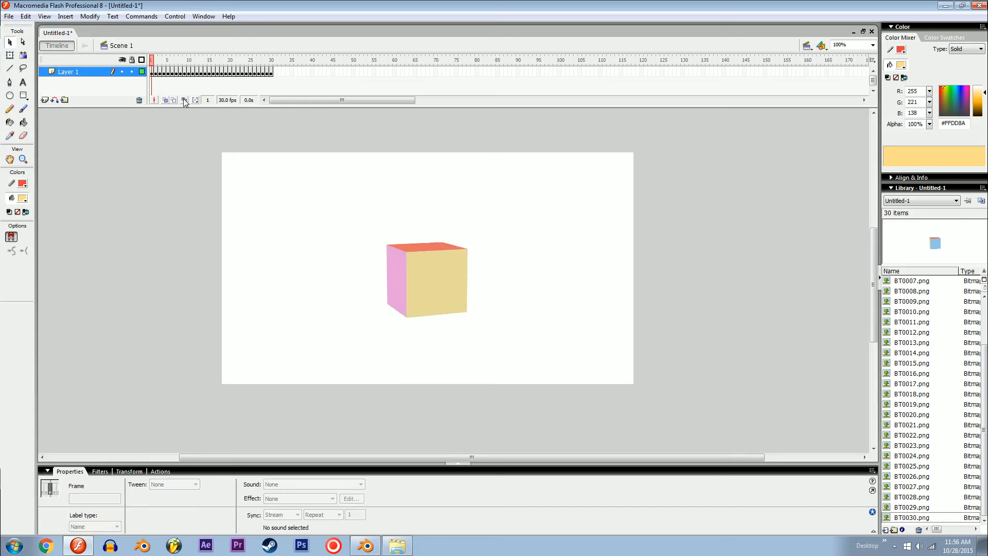
Insert Layer 2 above the cube frames and check the animation with onion skin.
left_click(271, 59)
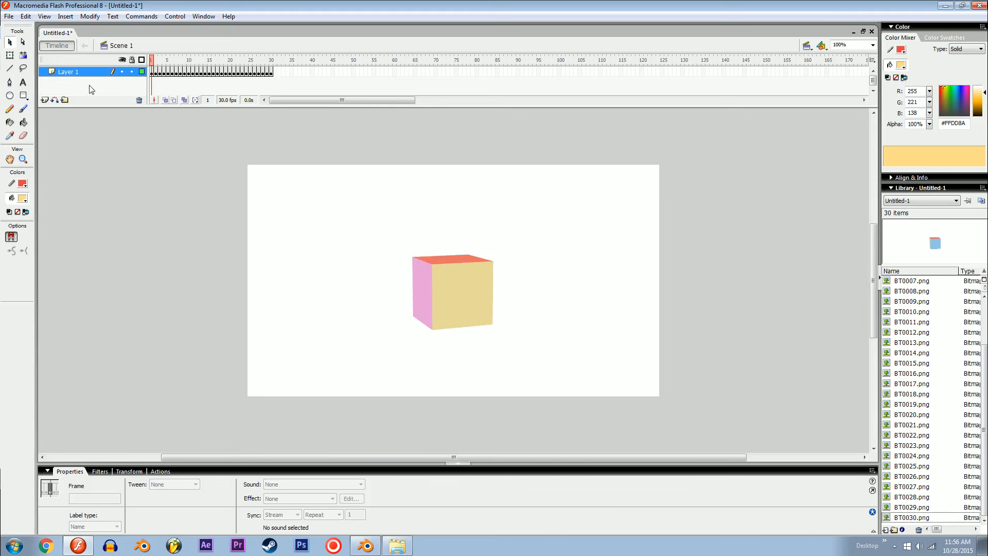
left_click(45, 99)
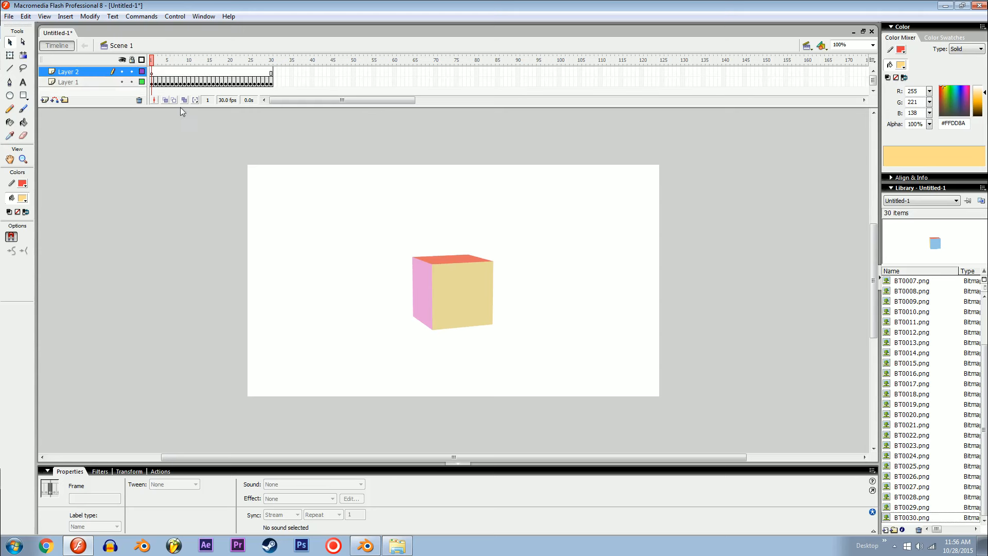
mouse_move(479, 292)
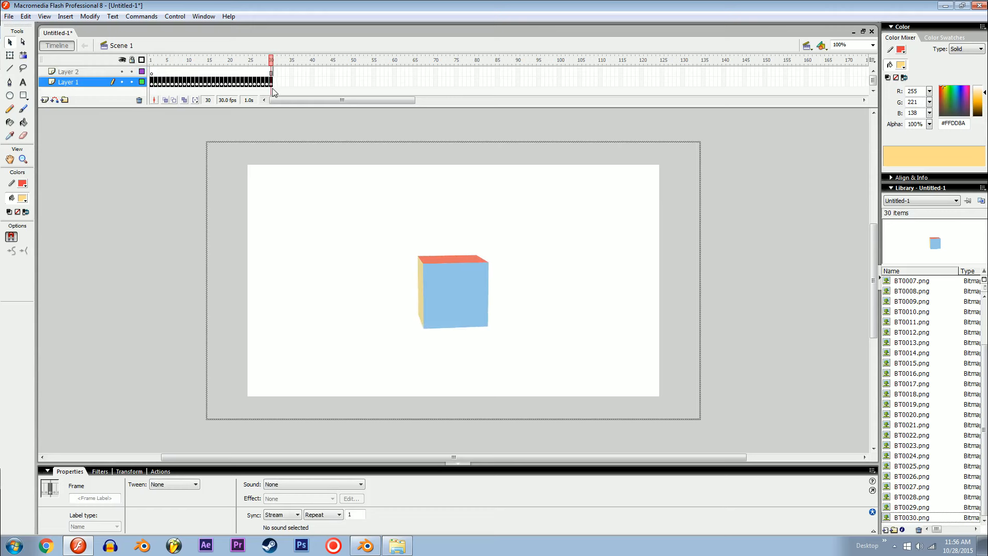
mouse_move(417, 179)
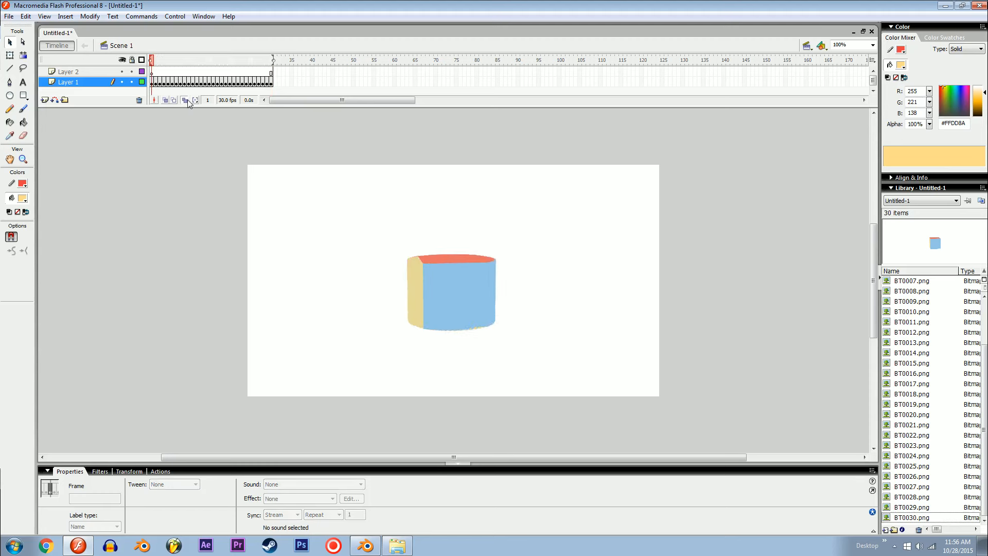
left_click(451, 293)
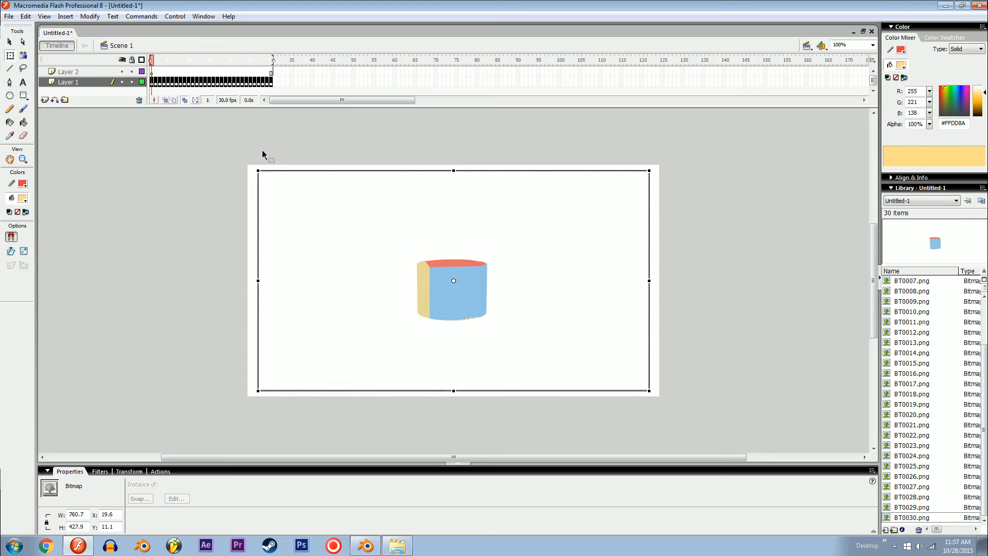
left_click(166, 59)
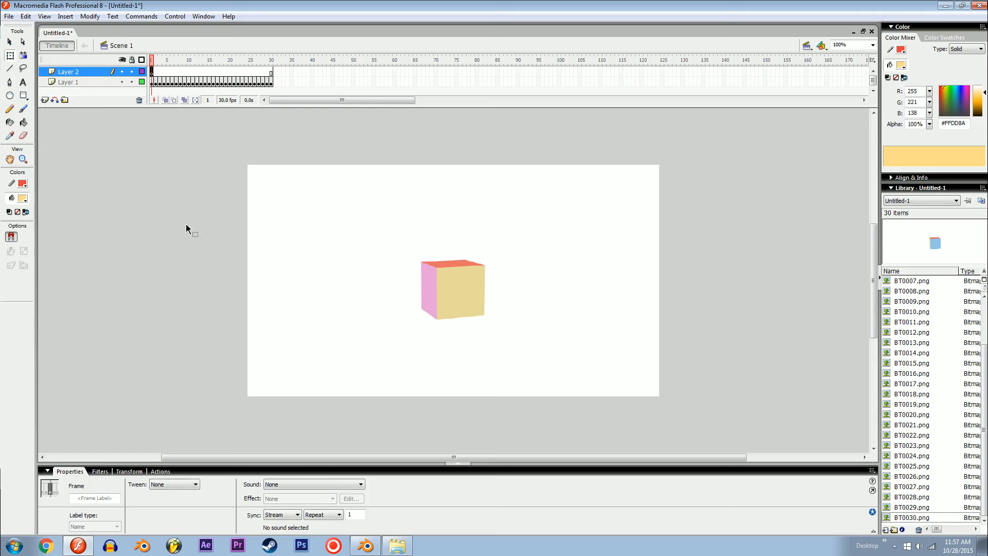
mouse_move(175, 269)
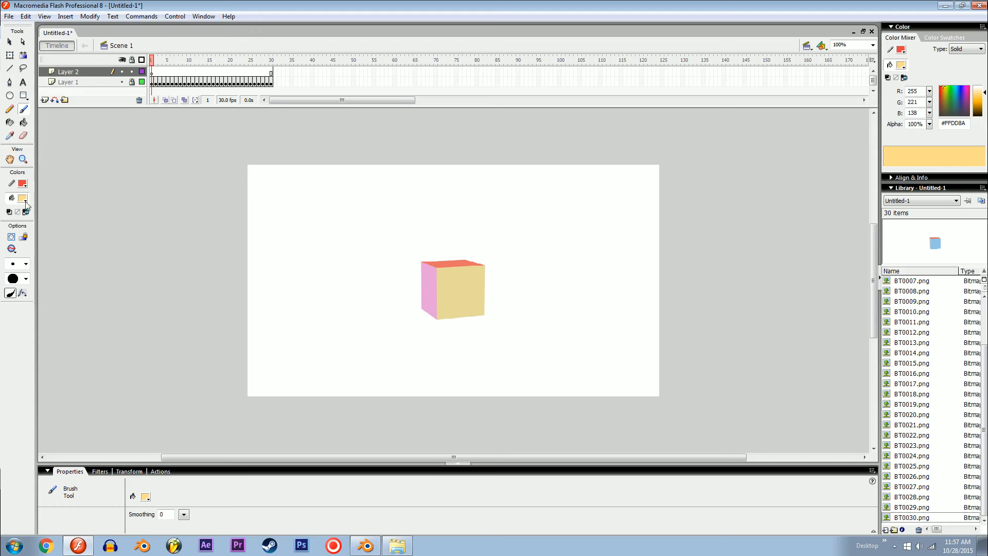
Pick a salmon fill colour and paint in the figure's outline with the Brush.
left_click(22, 200)
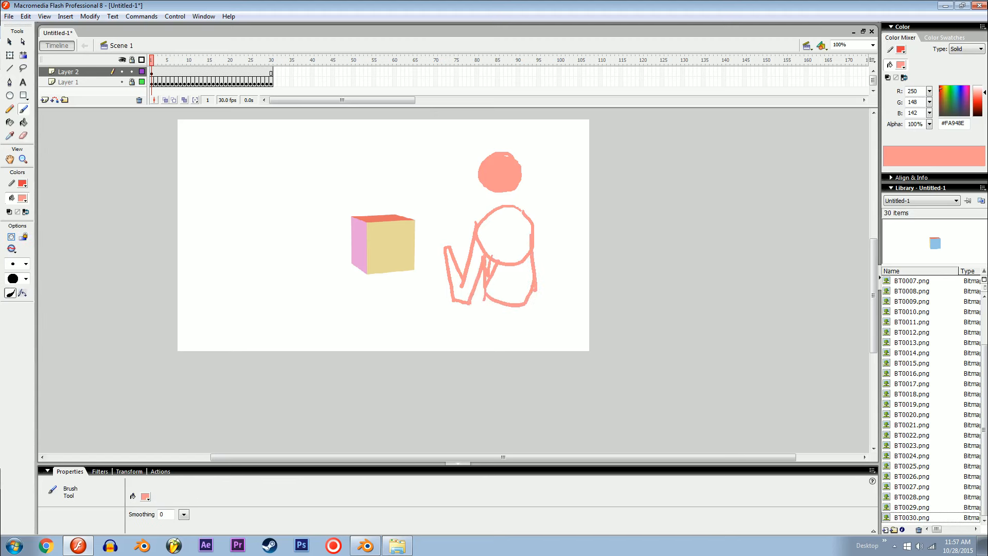
left_click(496, 261)
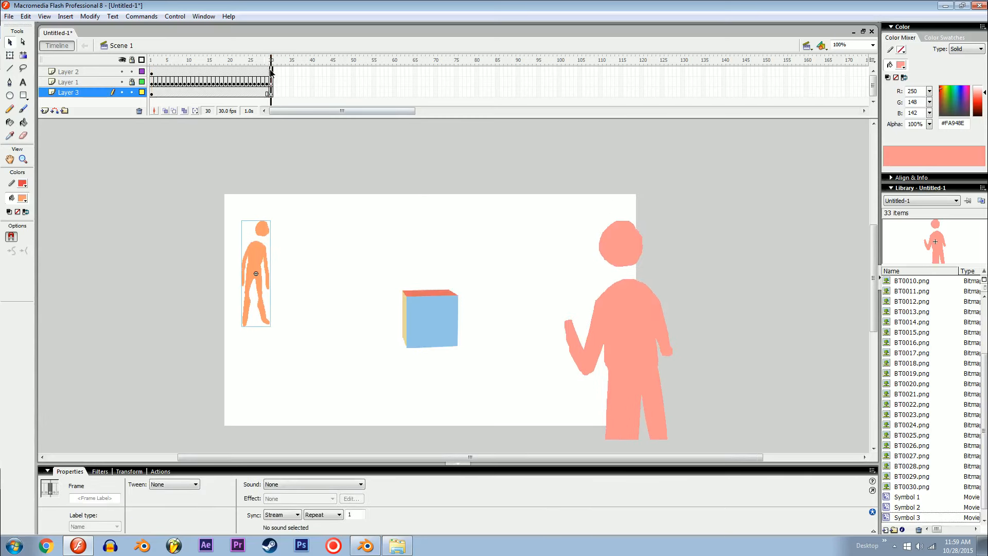
Check both figure layers at frames 1 and 30 before adding their motion guides.
left_click(69, 71)
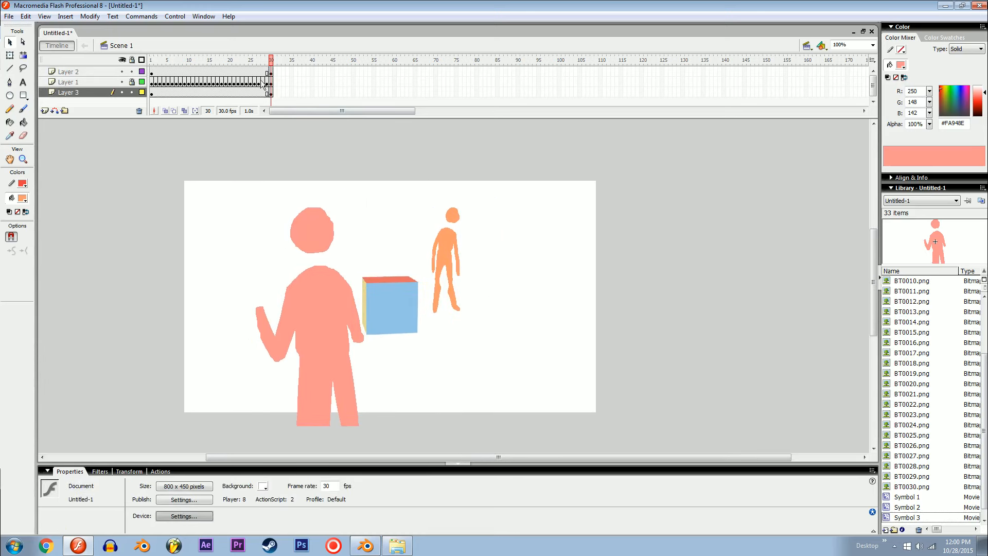
left_click(253, 71)
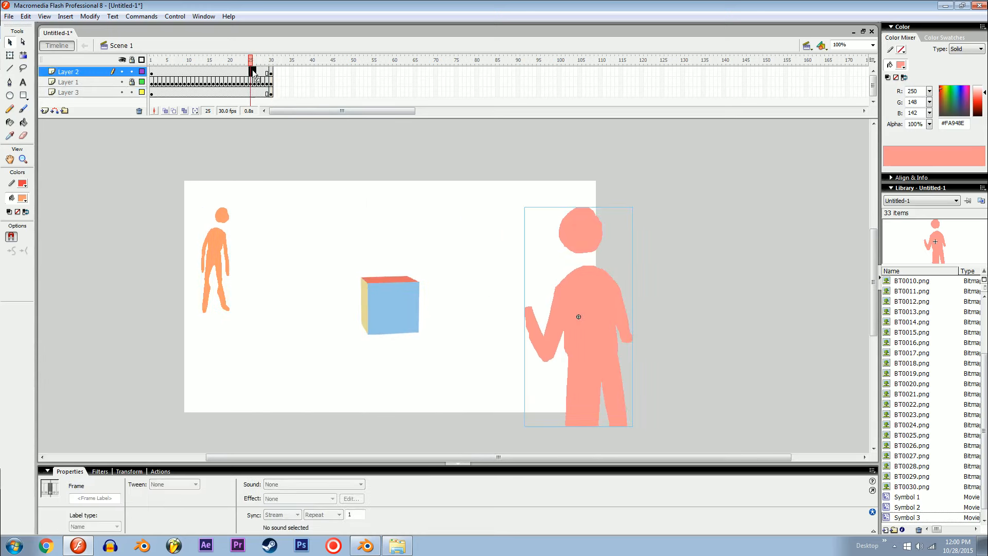
left_click(67, 92)
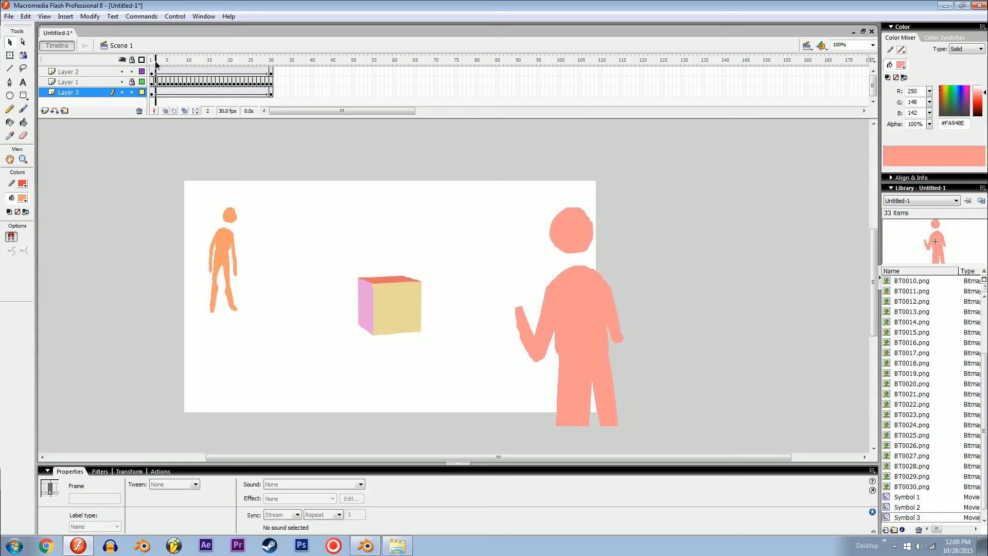
left_click(252, 60)
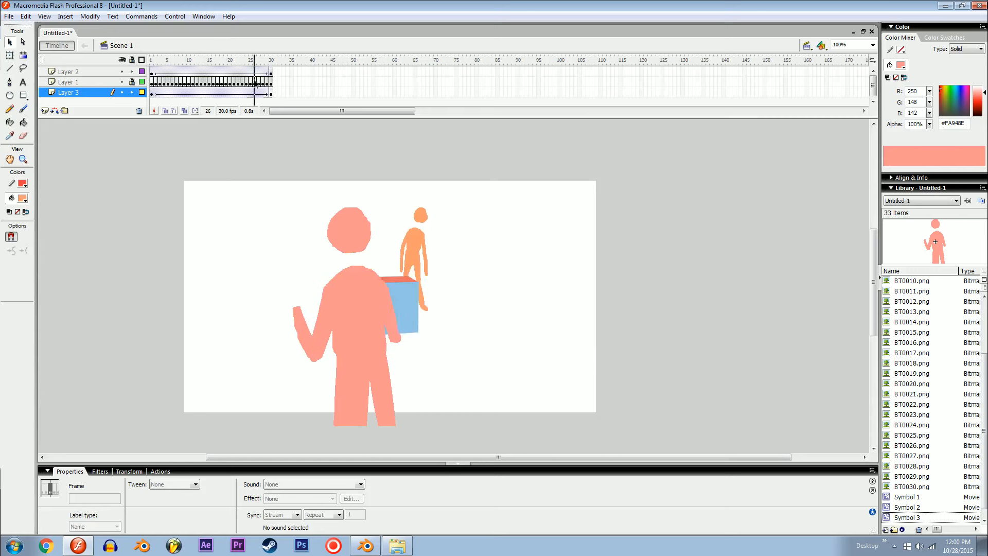
left_click(152, 57)
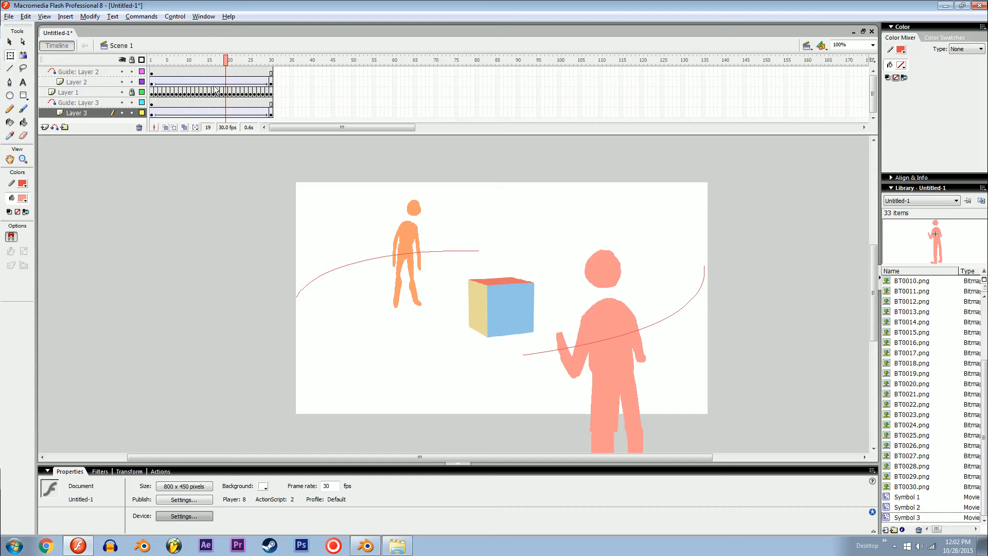
Give the figure's Layer 3 frames a Motion tween, then bring Blender back up.
left_click(211, 113)
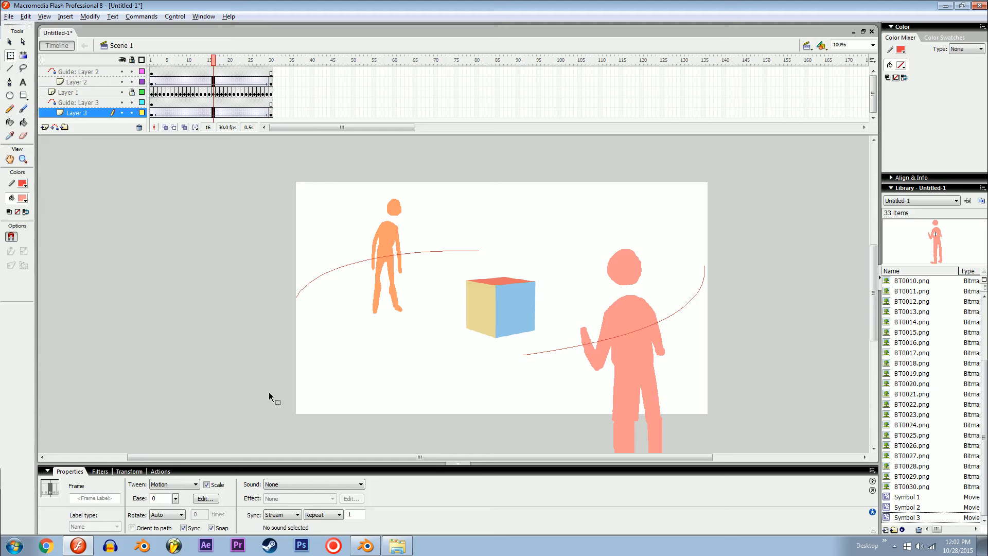
left_click(205, 499)
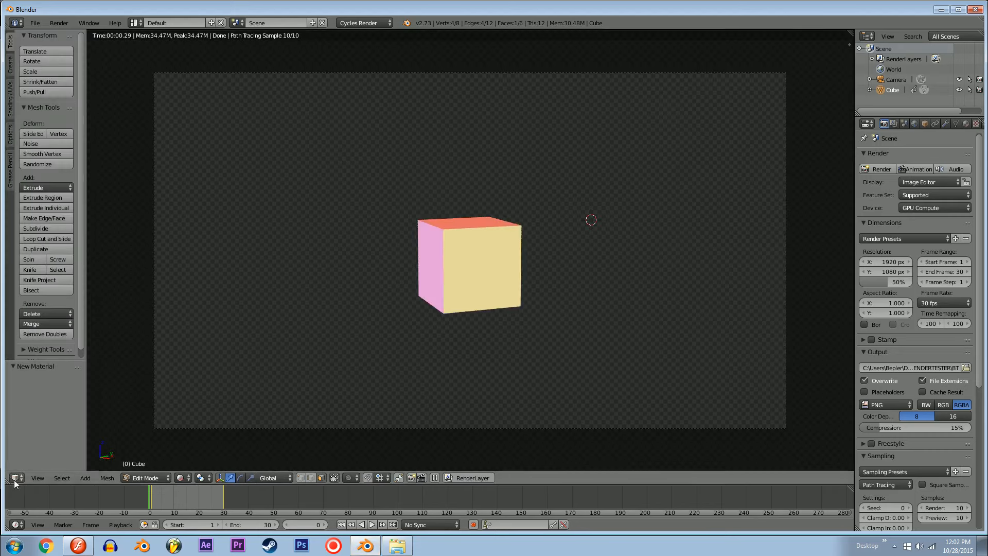
Show the cube's X, Y, Z Euler rotation F-curves in Blender's Graph Editor.
left_click(17, 477)
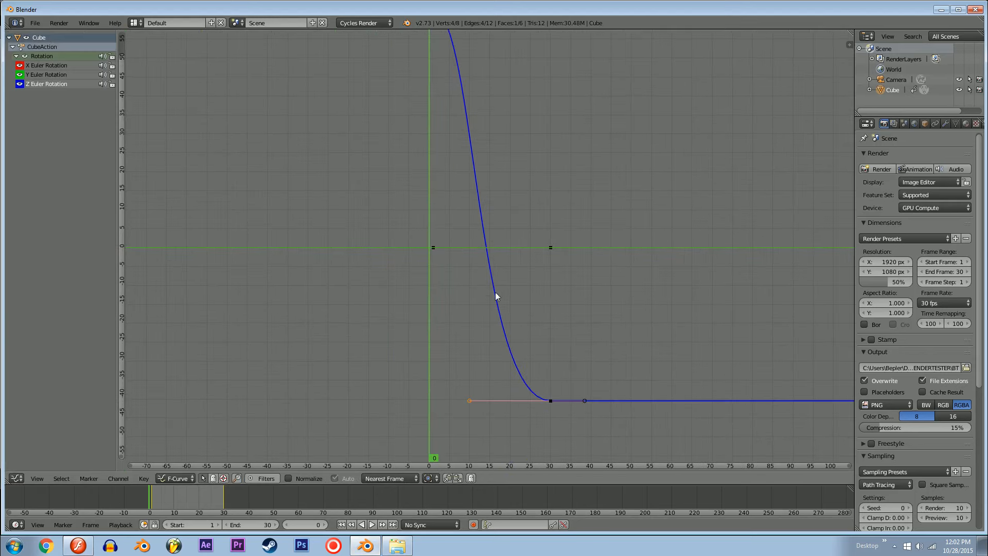
mouse_move(451, 329)
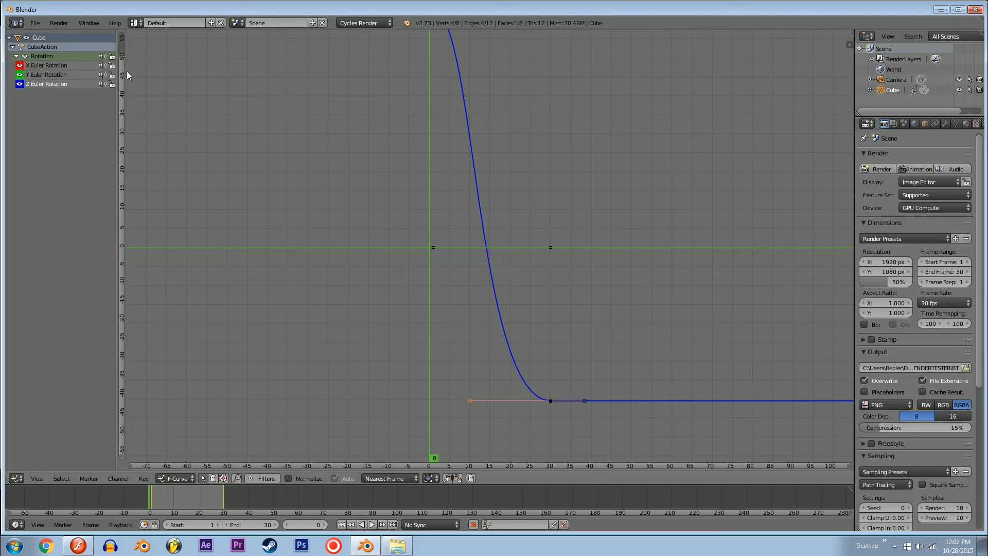
mouse_move(123, 60)
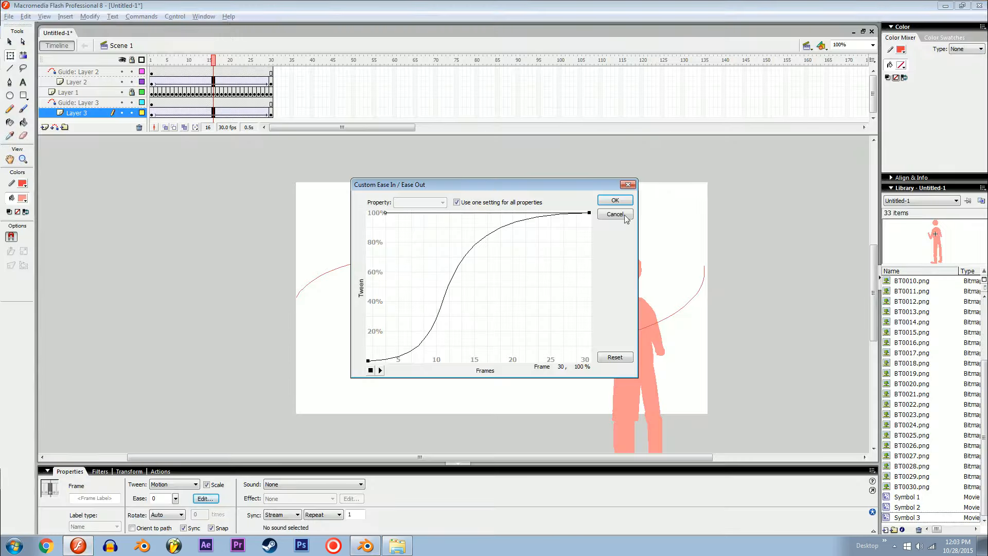
Dismiss the Custom Ease dialog, hide the second guide path and rewind the playhead to the start.
left_click(613, 213)
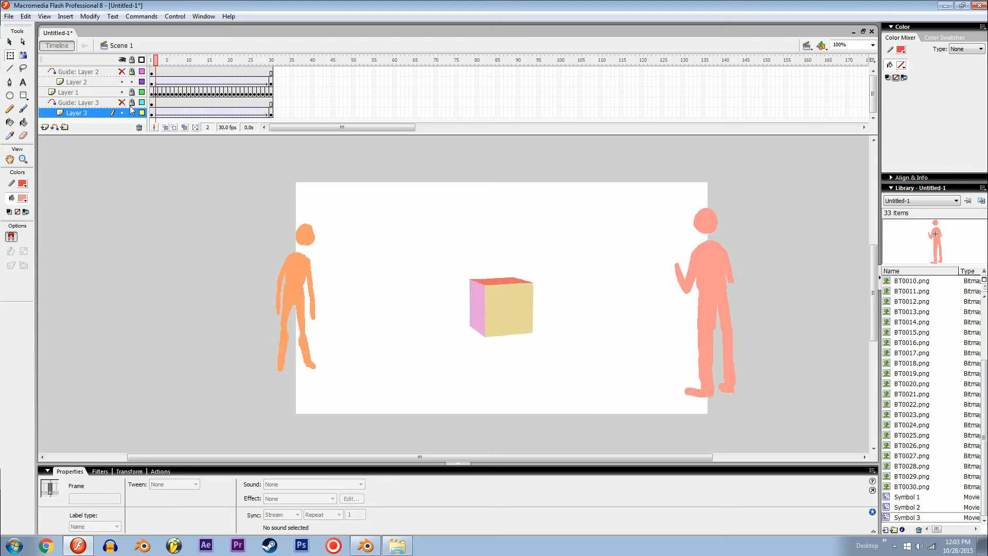
left_click(204, 60)
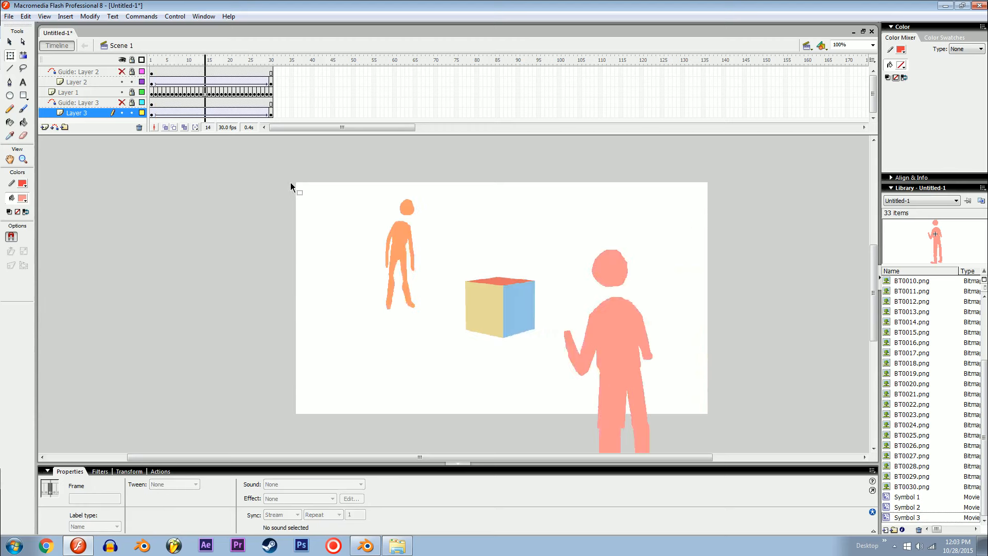
left_click(250, 60)
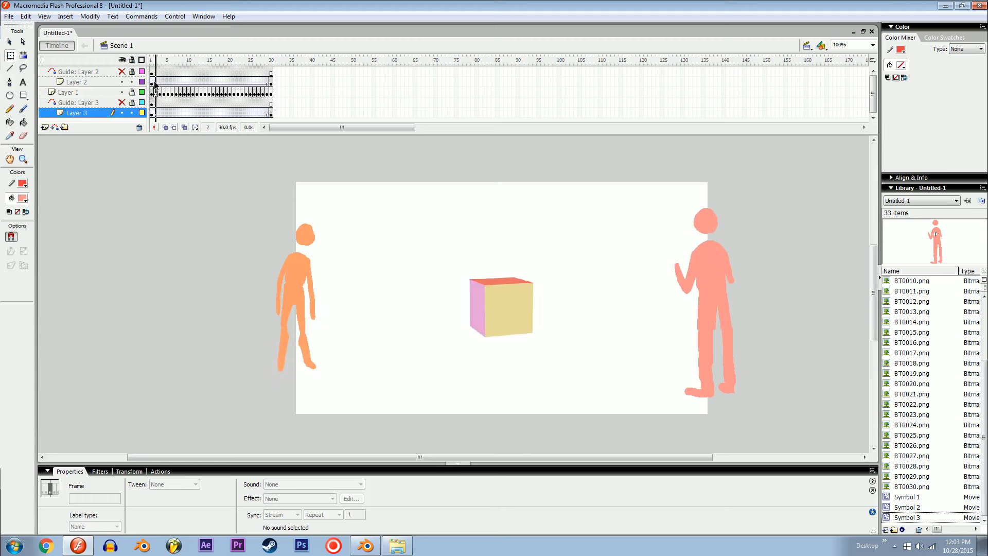
left_click(270, 60)
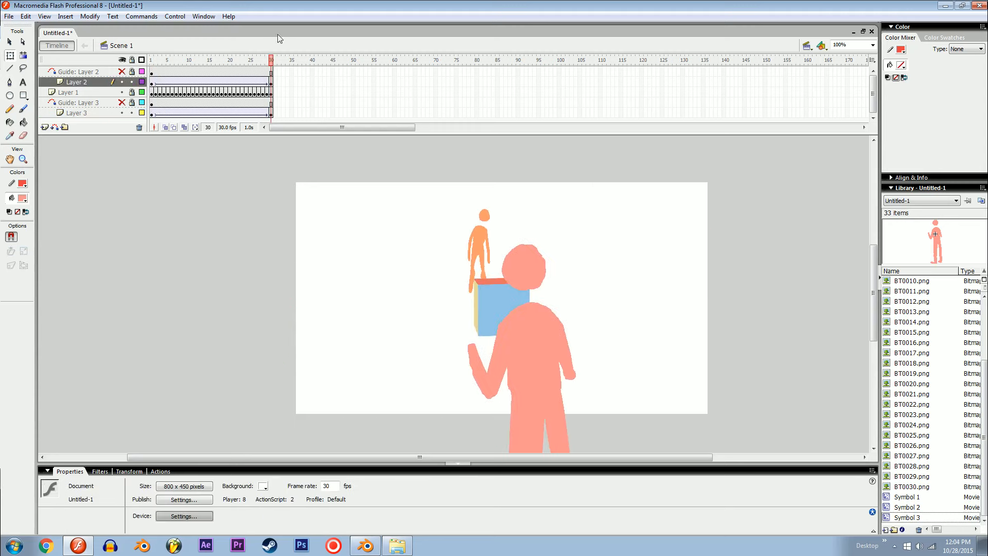
left_click(213, 60)
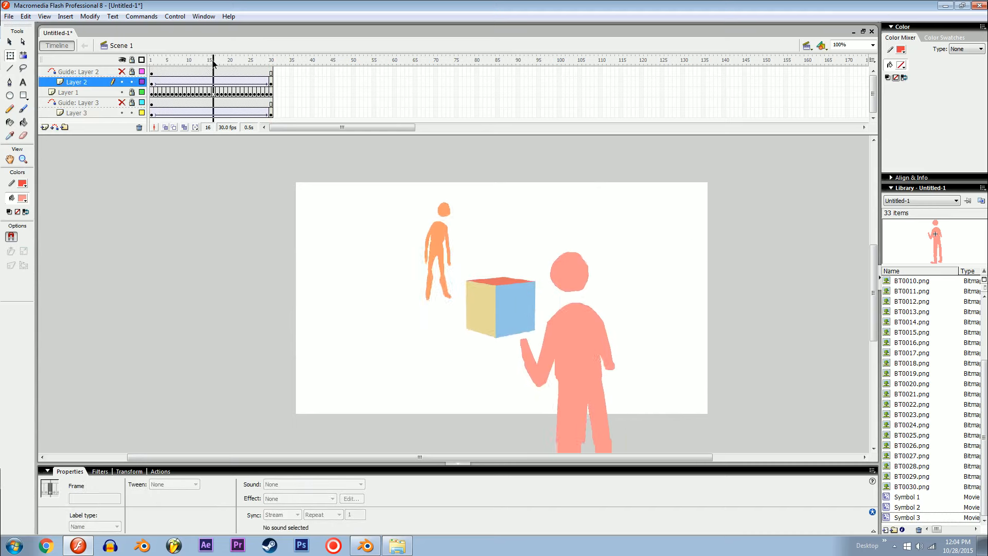
left_click(197, 60)
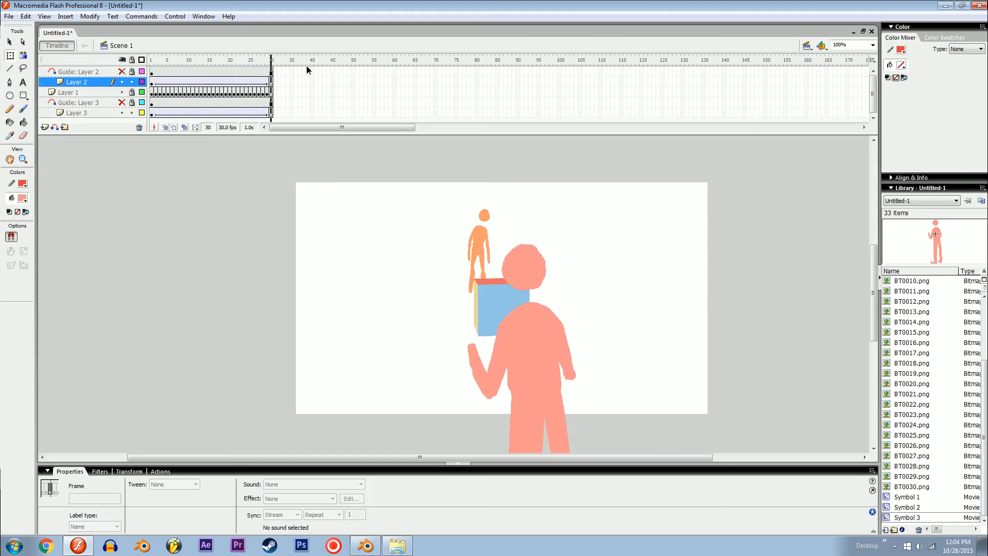
left_click(75, 112)
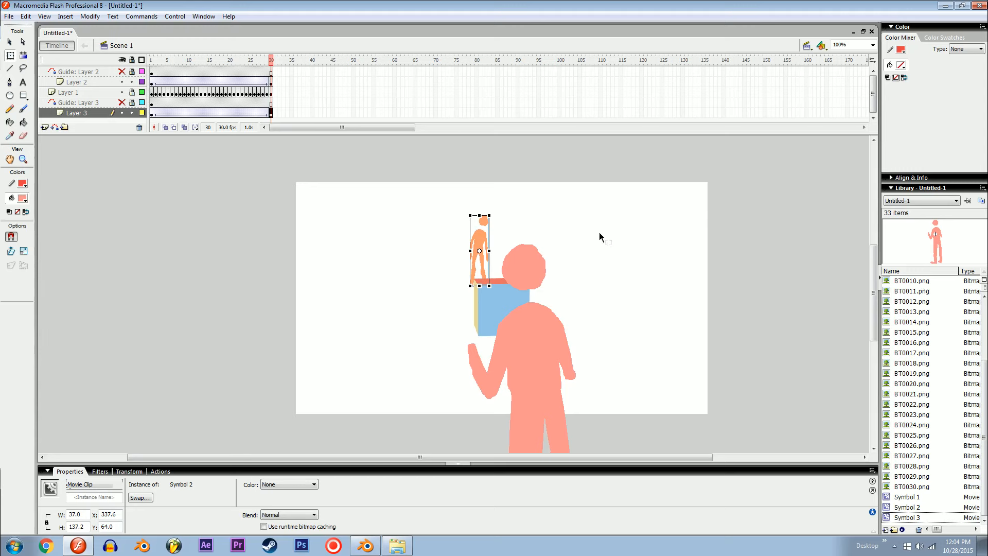
left_click(197, 61)
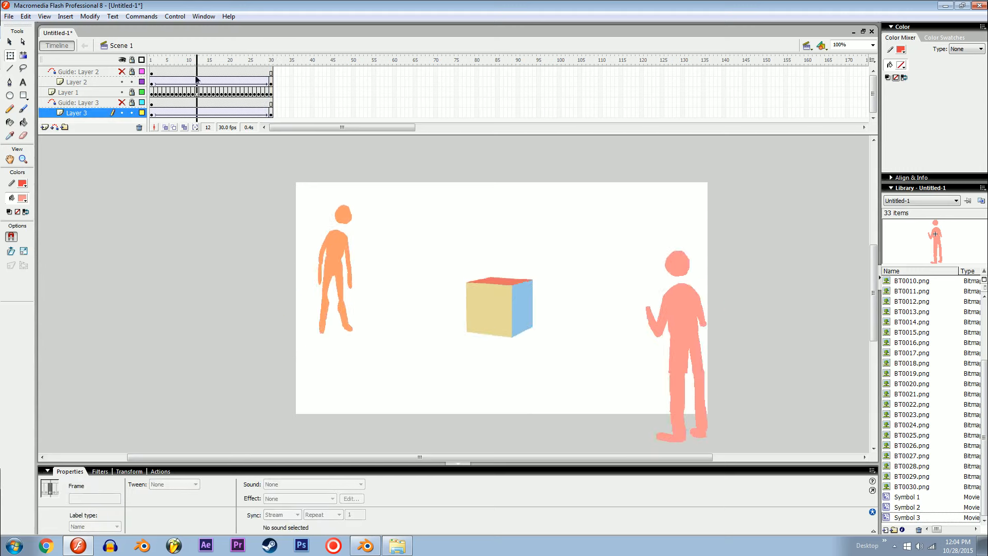
left_click(225, 60)
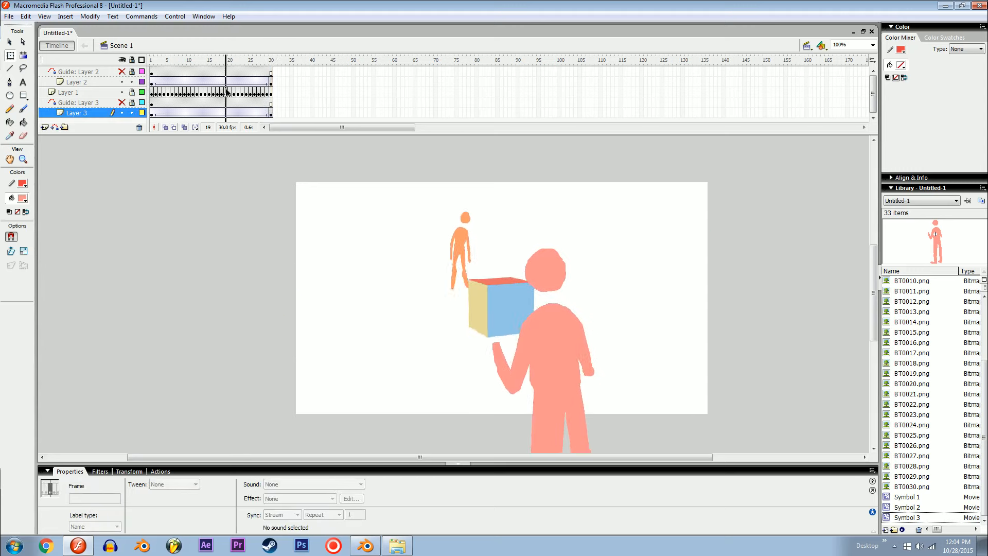
left_click(270, 60)
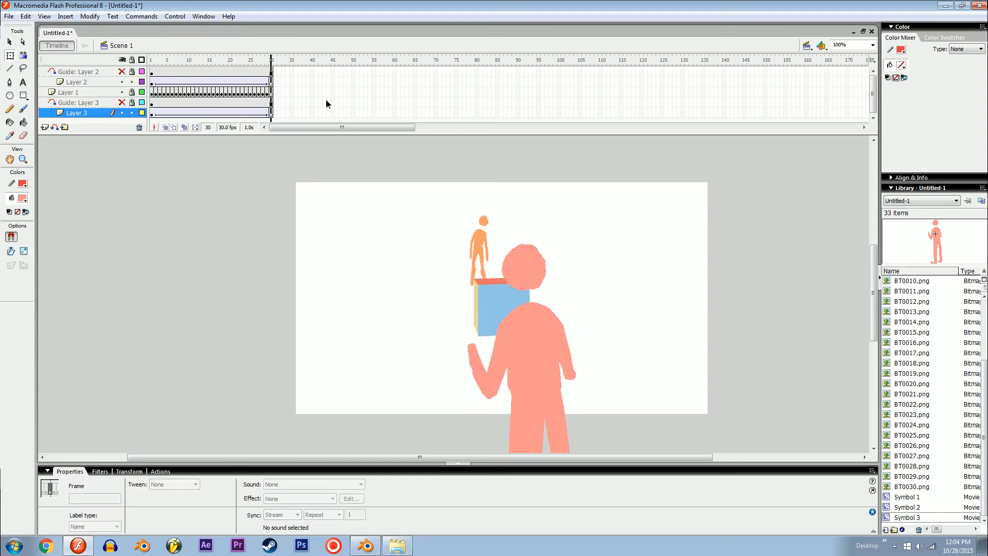
left_click(246, 59)
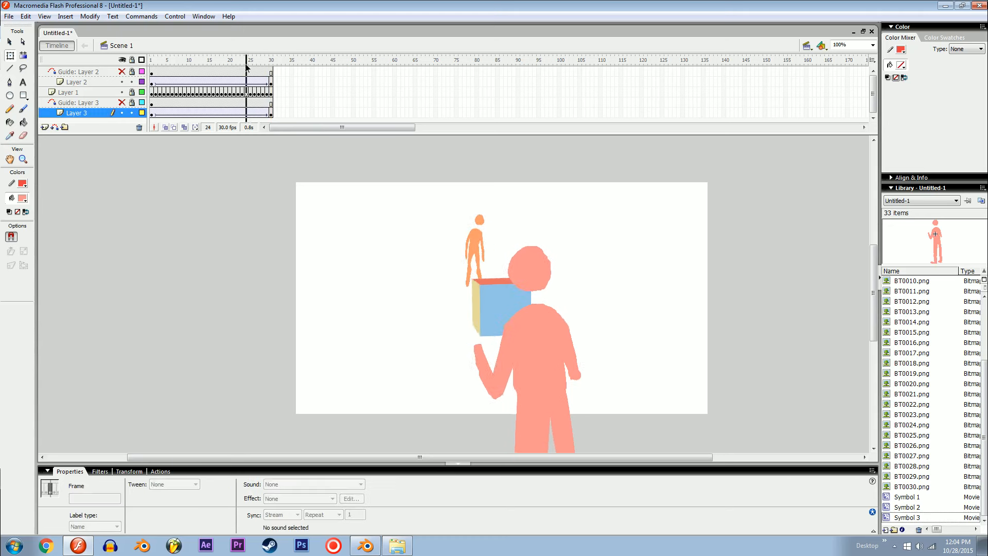
left_click(169, 60)
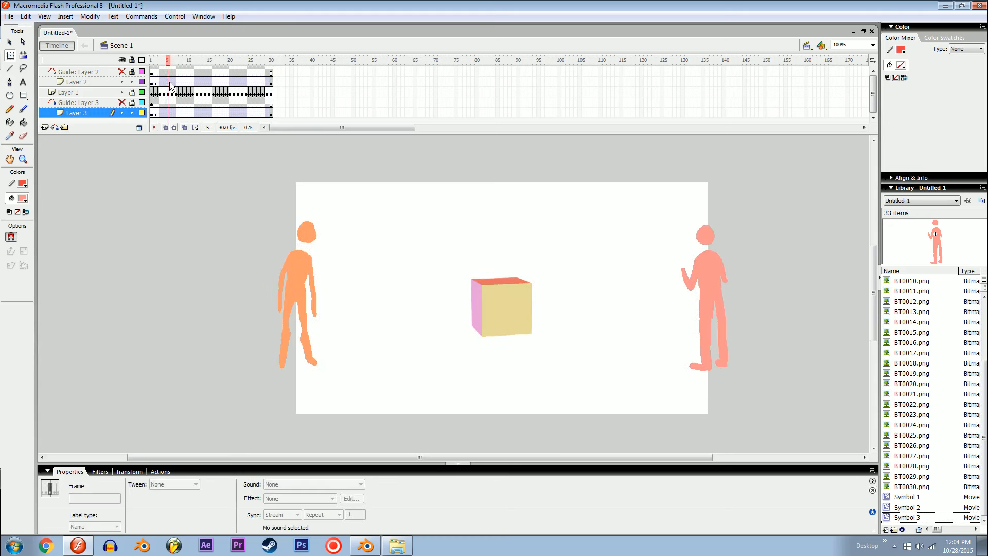